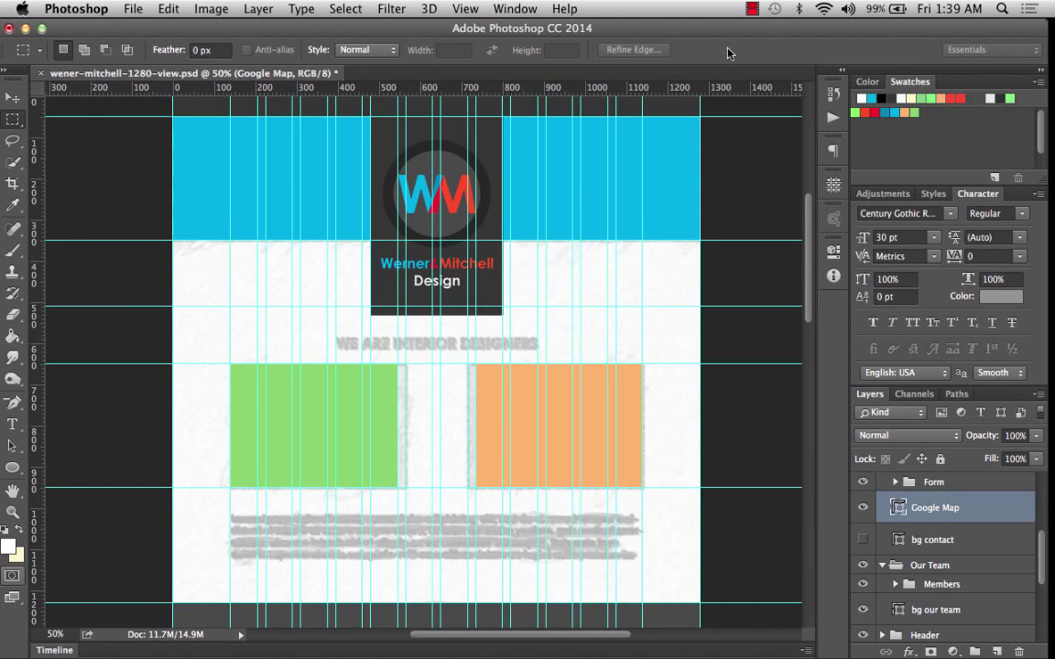
{"action": "mouse_move", "coordinate": [760, 259]}
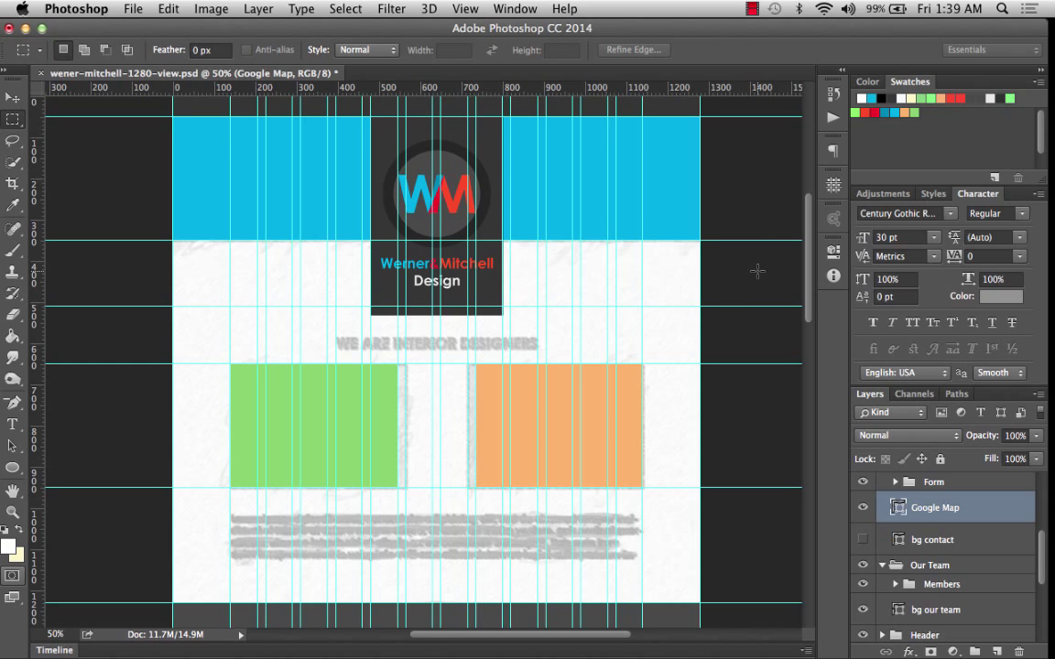
{"action": "mouse_move", "coordinate": [14, 140]}
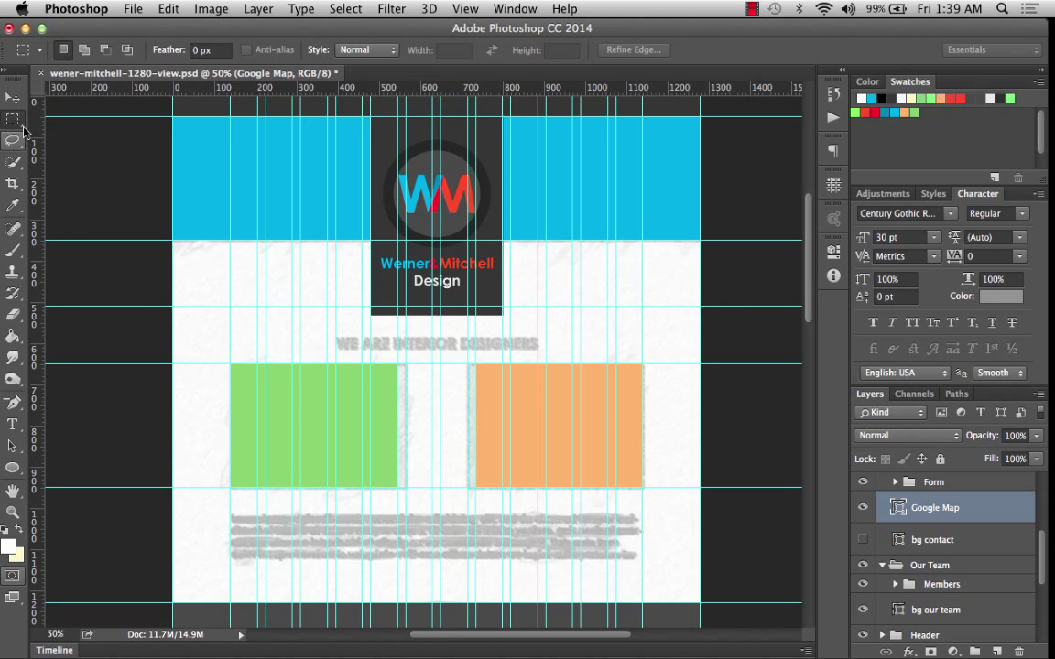
Pick the Horizontal Type tool from the Tools panel to start adding heading text.
{"action": "left_click", "coordinate": [12, 99]}
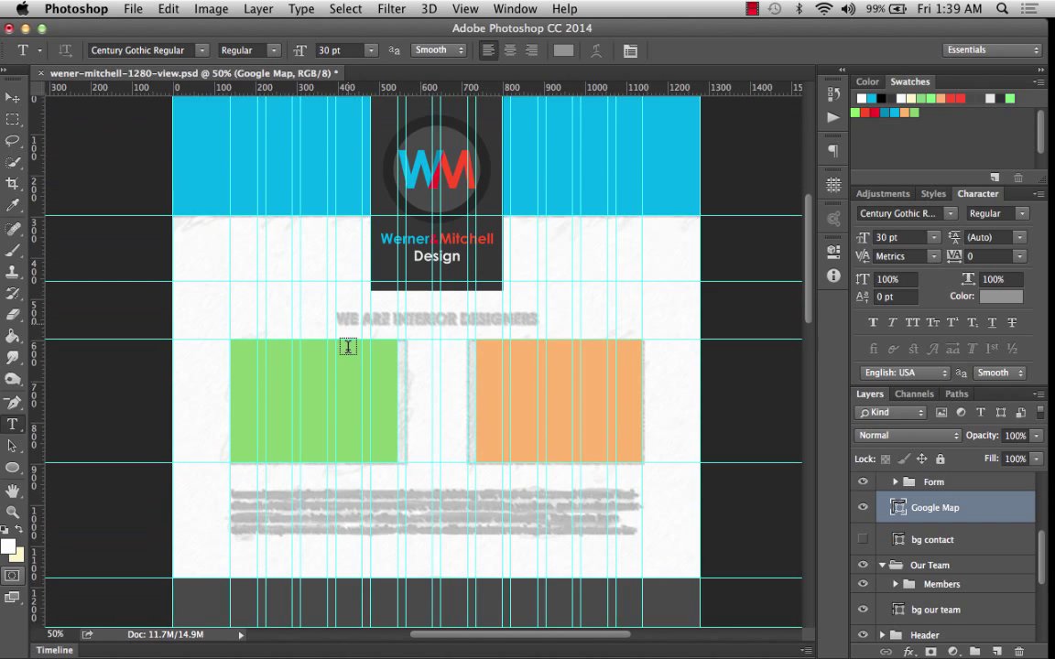
Set the type options to Century Gothic Bold at 36 pt.
{"action": "scroll", "scroll_direction": "down", "scroll_amount": 3}
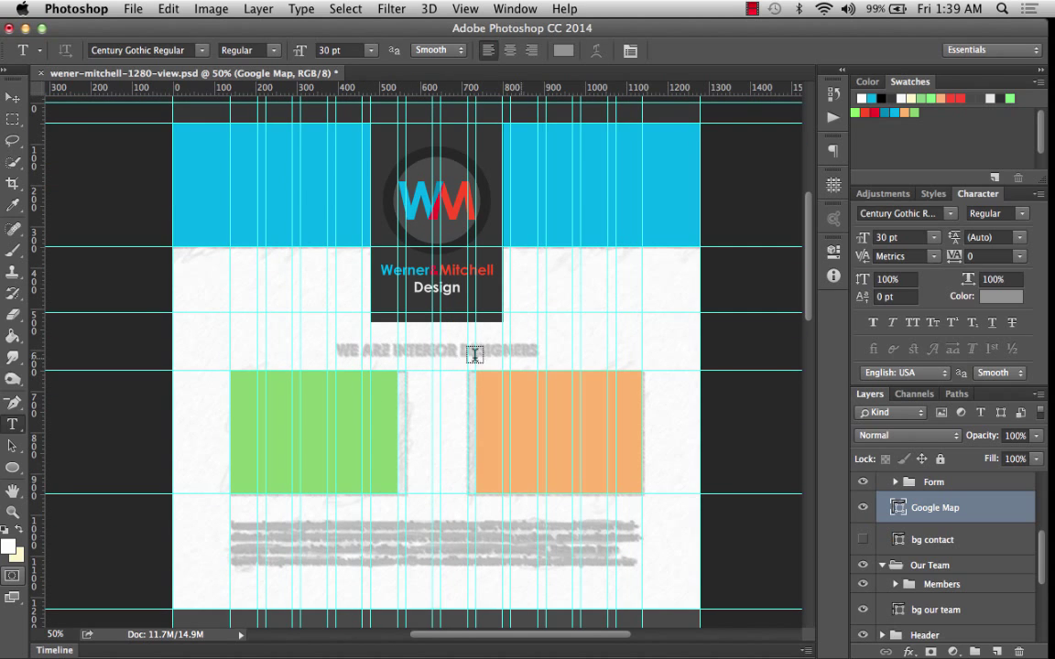
{"action": "mouse_move", "coordinate": [571, 350]}
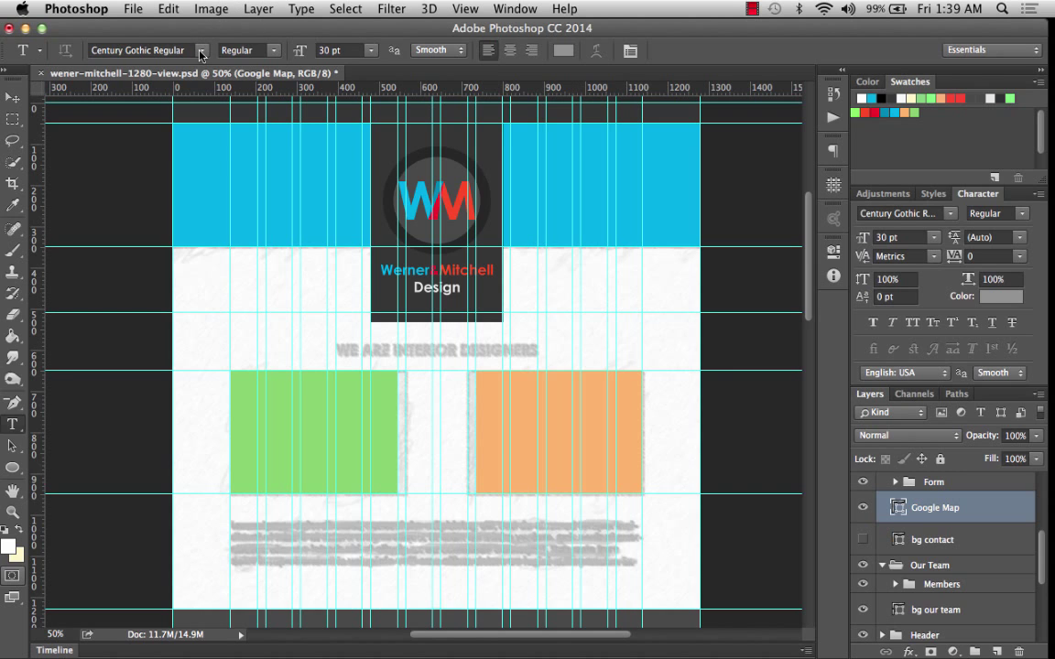
{"action": "left_click", "coordinate": [204, 50]}
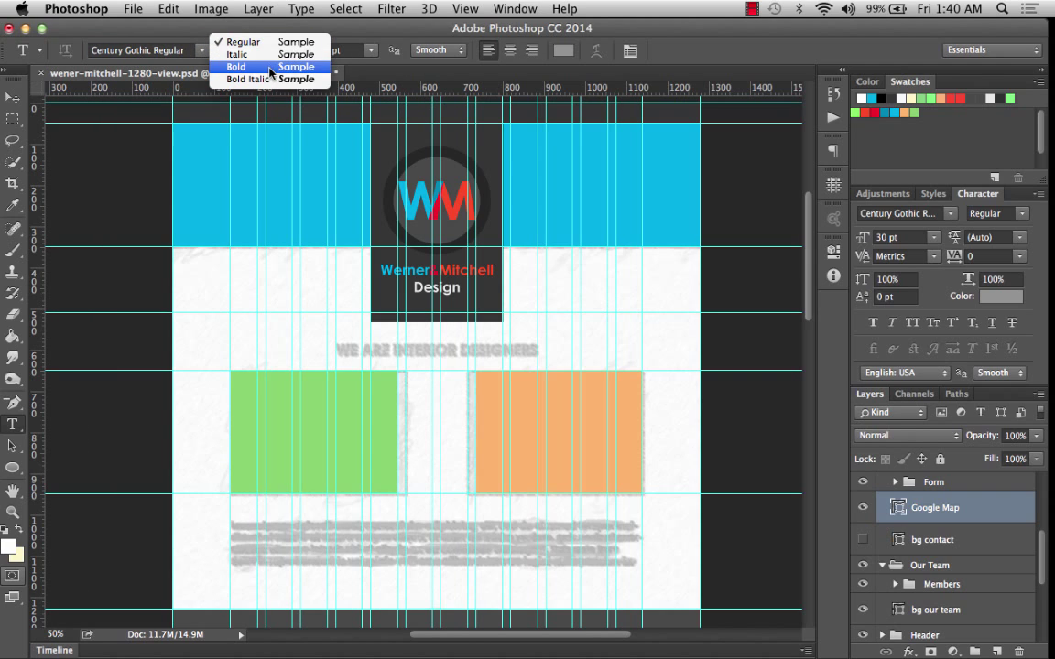
{"action": "left_click", "coordinate": [237, 66]}
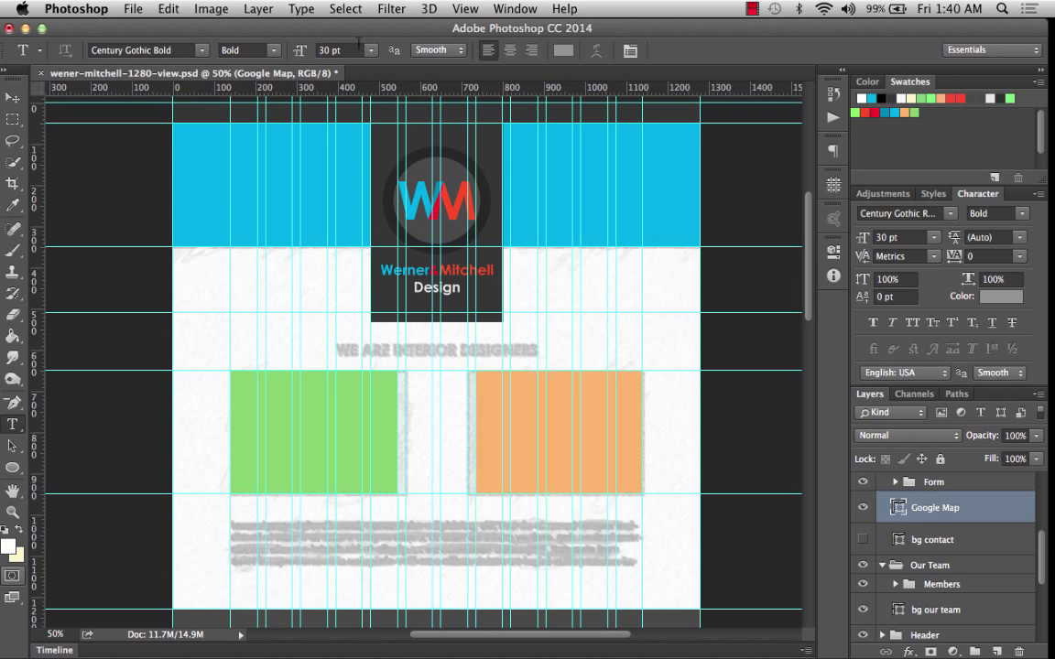
{"action": "left_click", "coordinate": [369, 49]}
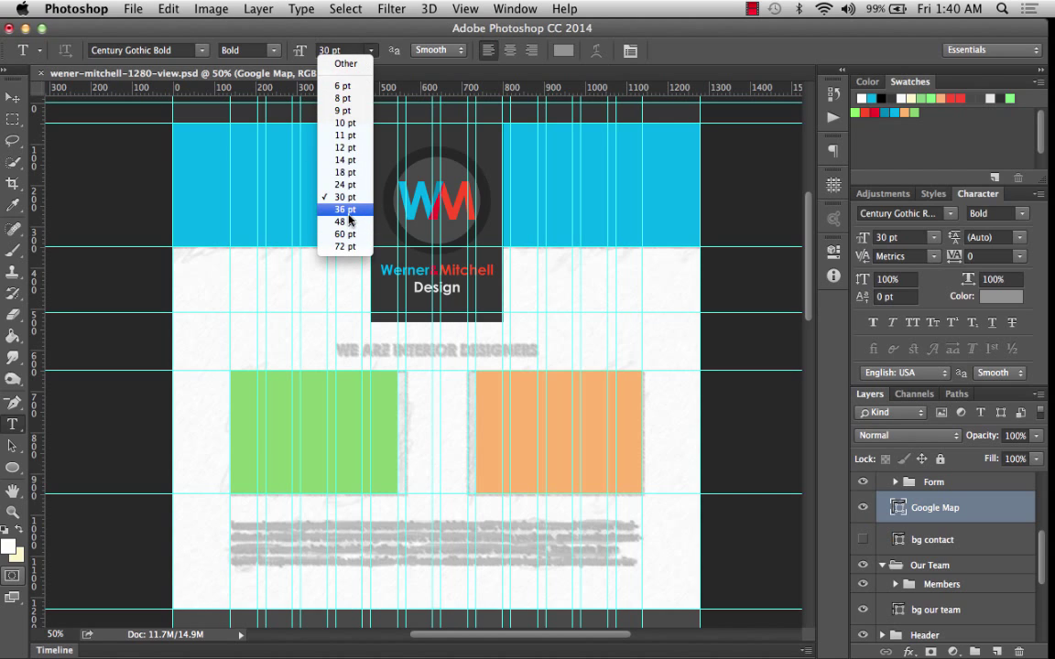
{"action": "left_click", "coordinate": [338, 208]}
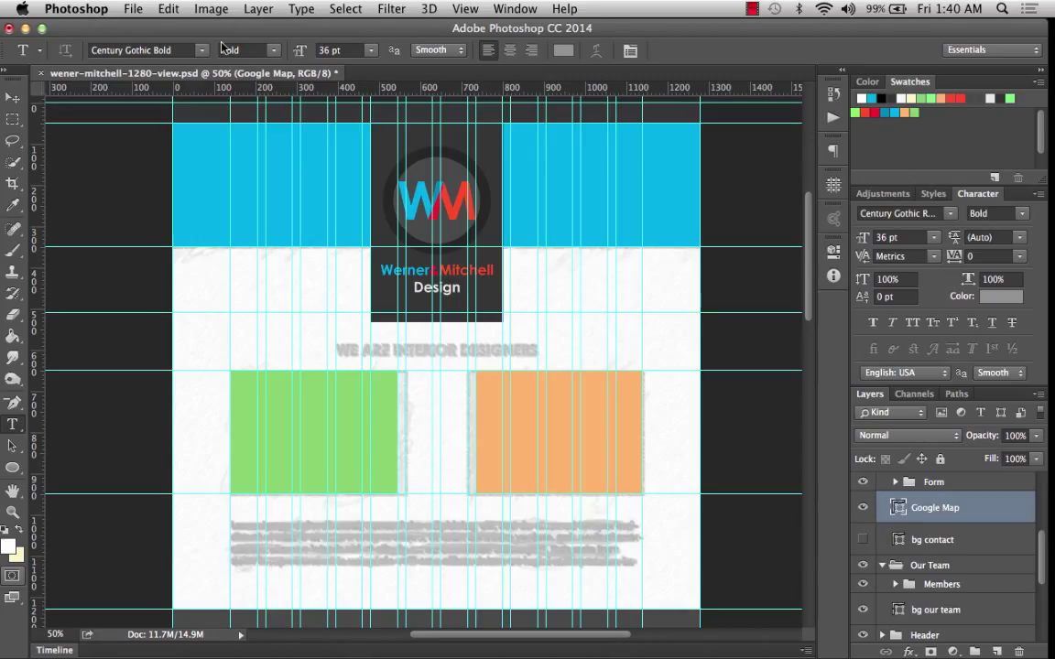
{"action": "mouse_move", "coordinate": [227, 50]}
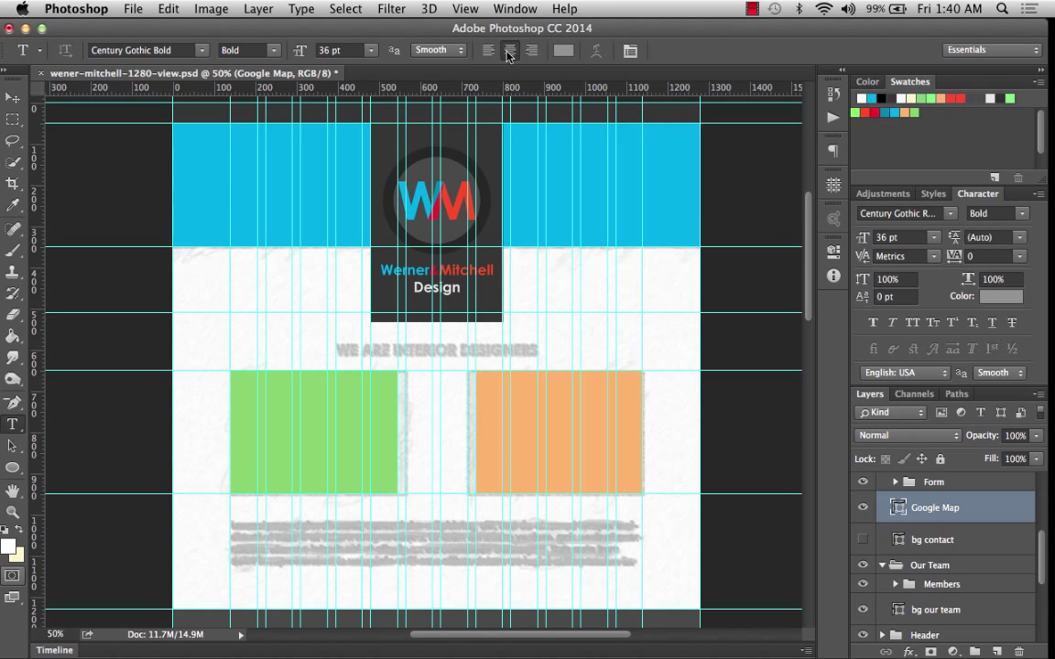
{"action": "mouse_move", "coordinate": [509, 50]}
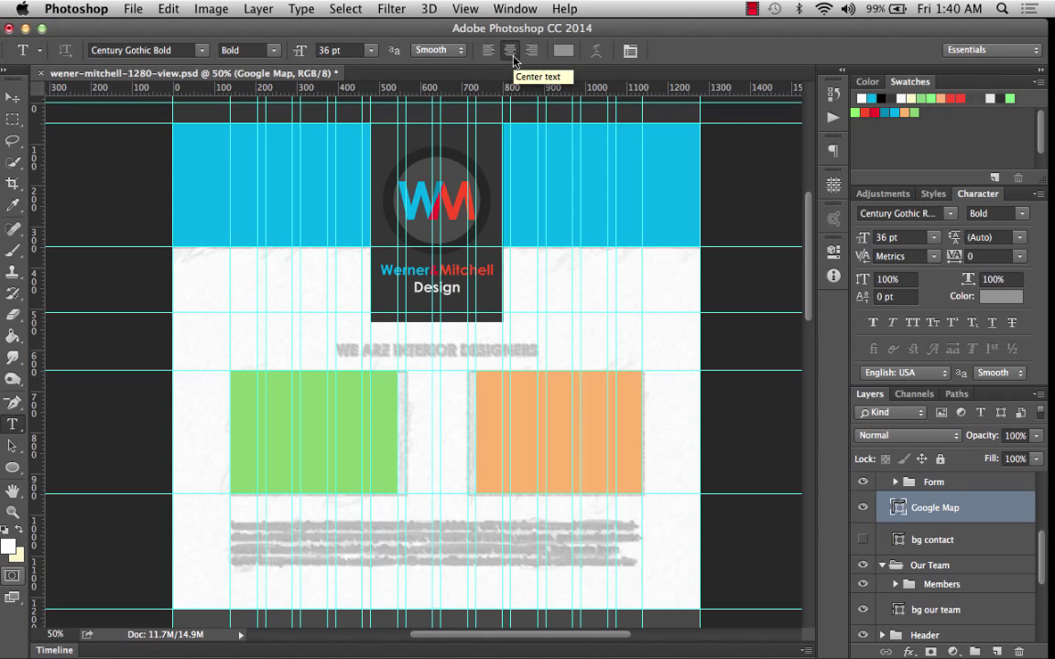
{"action": "mouse_move", "coordinate": [450, 370]}
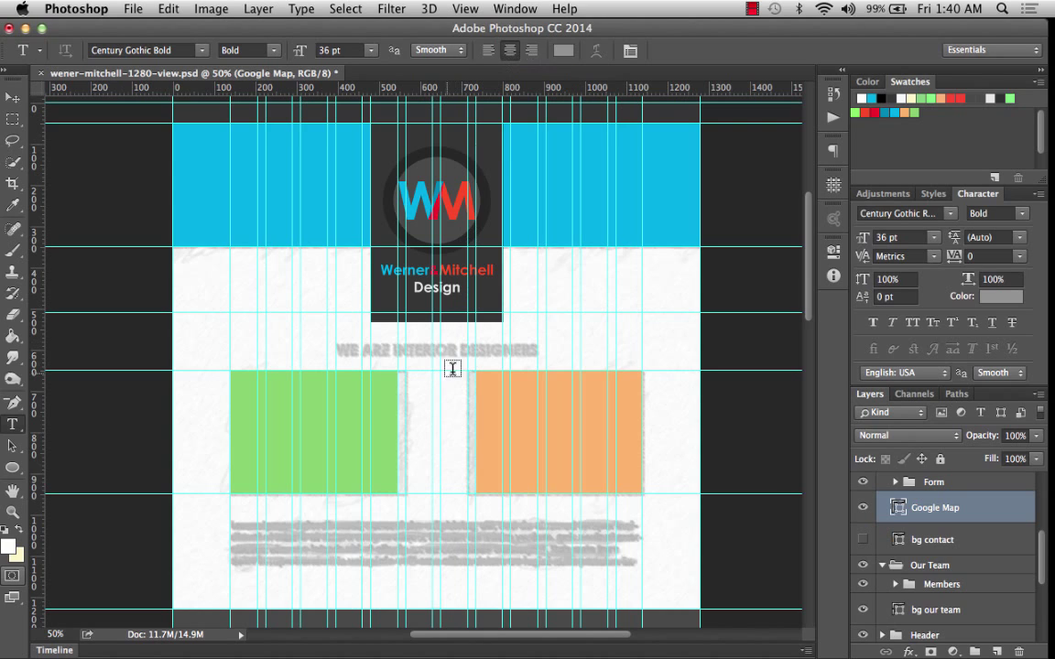
{"action": "mouse_move", "coordinate": [435, 349]}
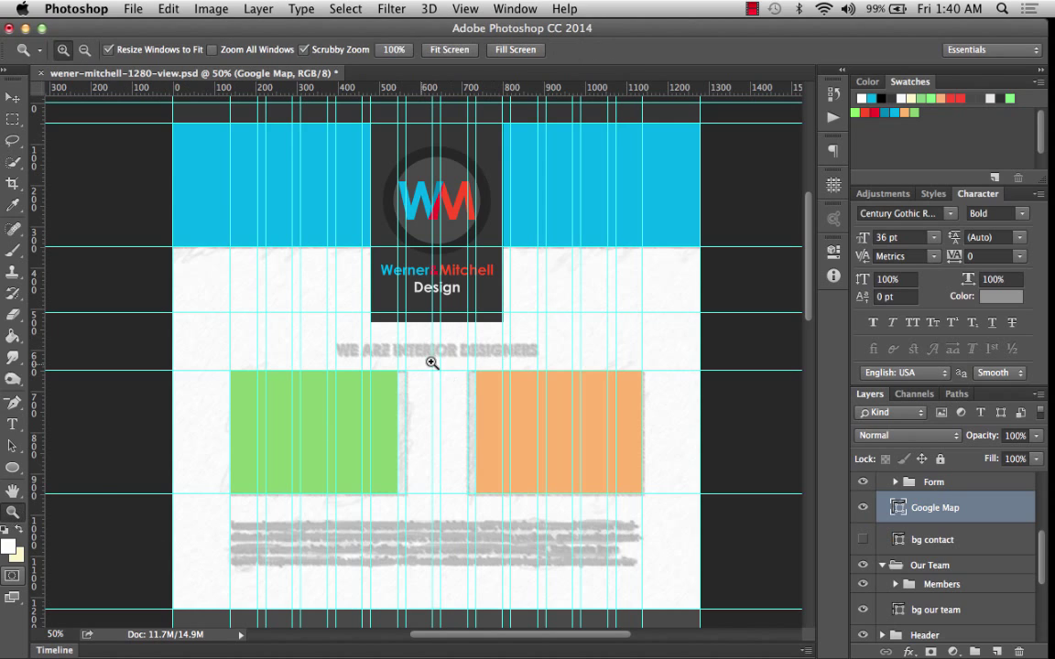
Zoom into the blurred heading and type 'WE ARE INTERIOR DESIGNERS' over it.
{"action": "left_click", "coordinate": [428, 361]}
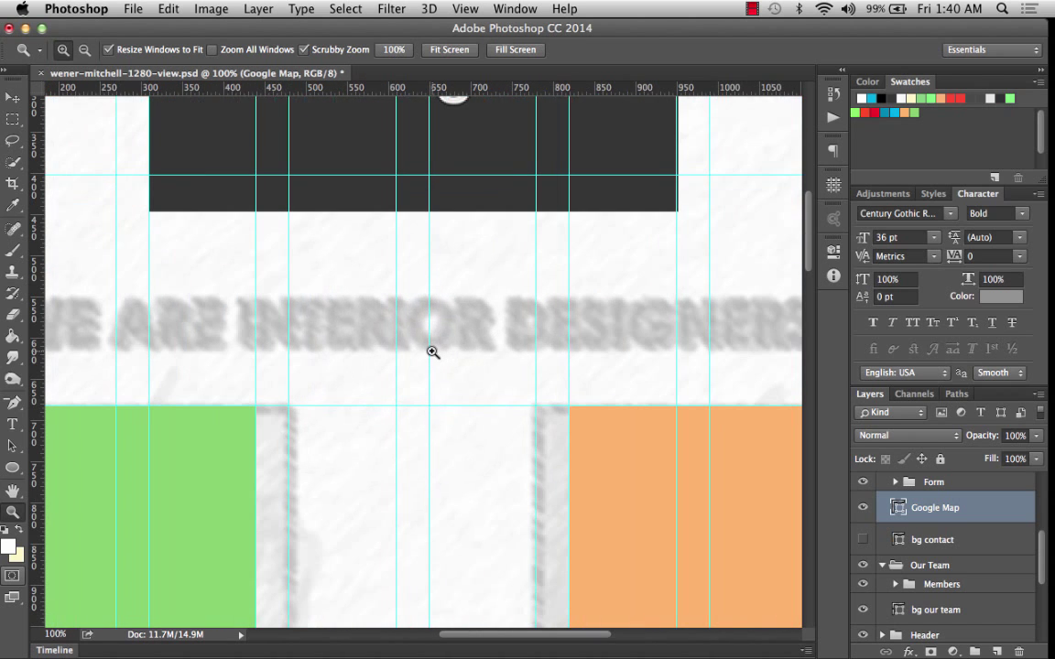
{"action": "left_click", "coordinate": [430, 353]}
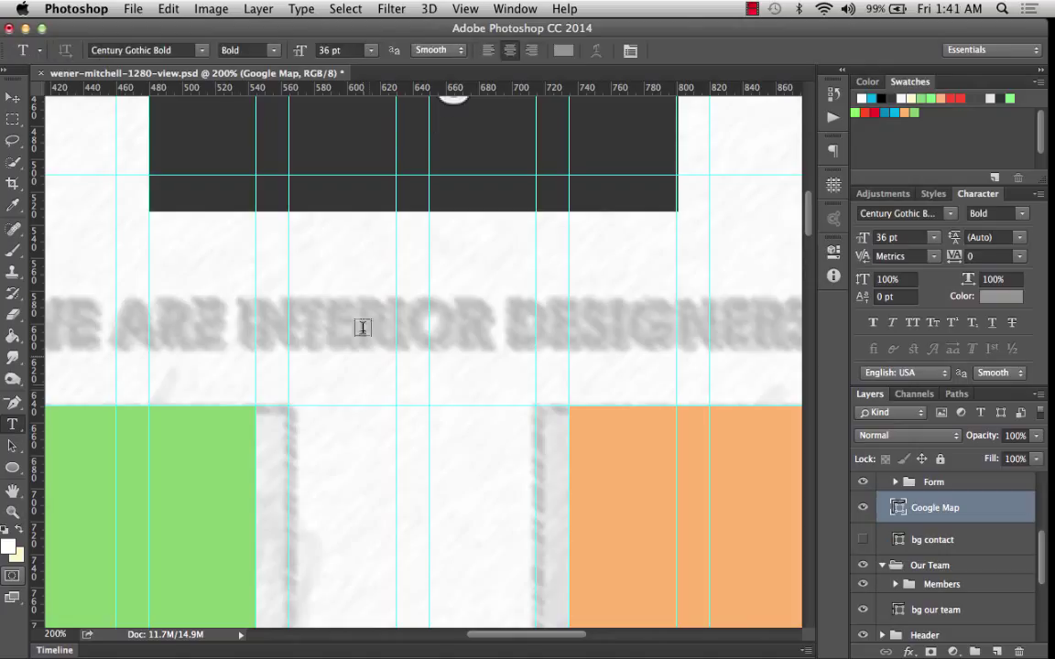
{"action": "mouse_move", "coordinate": [415, 321]}
{"action": "type", "text": "WE ARE"}
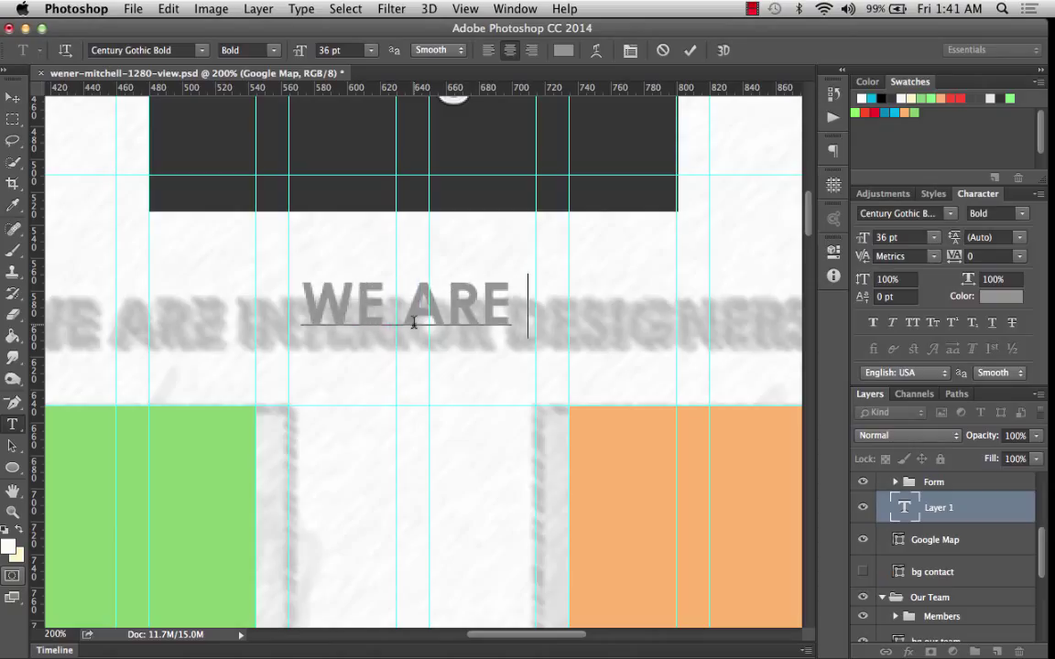
{"action": "type", "text": "INTERIOR"}
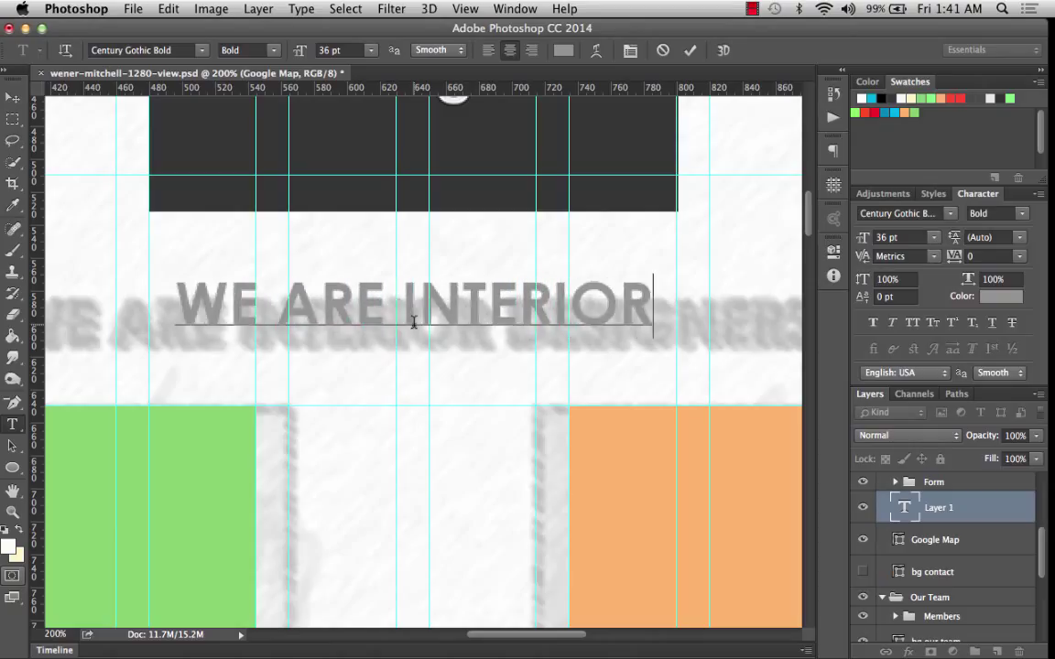
{"action": "type", "text": "DESIGNERS"}
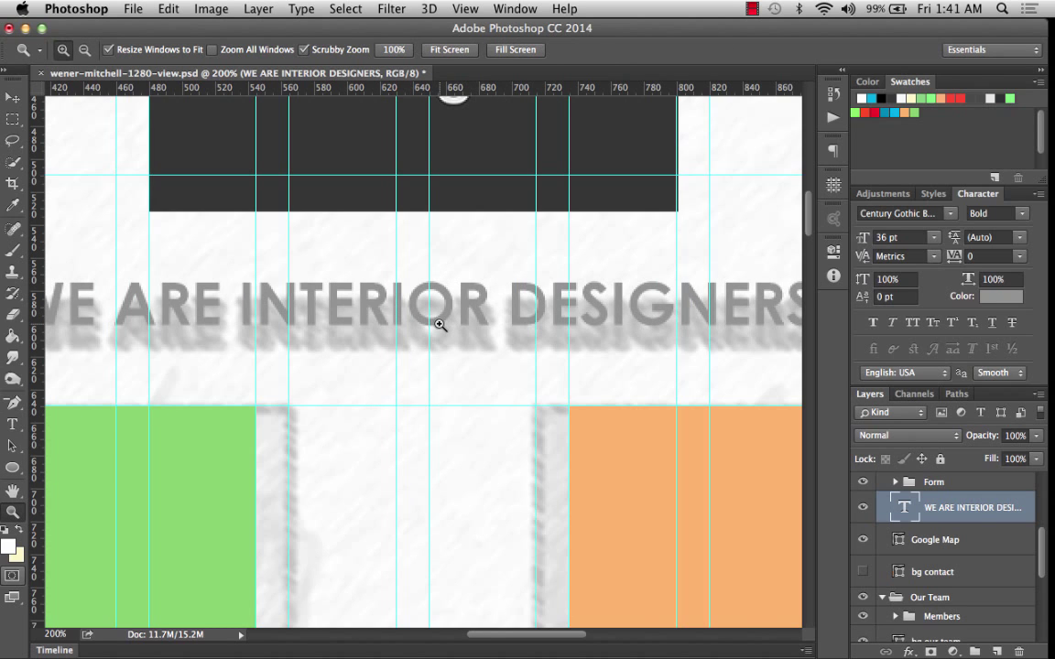
{"action": "mouse_move", "coordinate": [424, 312]}
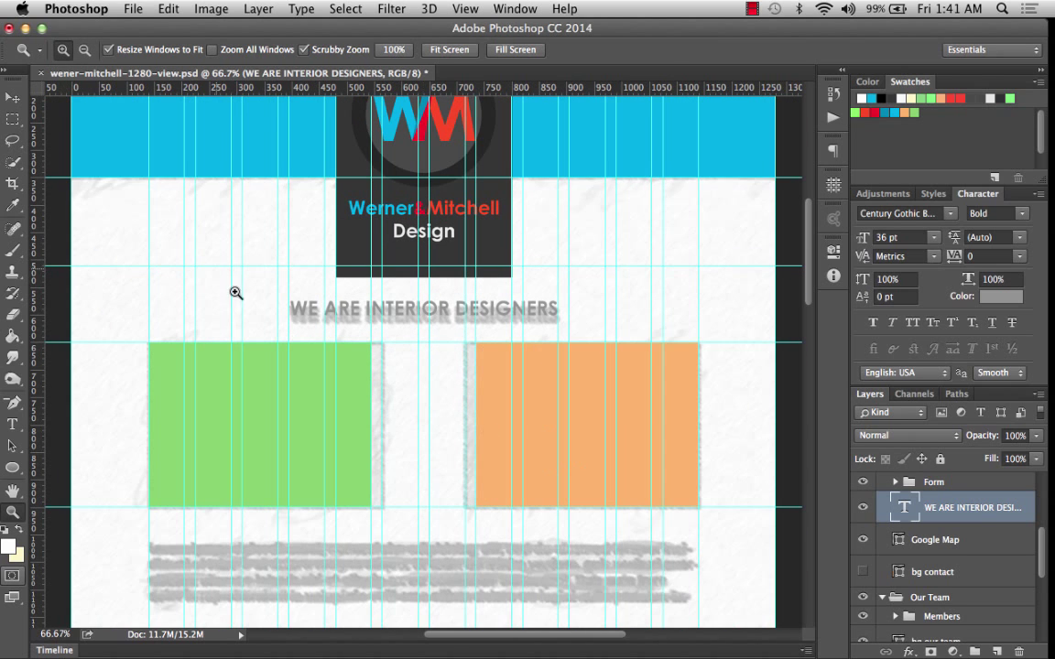
Nudge the heading layer into place and select its text for blue recolouring.
{"action": "left_click", "coordinate": [12, 95]}
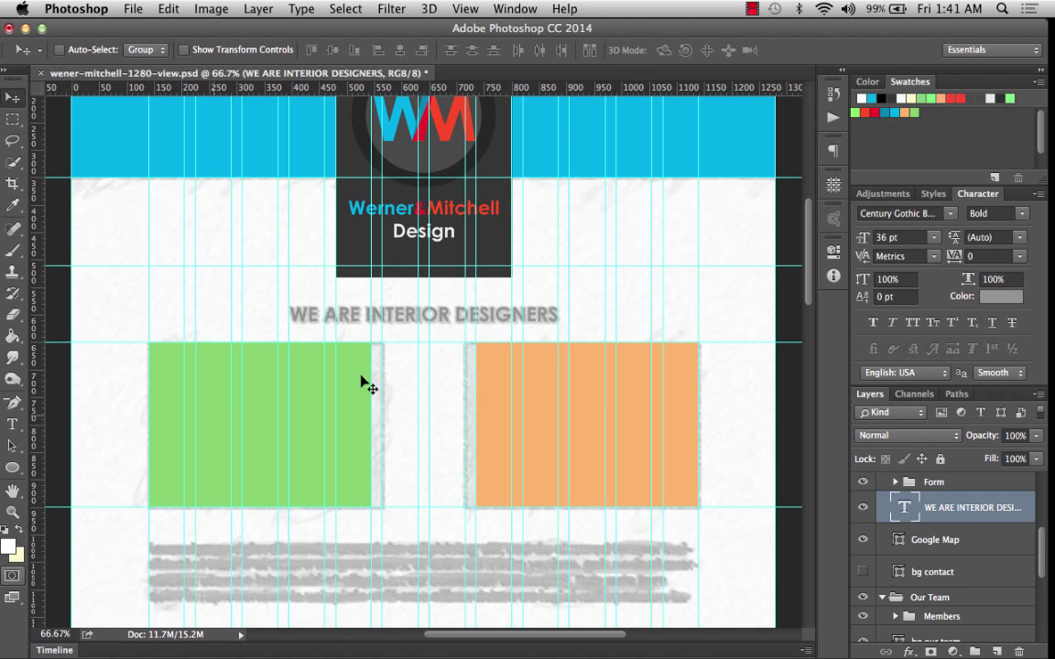
{"action": "left_click", "coordinate": [12, 423]}
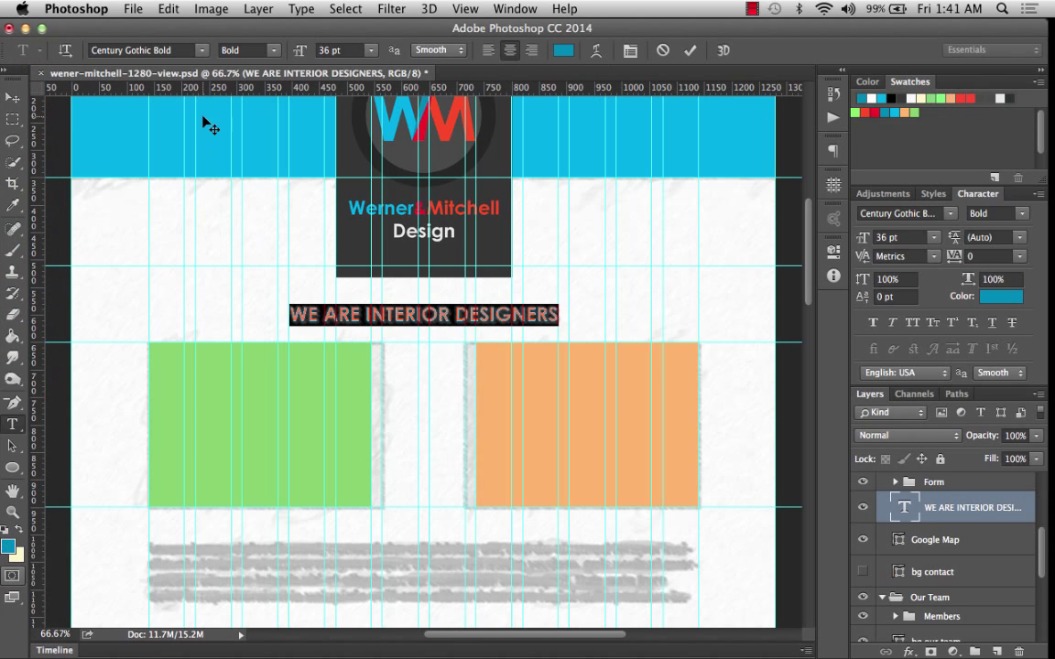
{"action": "mouse_move", "coordinate": [44, 211]}
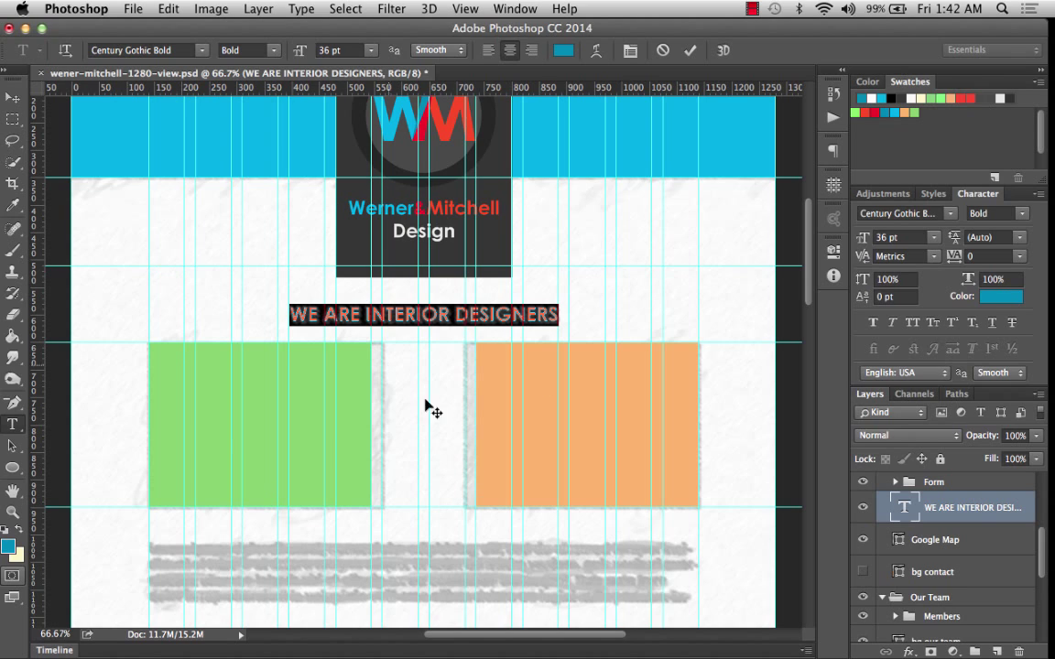
{"action": "mouse_move", "coordinate": [113, 204]}
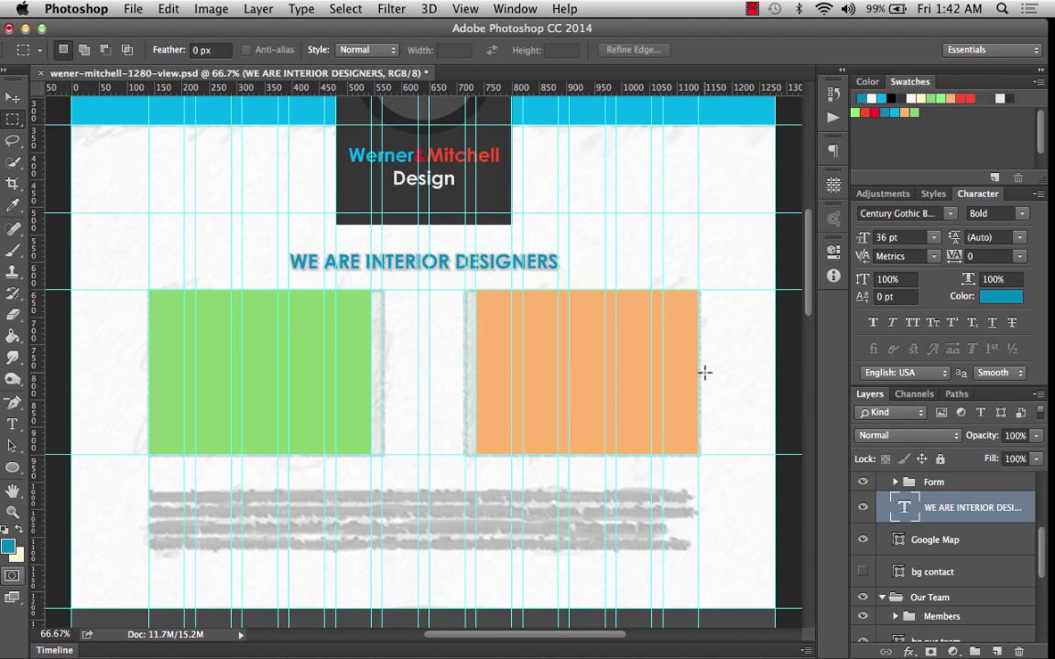
{"action": "scroll", "scroll_direction": "down", "scroll_amount": 3}
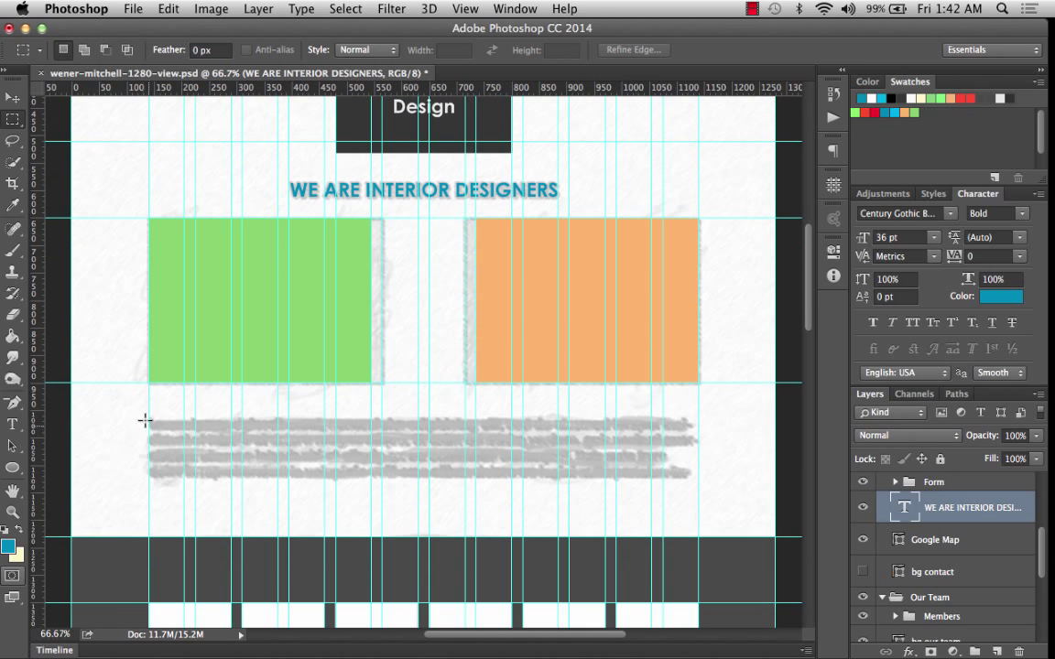
{"action": "mouse_move", "coordinate": [217, 391]}
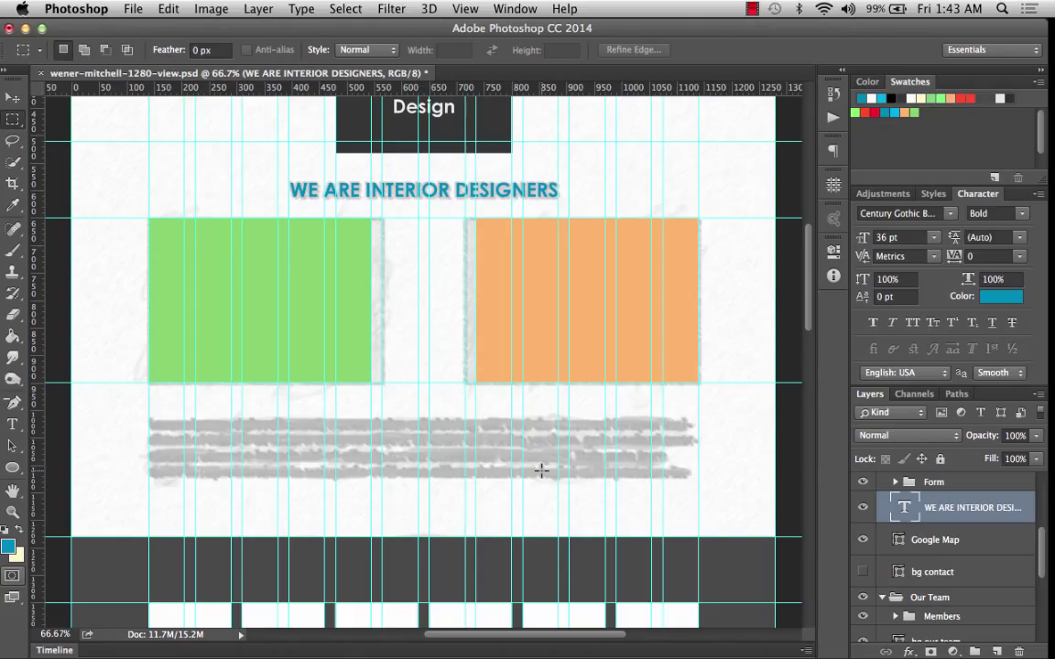
{"action": "mouse_move", "coordinate": [980, 507]}
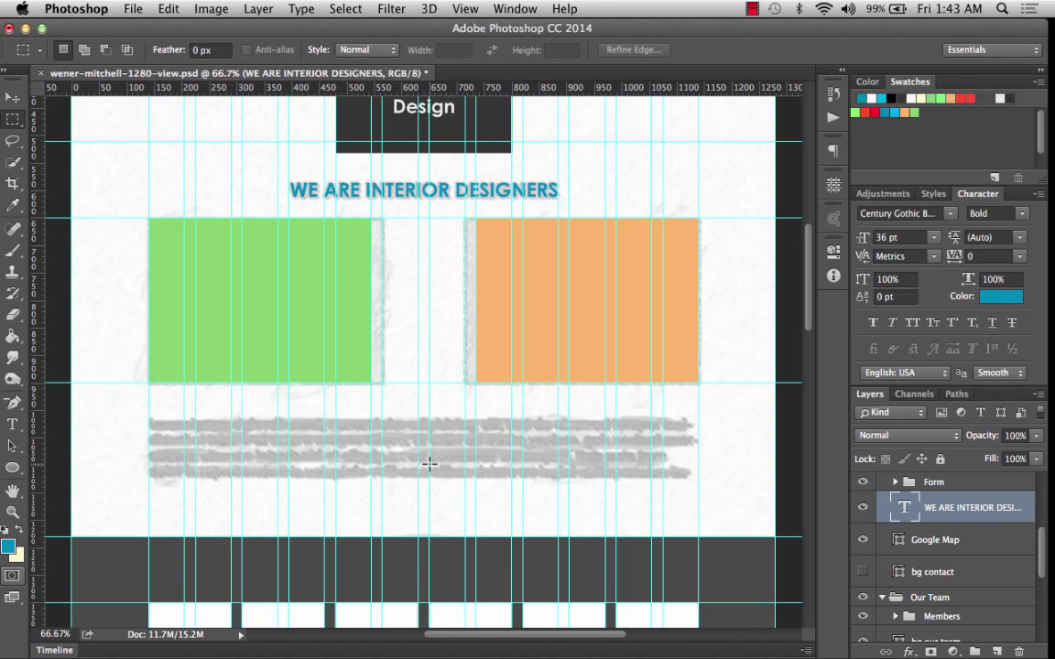
{"action": "mouse_move", "coordinate": [39, 444]}
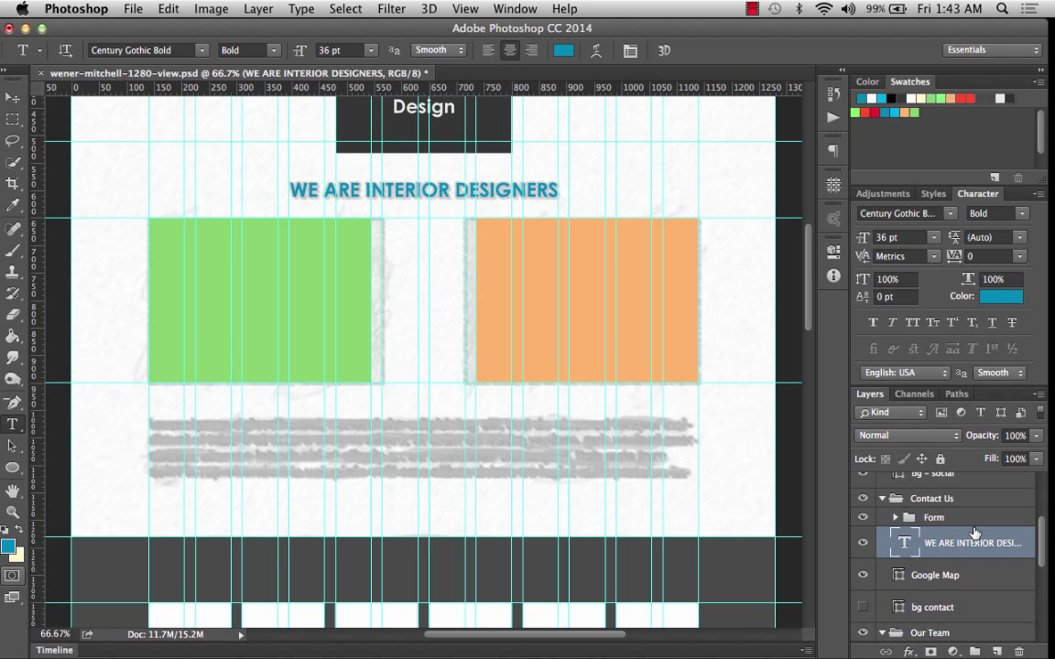
{"action": "mouse_move", "coordinate": [936, 518]}
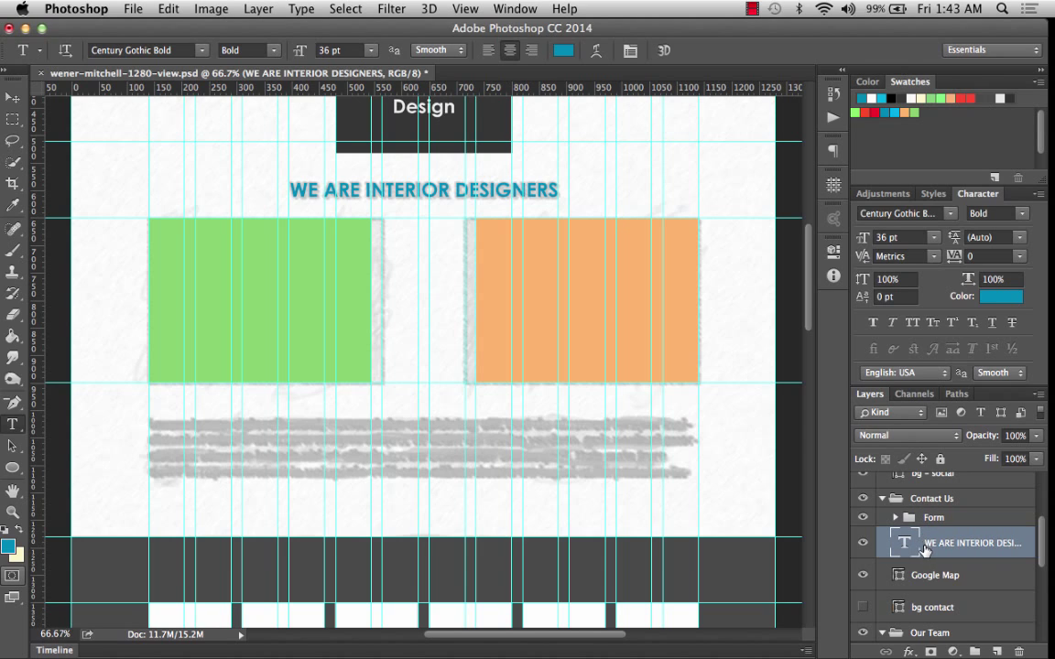
{"action": "mouse_move", "coordinate": [925, 542]}
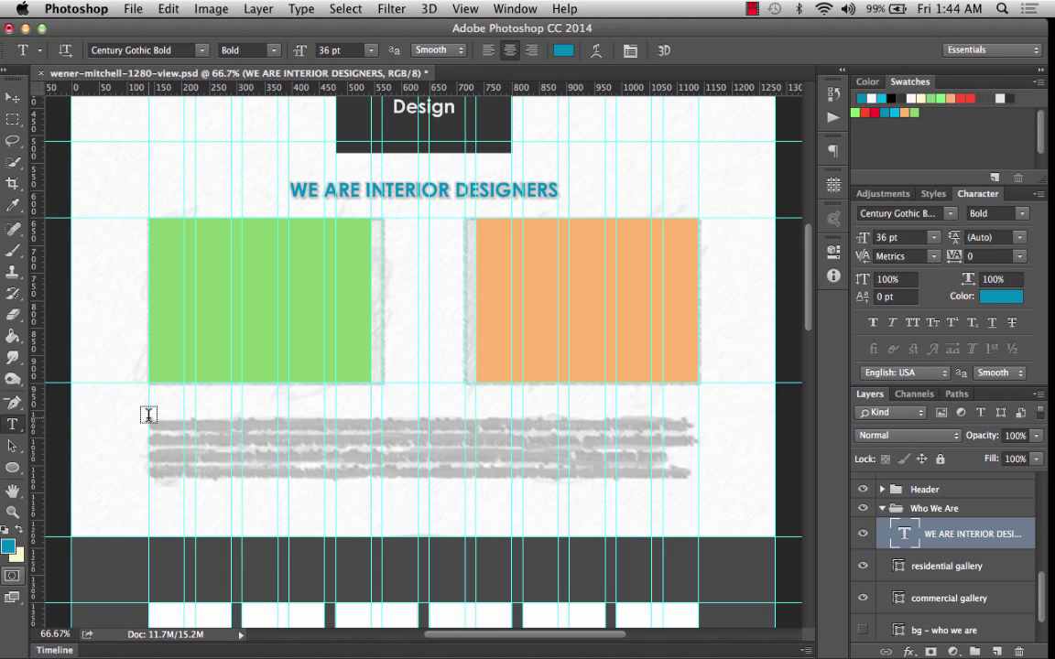
Draw a paragraph box over the grey lines and set Century Gothic Regular at 24 pt.
{"action": "left_click_drag", "start_coordinate": [151, 415], "coordinate": [545, 449]}
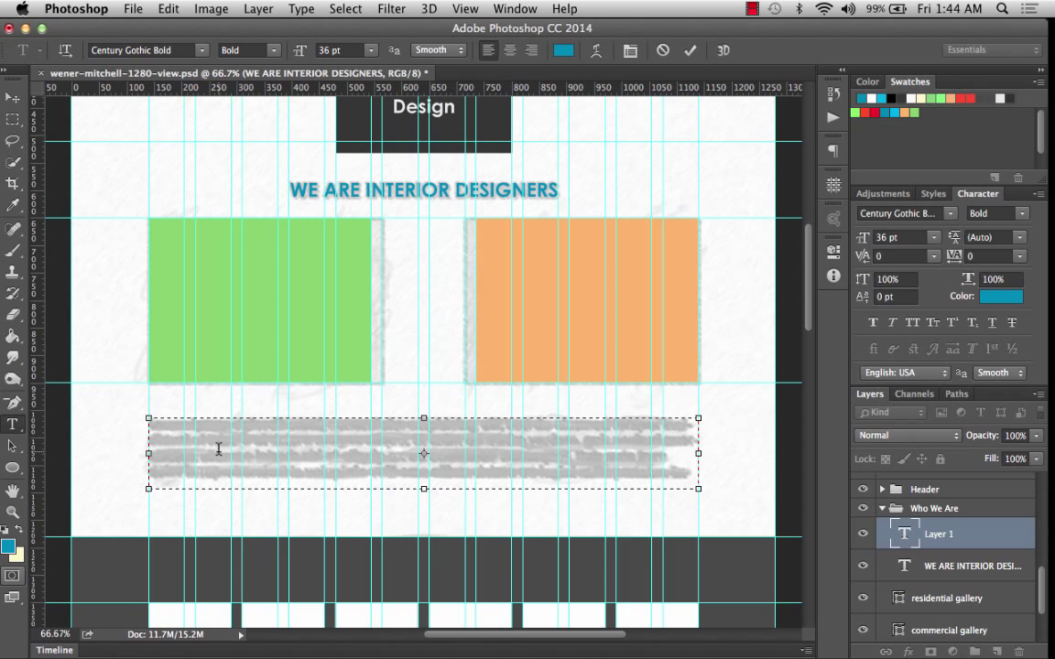
{"action": "mouse_move", "coordinate": [194, 158]}
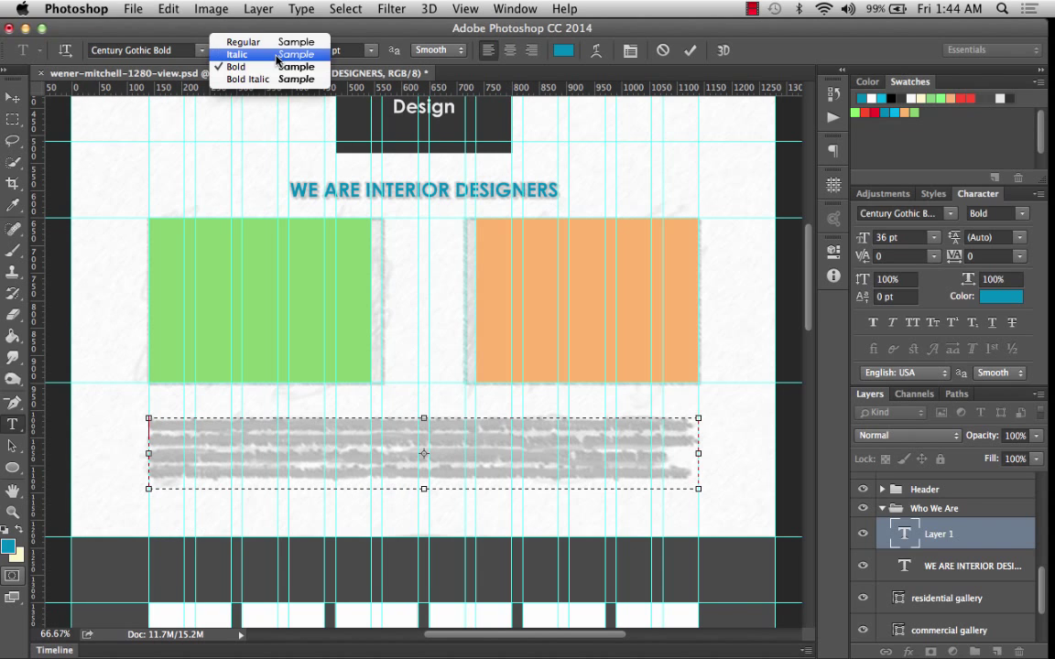
{"action": "left_click", "coordinate": [241, 41]}
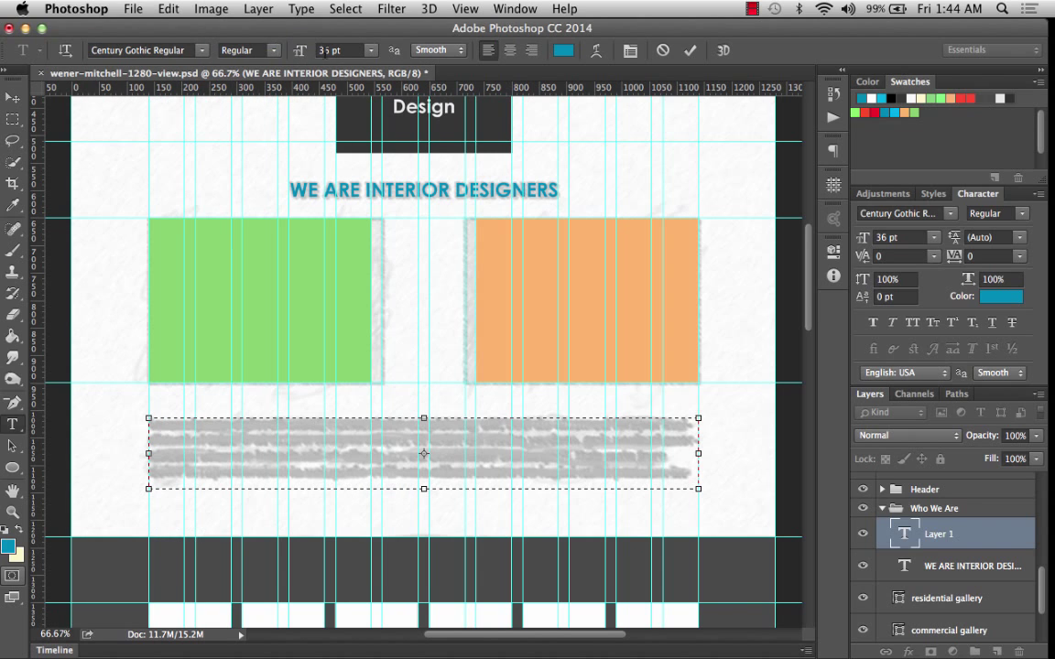
{"action": "left_click", "coordinate": [370, 50]}
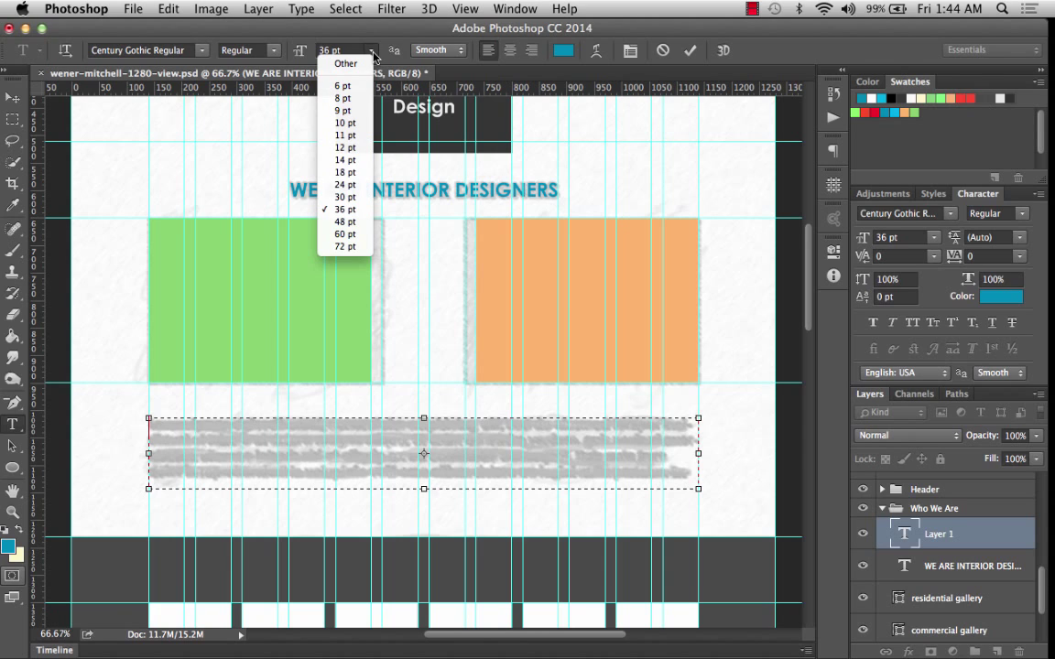
{"action": "mouse_move", "coordinate": [346, 173]}
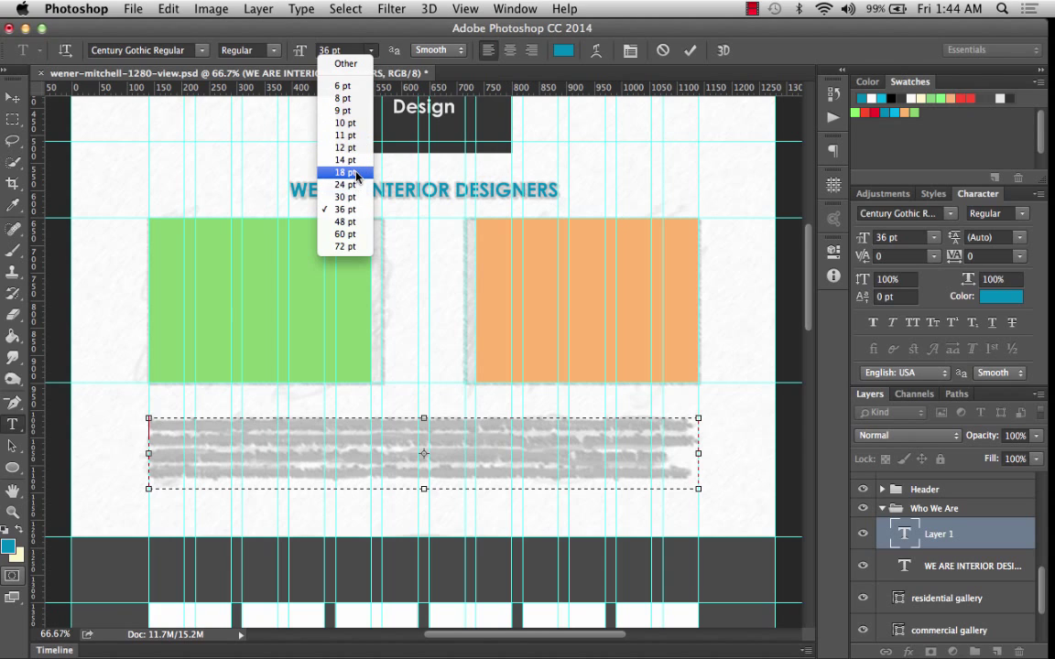
{"action": "left_click", "coordinate": [342, 172]}
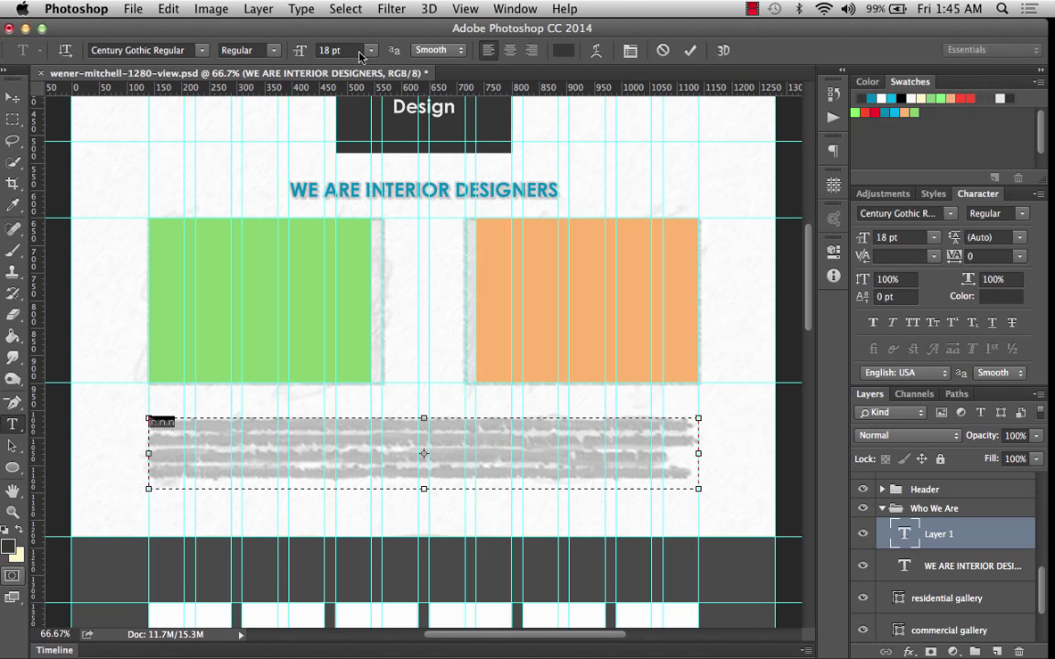
{"action": "mouse_move", "coordinate": [405, 34]}
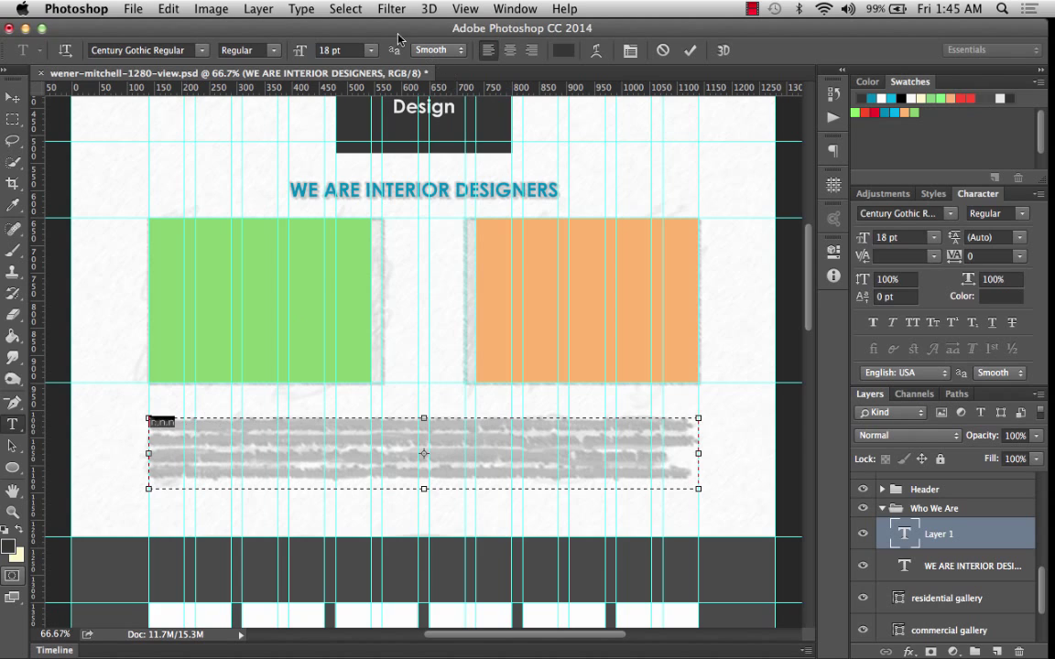
{"action": "left_click", "coordinate": [372, 50]}
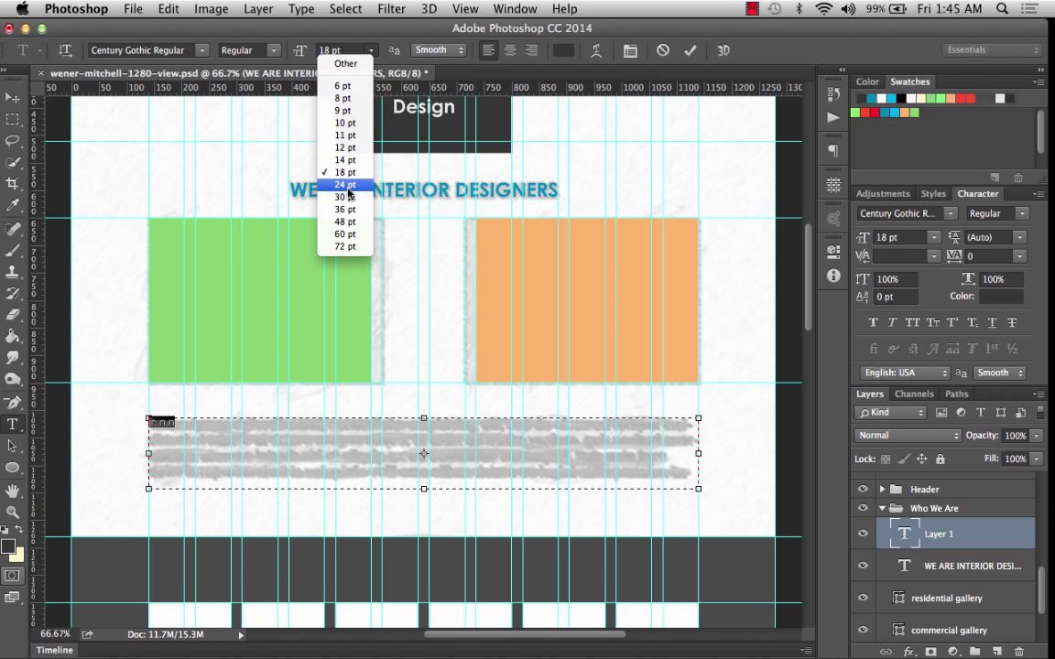
{"action": "left_click", "coordinate": [341, 184]}
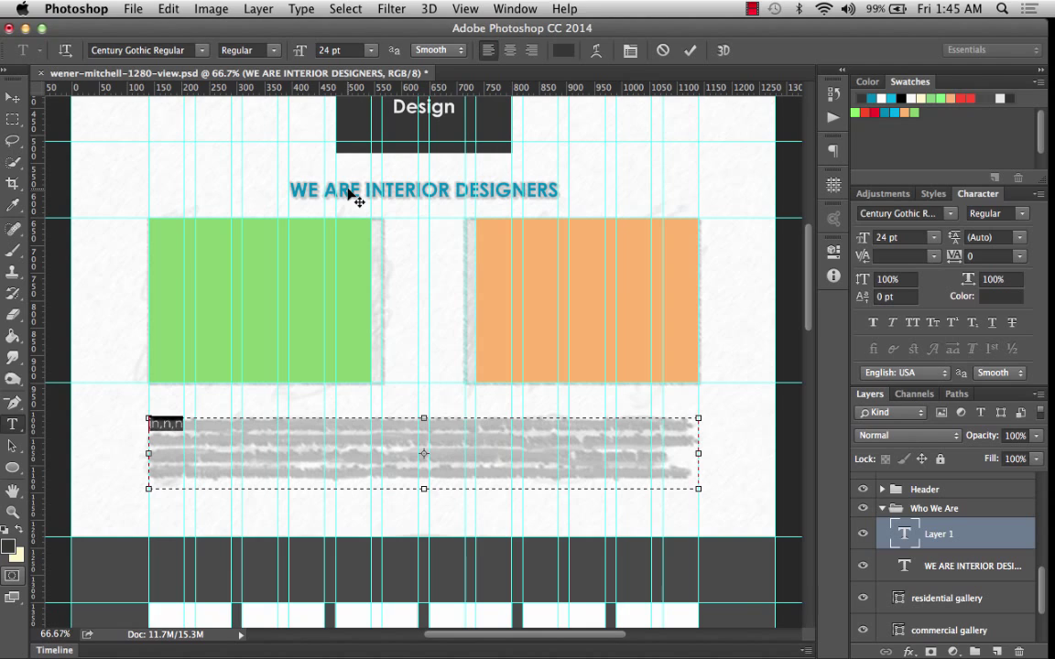
{"action": "mouse_move", "coordinate": [176, 442]}
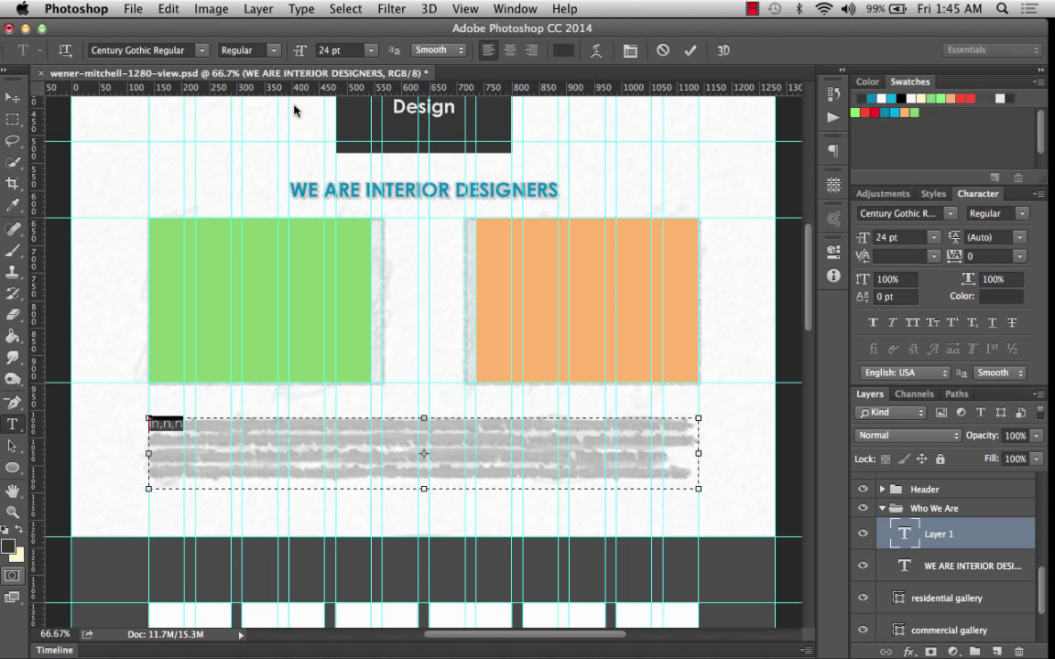
Fill the paragraph box using Paste Lorem Ipsum from the Type menu.
{"action": "left_click", "coordinate": [302, 9]}
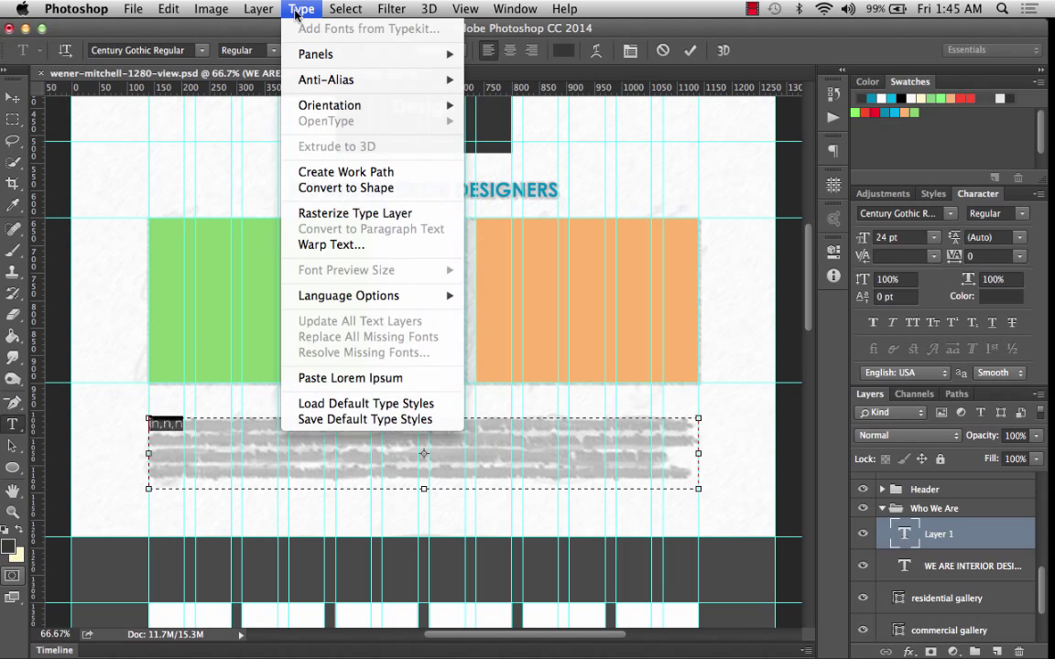
{"action": "mouse_move", "coordinate": [360, 321]}
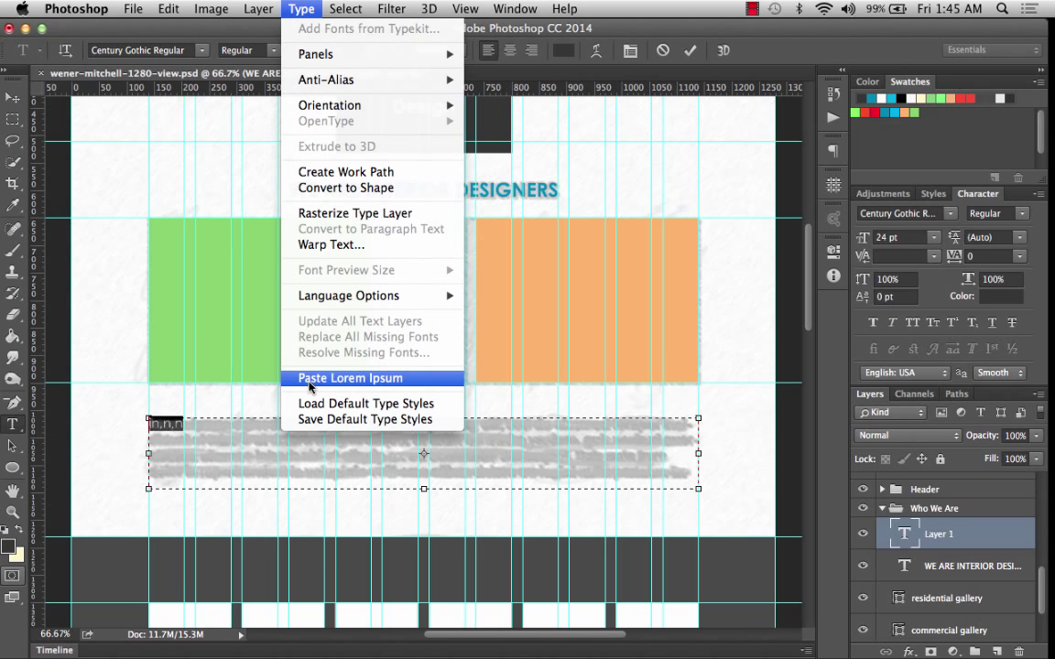
{"action": "left_click", "coordinate": [346, 378]}
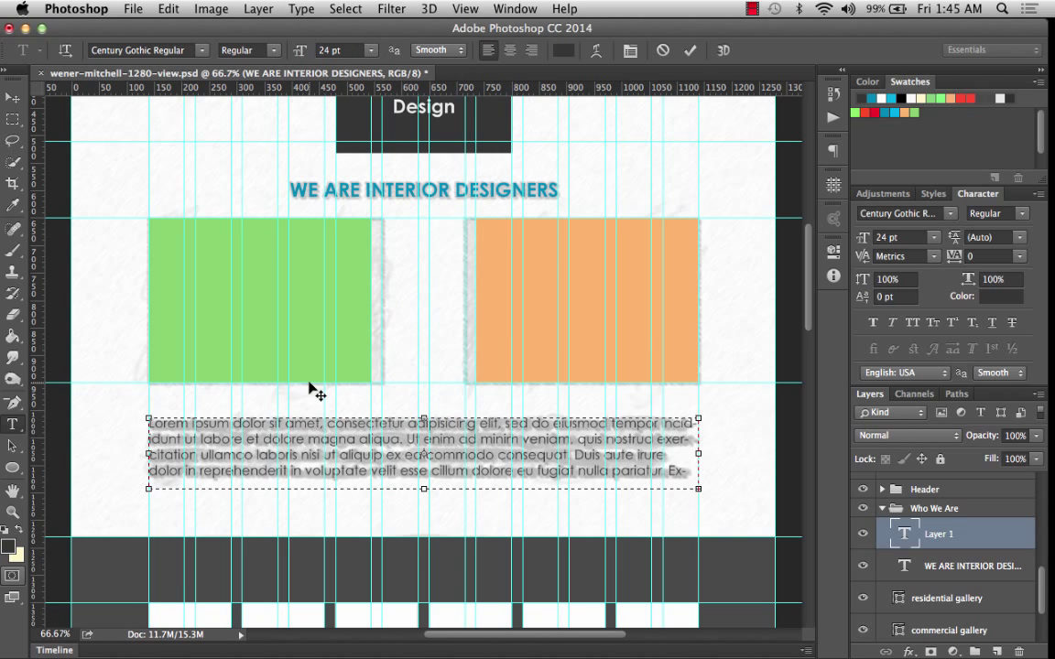
{"action": "mouse_move", "coordinate": [447, 520]}
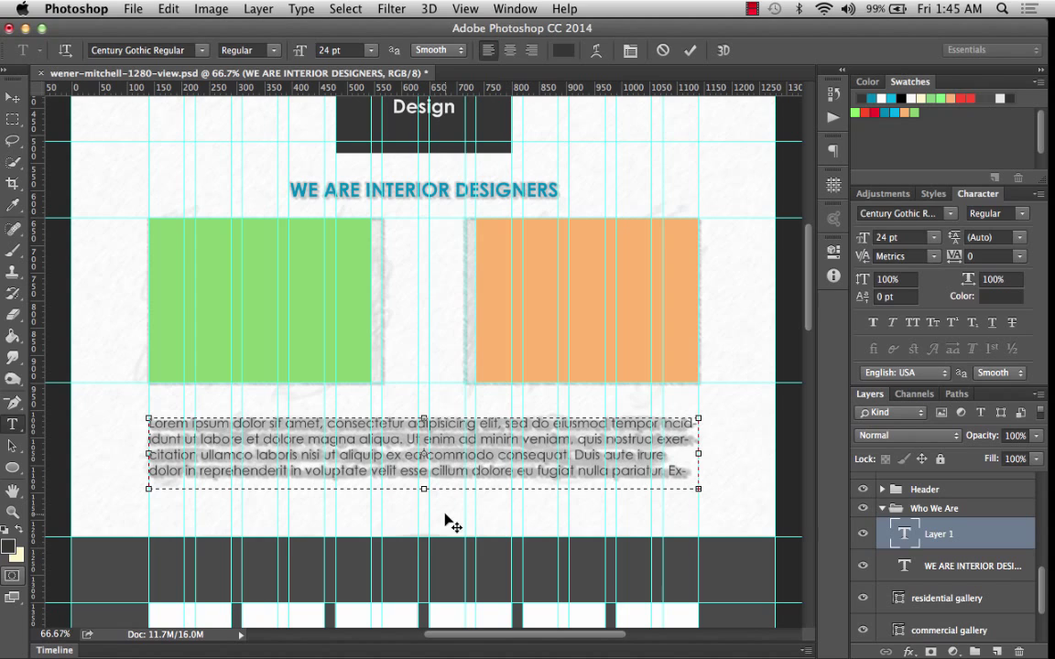
{"action": "mouse_move", "coordinate": [651, 494]}
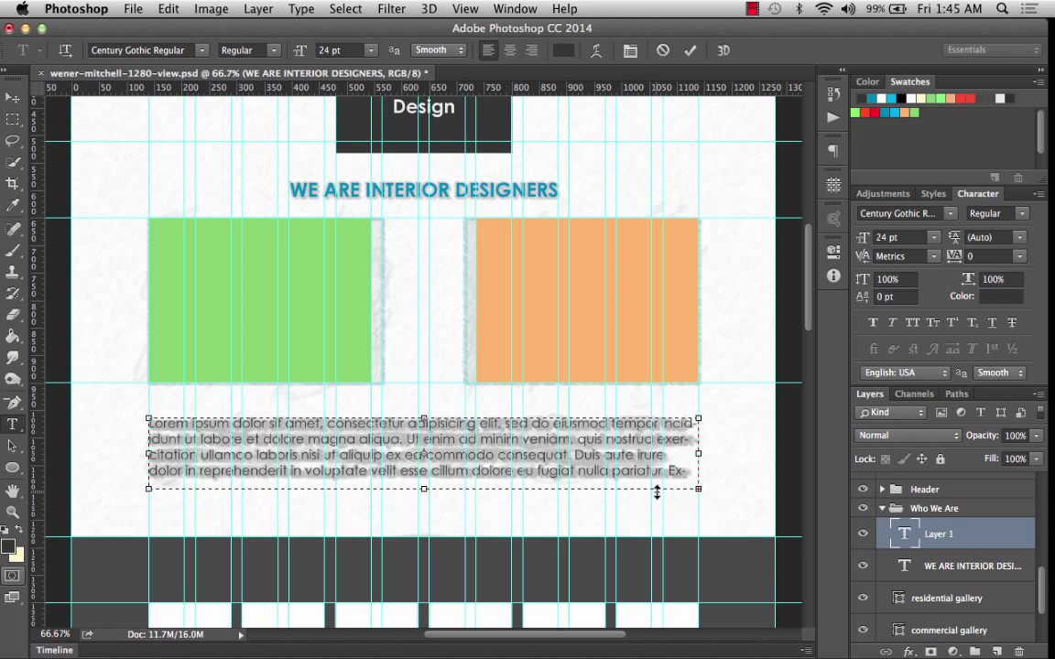
Trim the lorem ipsum to four lines ending 'pariatur.' and shrink the box to fit.
{"action": "scroll", "scroll_direction": "down", "scroll_amount": 3}
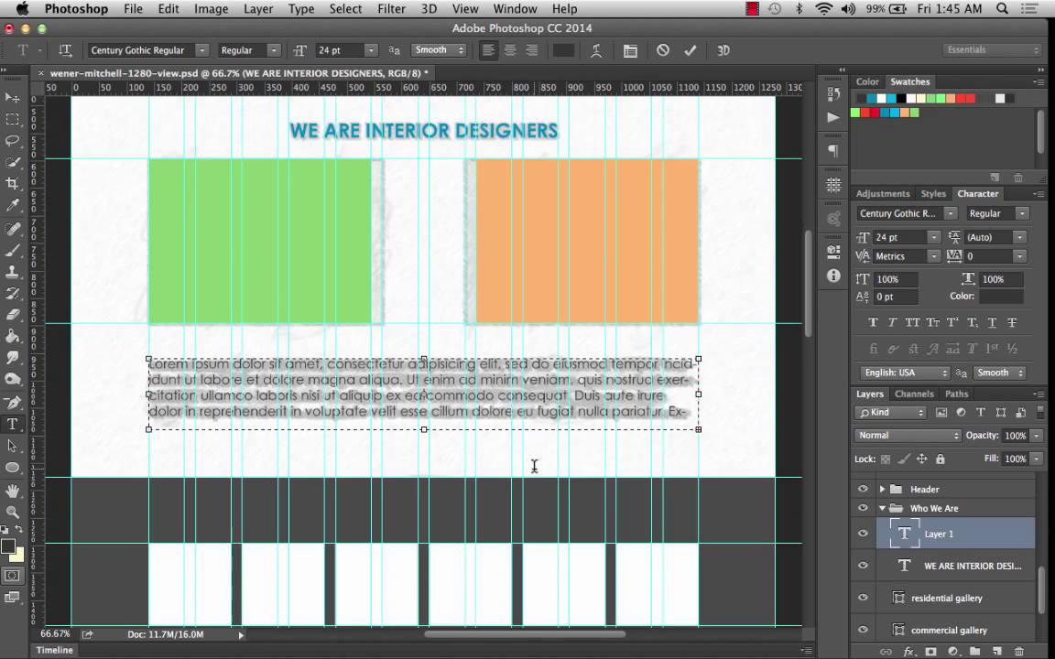
{"action": "scroll", "scroll_direction": "down", "scroll_amount": 3}
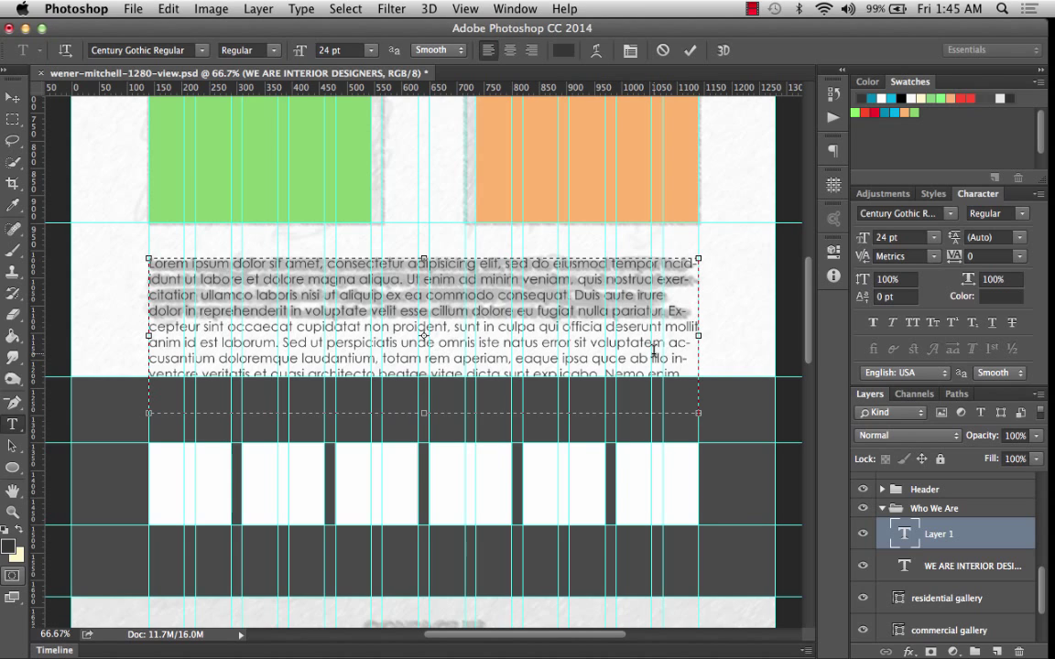
{"action": "mouse_move", "coordinate": [789, 333]}
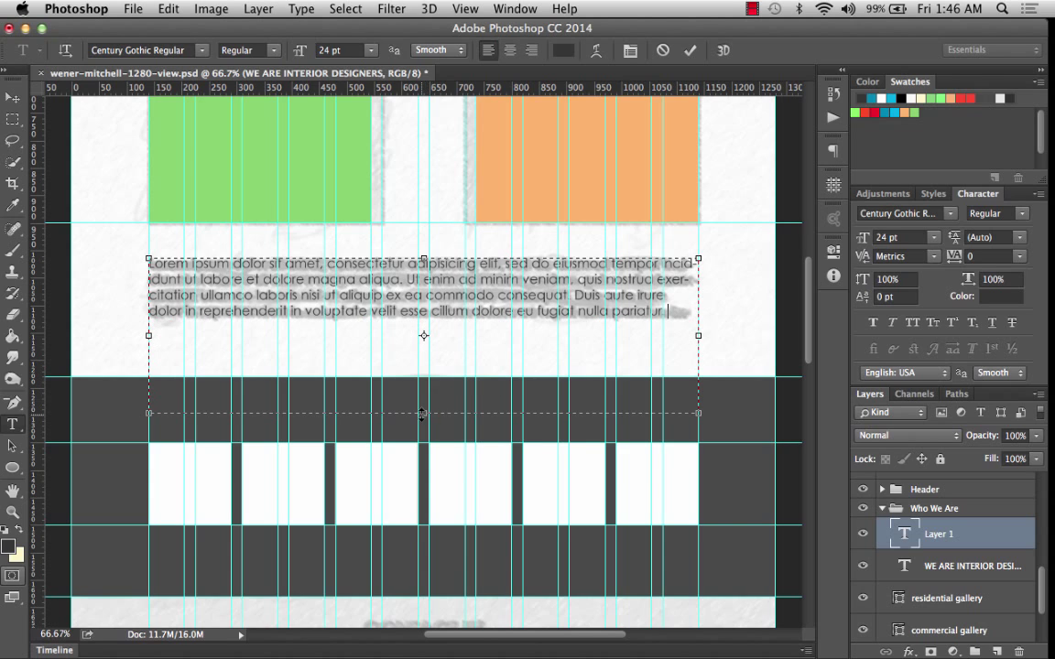
{"action": "left_click_drag", "start_coordinate": [423, 413], "coordinate": [423, 330]}
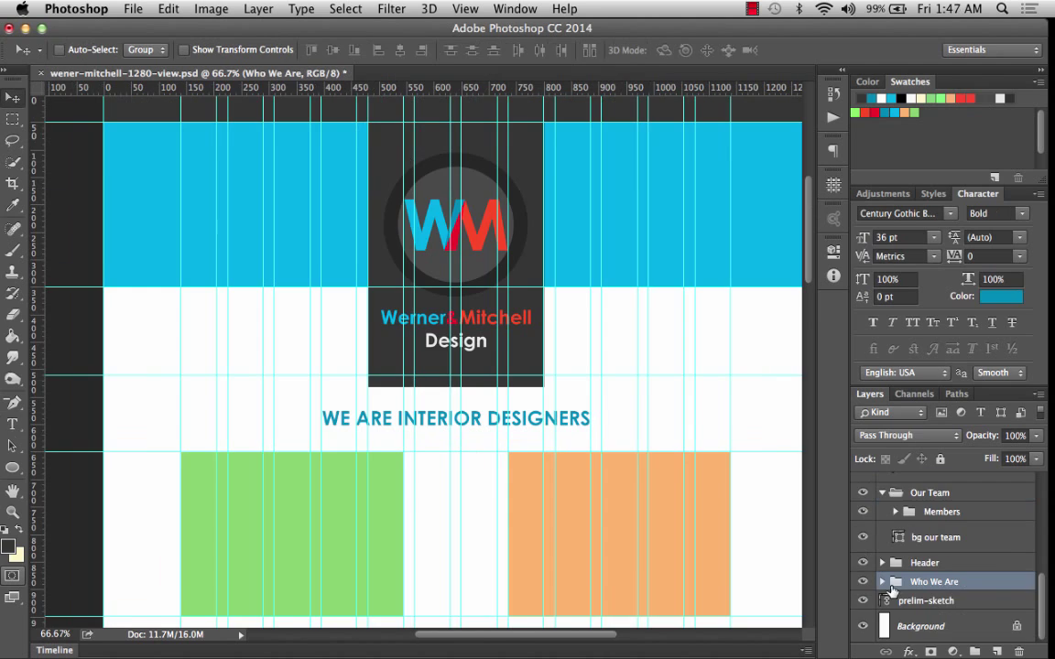
Expand the Our Team group, check inside Members, then collapse and select Members.
{"action": "left_click", "coordinate": [930, 491]}
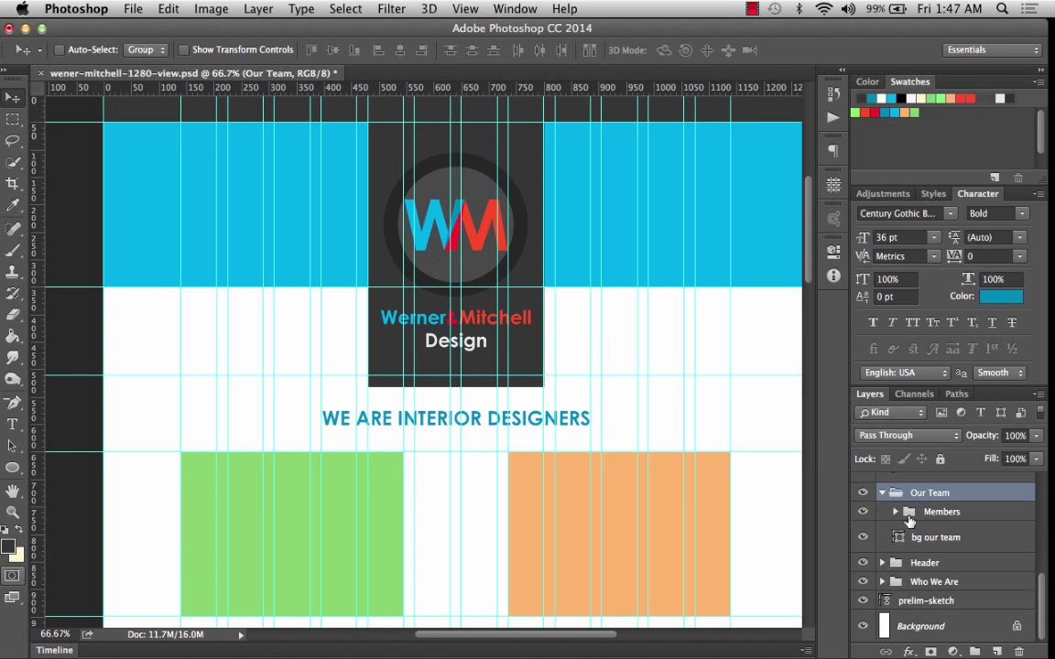
{"action": "left_click", "coordinate": [896, 511]}
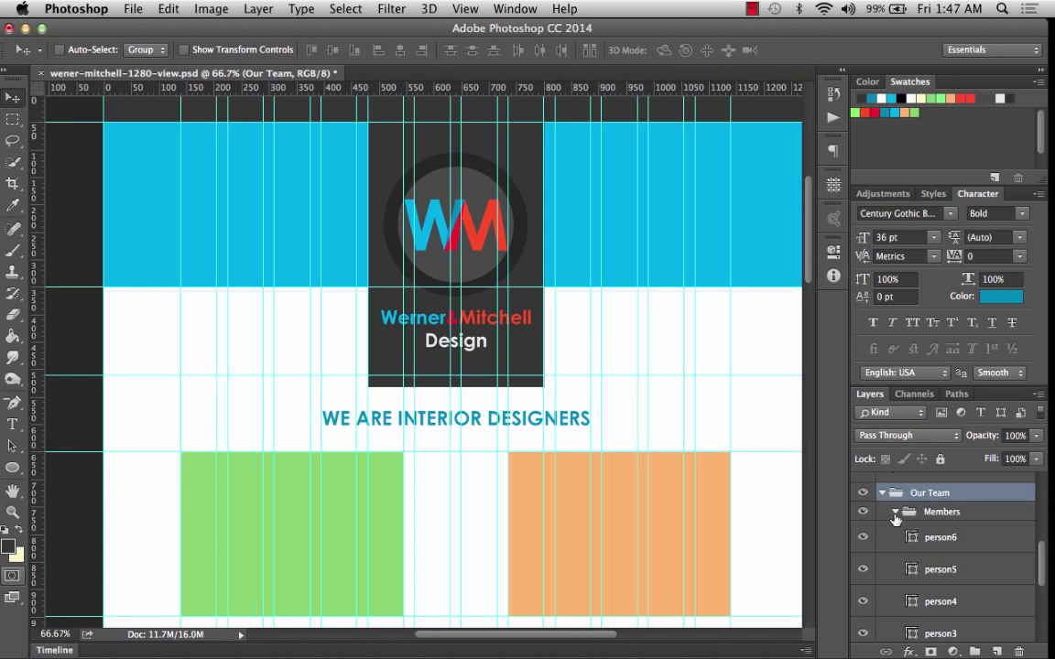
{"action": "left_click", "coordinate": [897, 512]}
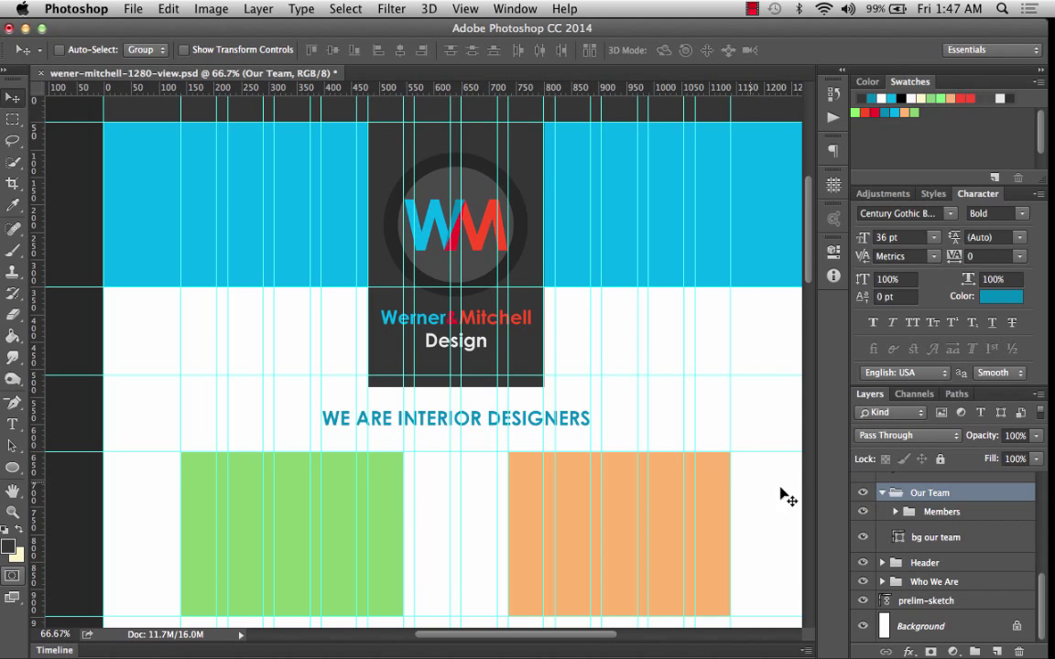
{"action": "scroll", "scroll_direction": "down", "scroll_amount": 3}
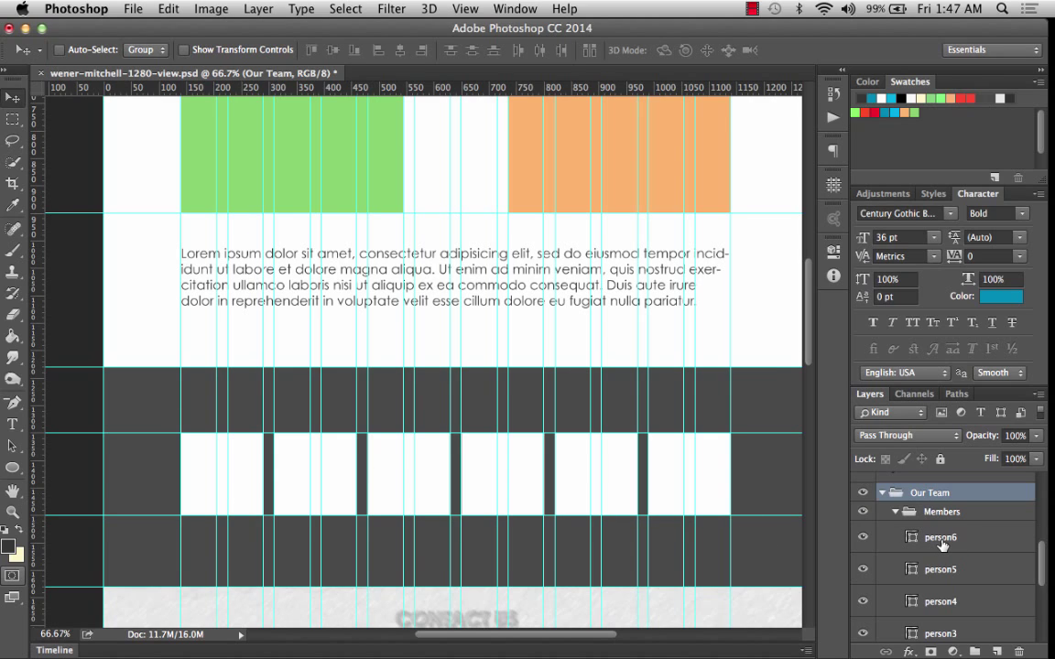
{"action": "mouse_move", "coordinate": [941, 547]}
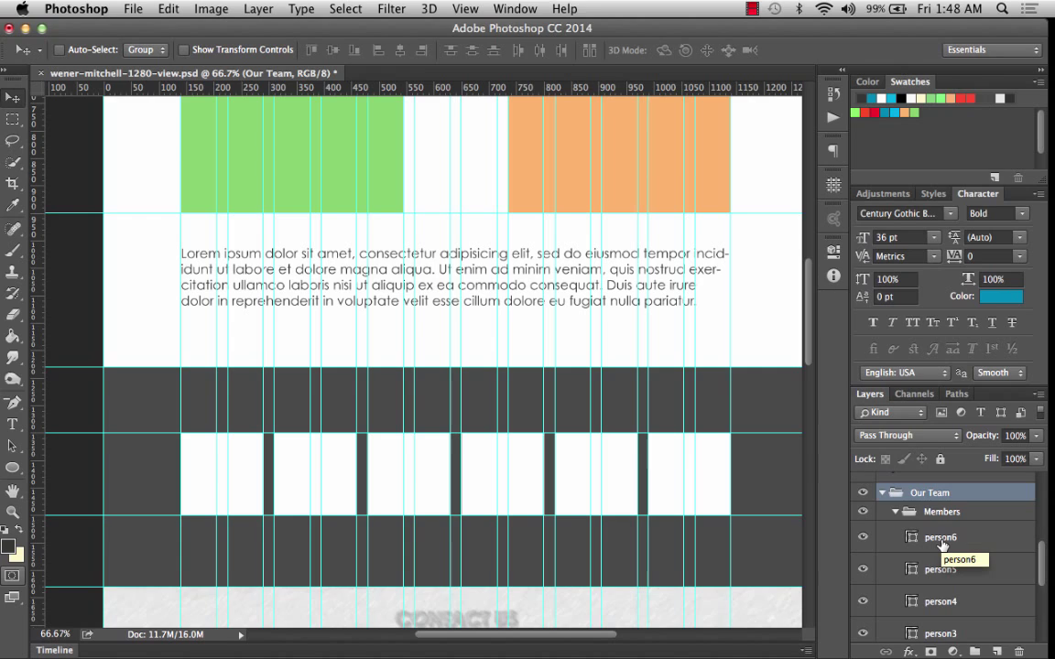
{"action": "left_click", "coordinate": [941, 511]}
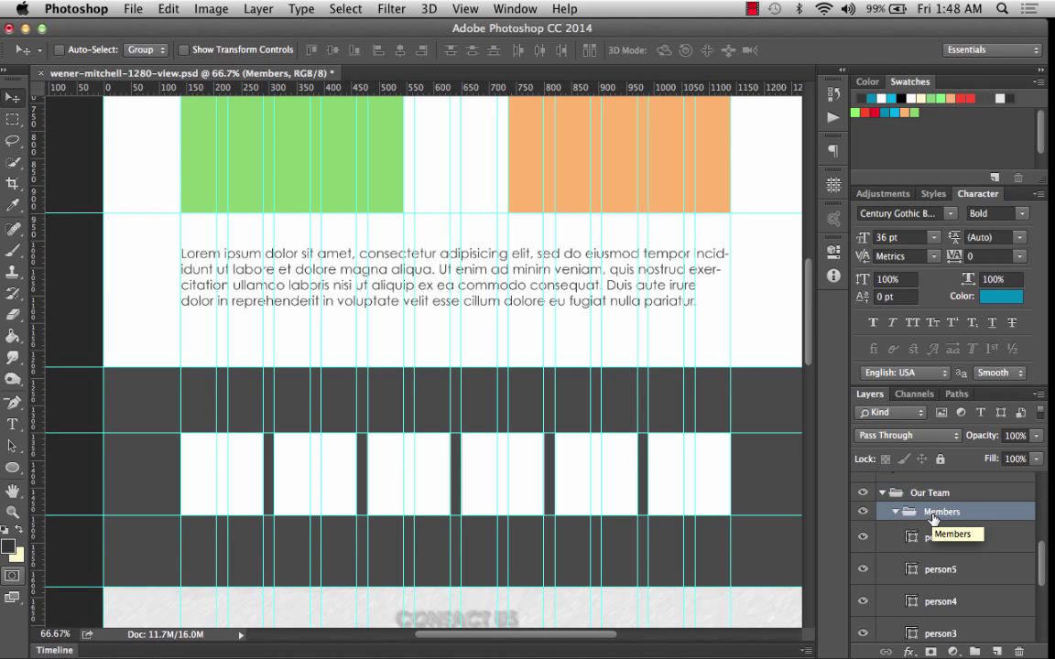
{"action": "left_click", "coordinate": [896, 511]}
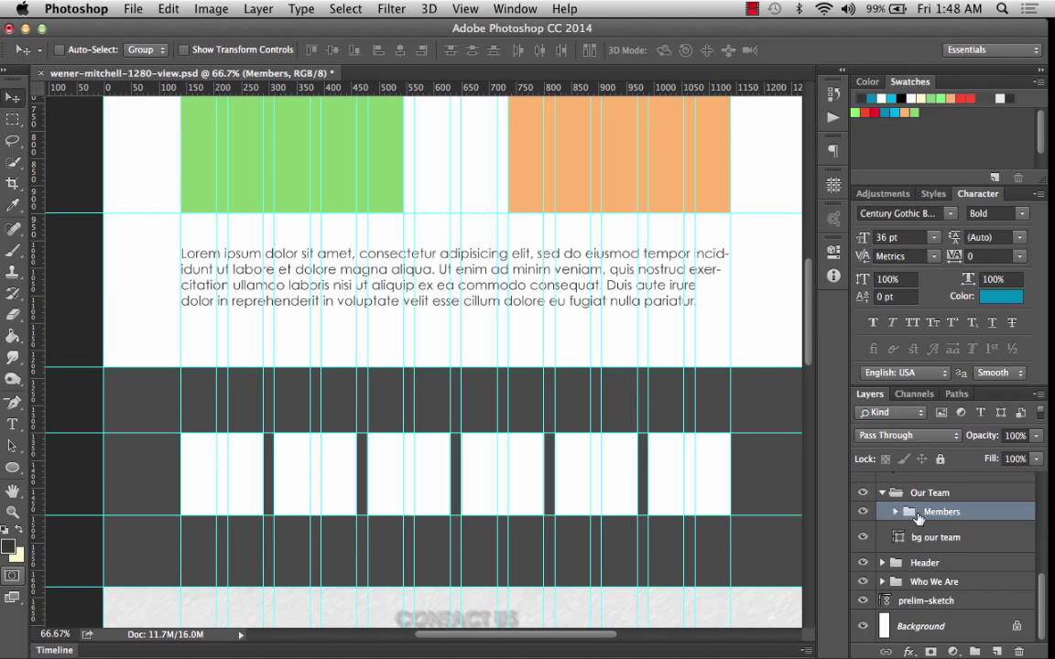
{"action": "mouse_move", "coordinate": [927, 491]}
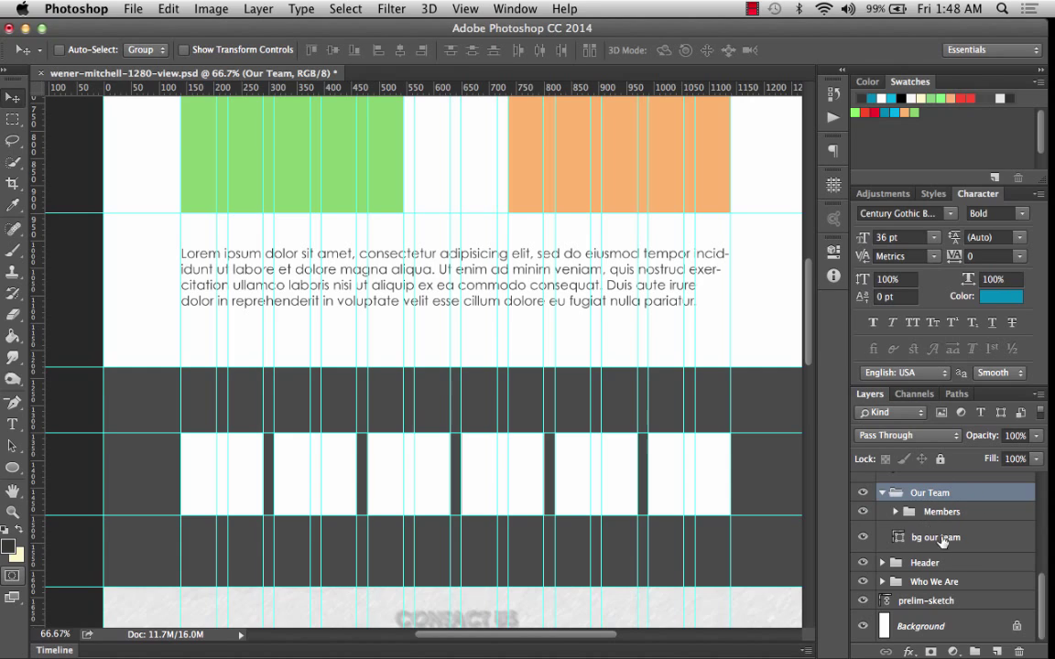
{"action": "mouse_move", "coordinate": [957, 556]}
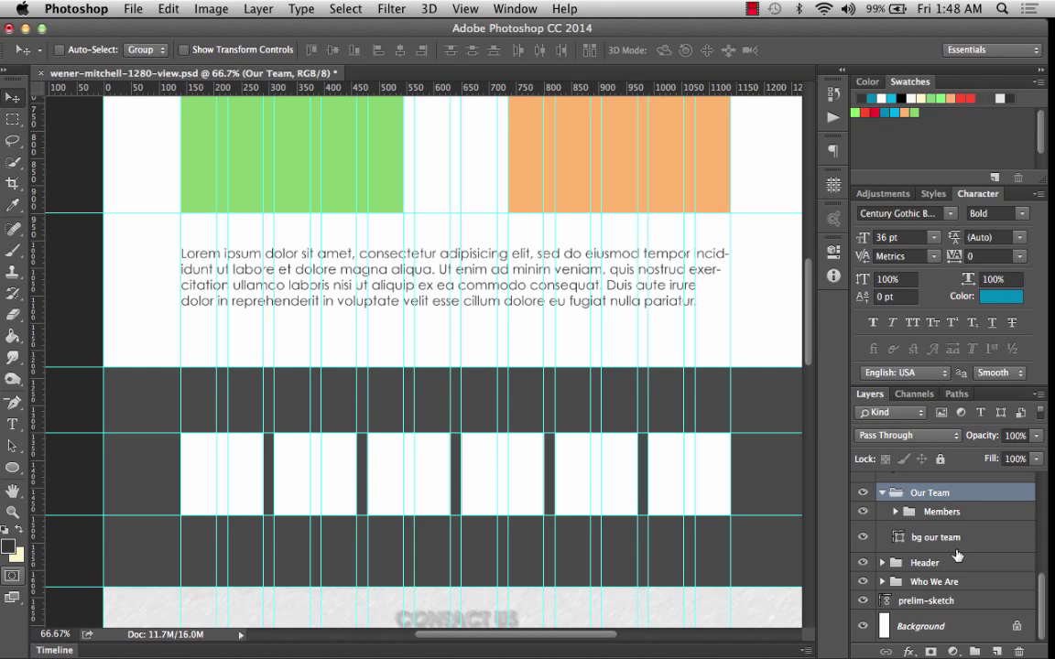
{"action": "mouse_move", "coordinate": [888, 531]}
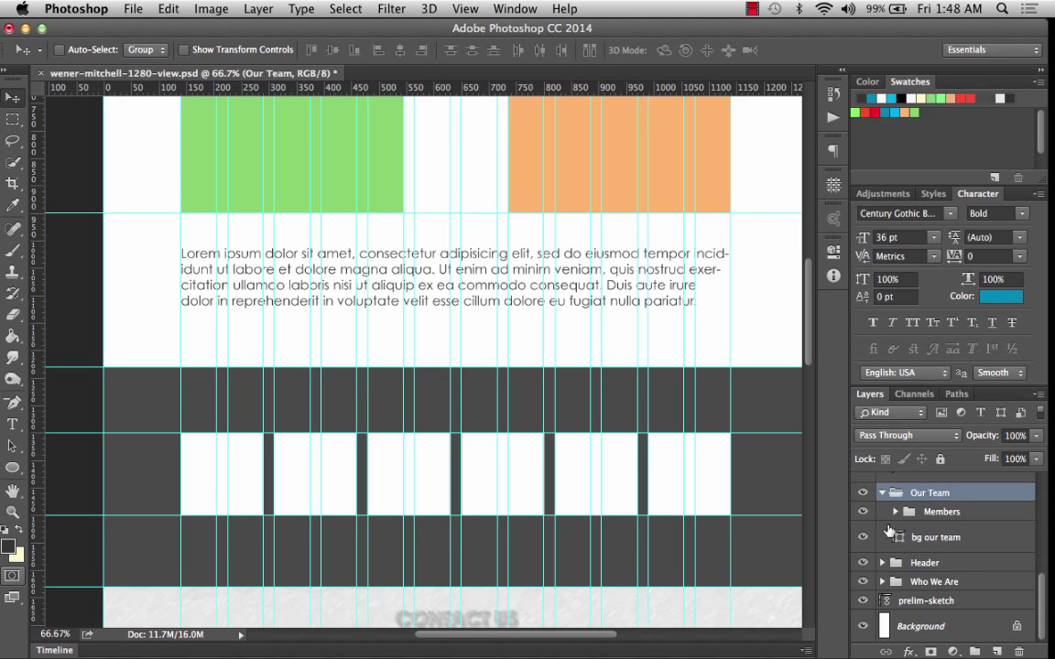
{"action": "left_click", "coordinate": [941, 512]}
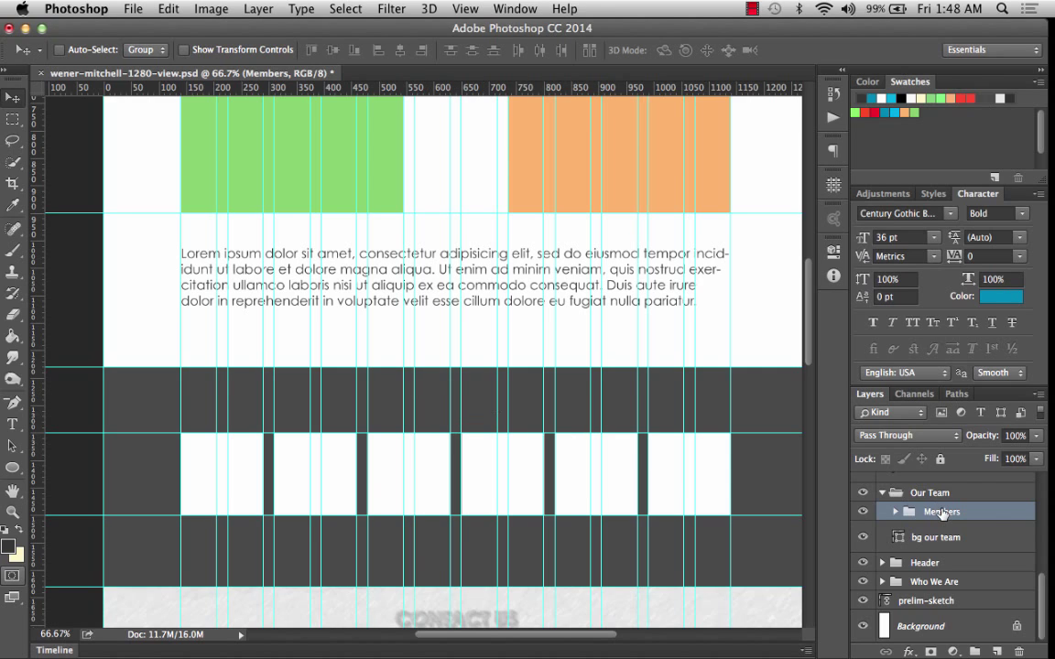
{"action": "mouse_move", "coordinate": [941, 512]}
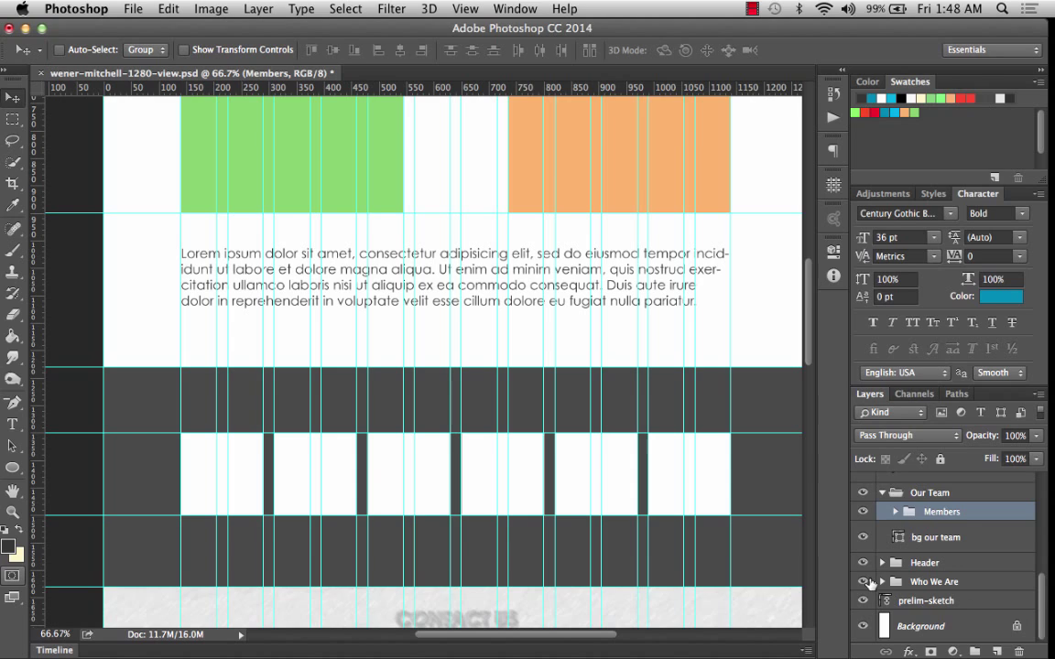
Select the WE ARE INTERIOR DESIGNERS layer and bring its copy into the Our Team group.
{"action": "left_click", "coordinate": [943, 581]}
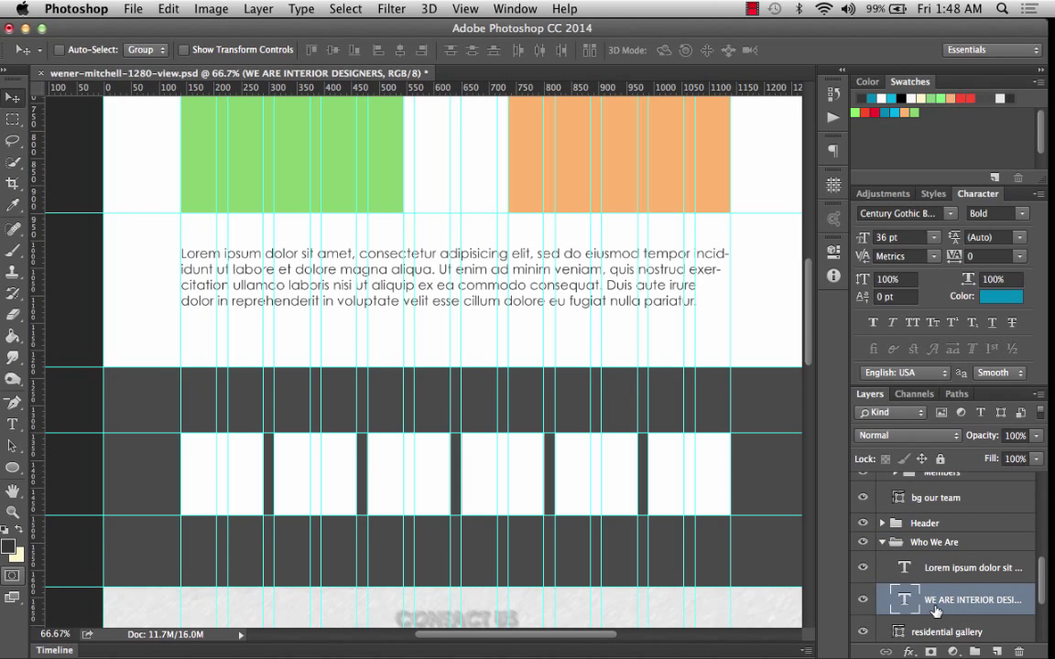
{"action": "mouse_move", "coordinate": [988, 638]}
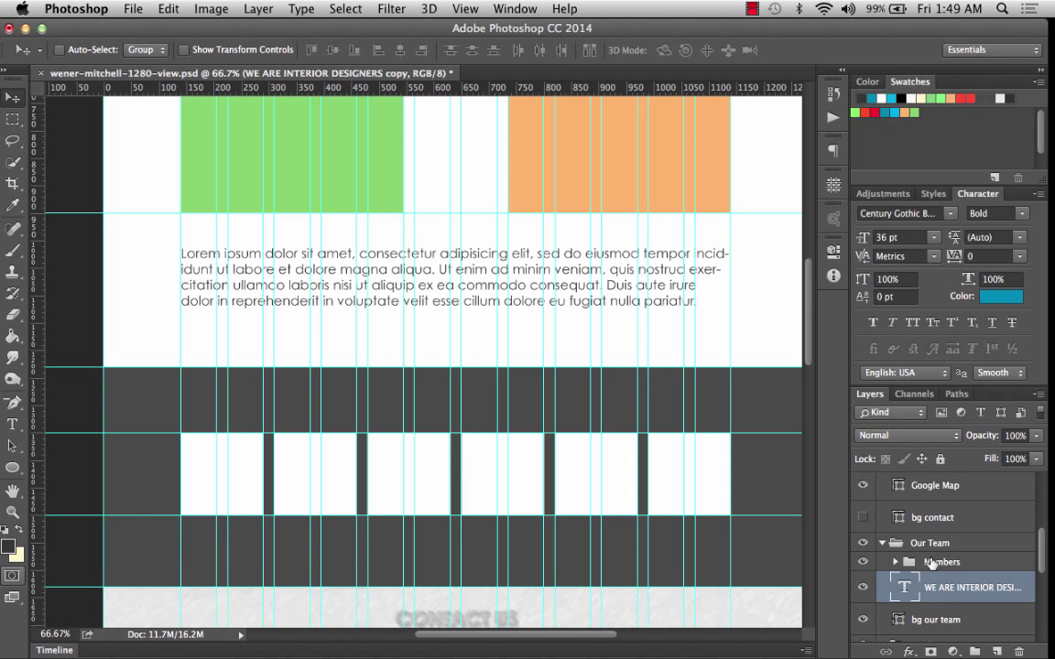
{"action": "left_click", "coordinate": [929, 542]}
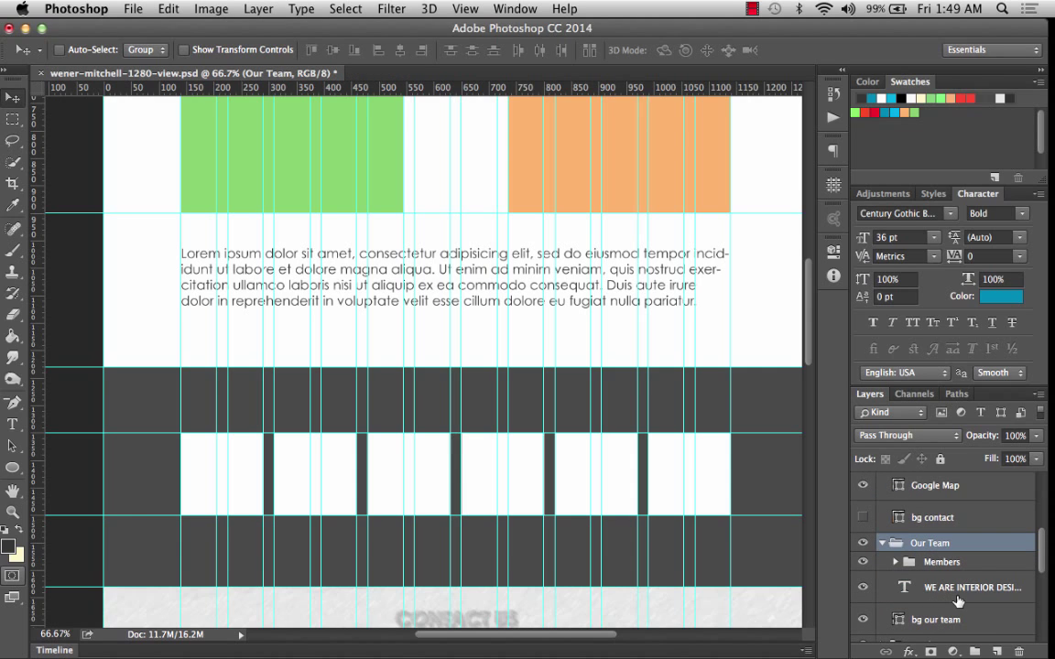
{"action": "mouse_move", "coordinate": [939, 591]}
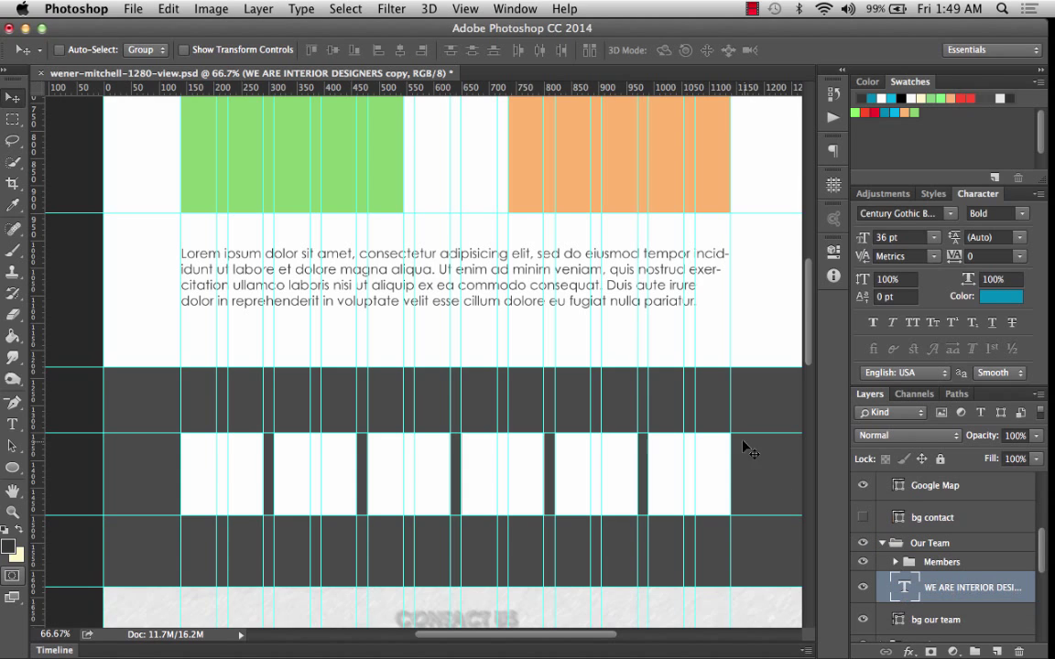
{"action": "mouse_move", "coordinate": [953, 586]}
{"action": "type", "text": "CONTACT"}
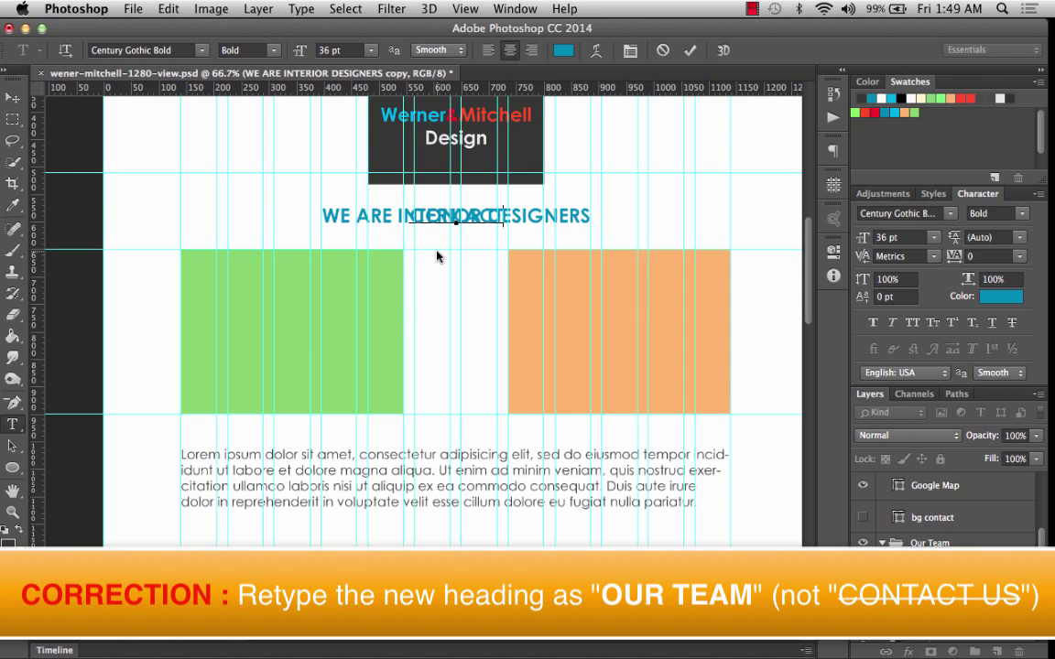
{"action": "mouse_move", "coordinate": [13, 99]}
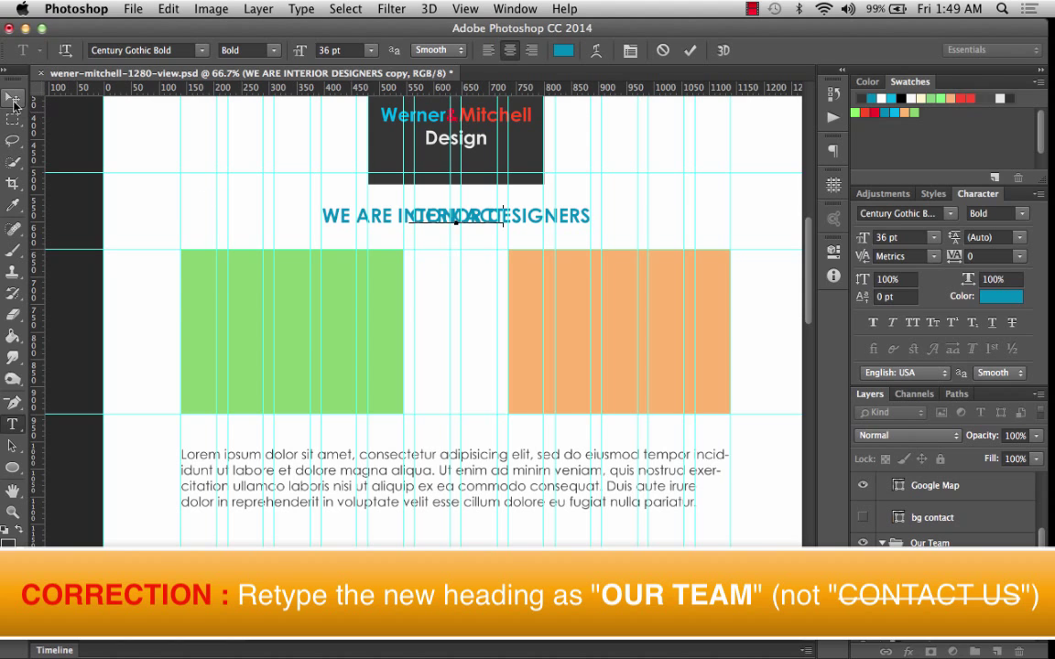
Drag the CONTACT heading down into the dark band and add 'US' to its text.
{"action": "left_click", "coordinate": [11, 98]}
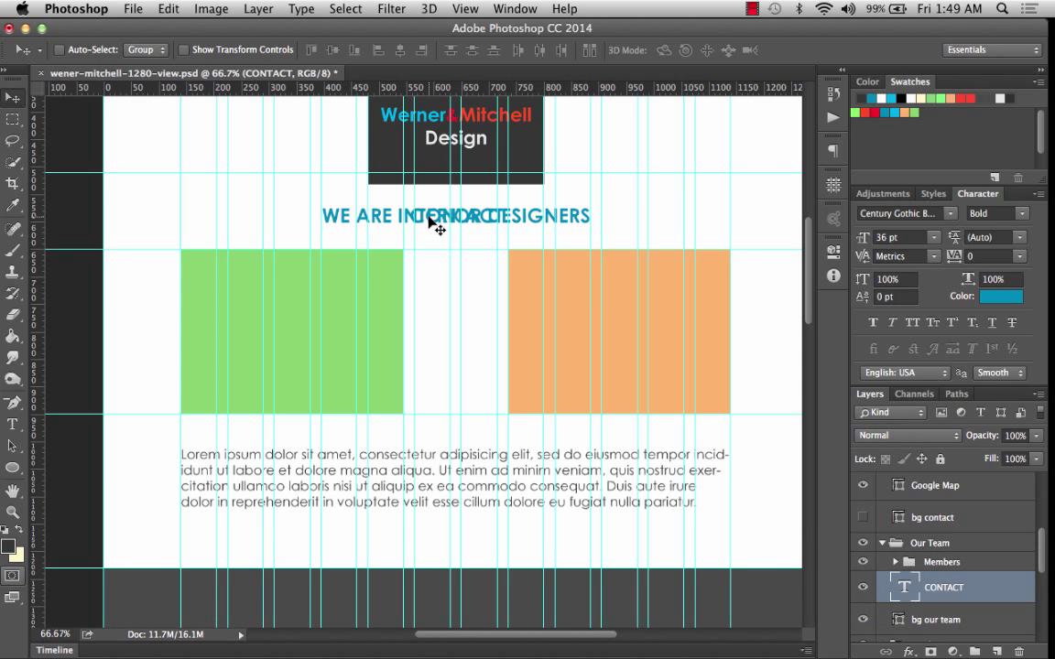
{"action": "left_click_drag", "start_coordinate": [455, 216], "coordinate": [455, 414]}
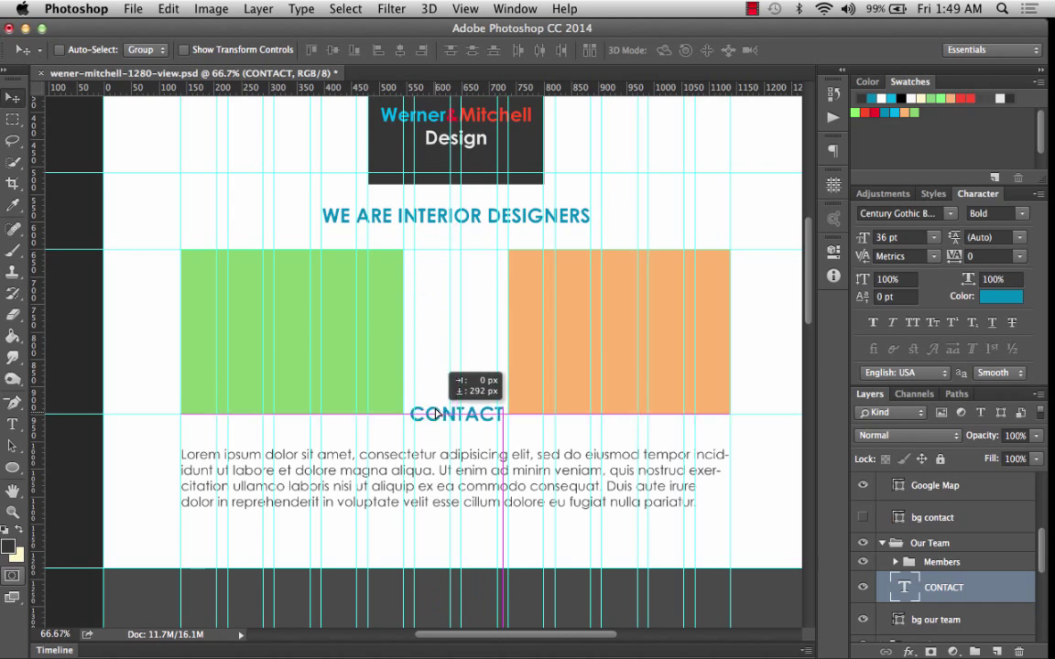
{"action": "left_click_drag", "start_coordinate": [456, 414], "coordinate": [456, 599]}
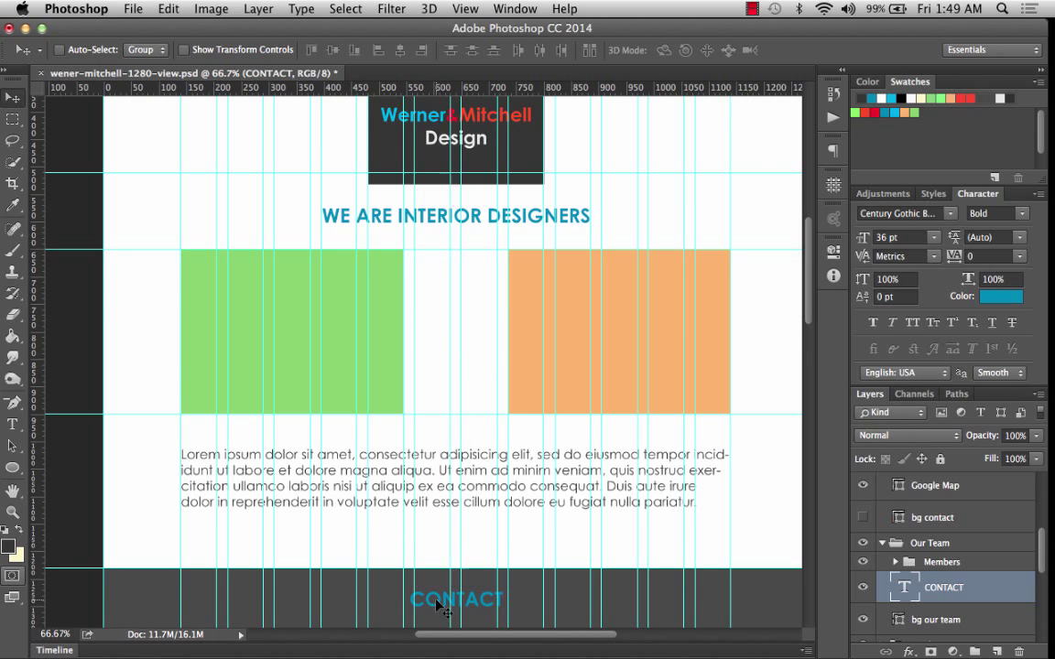
{"action": "scroll", "scroll_direction": "down", "scroll_amount": 3}
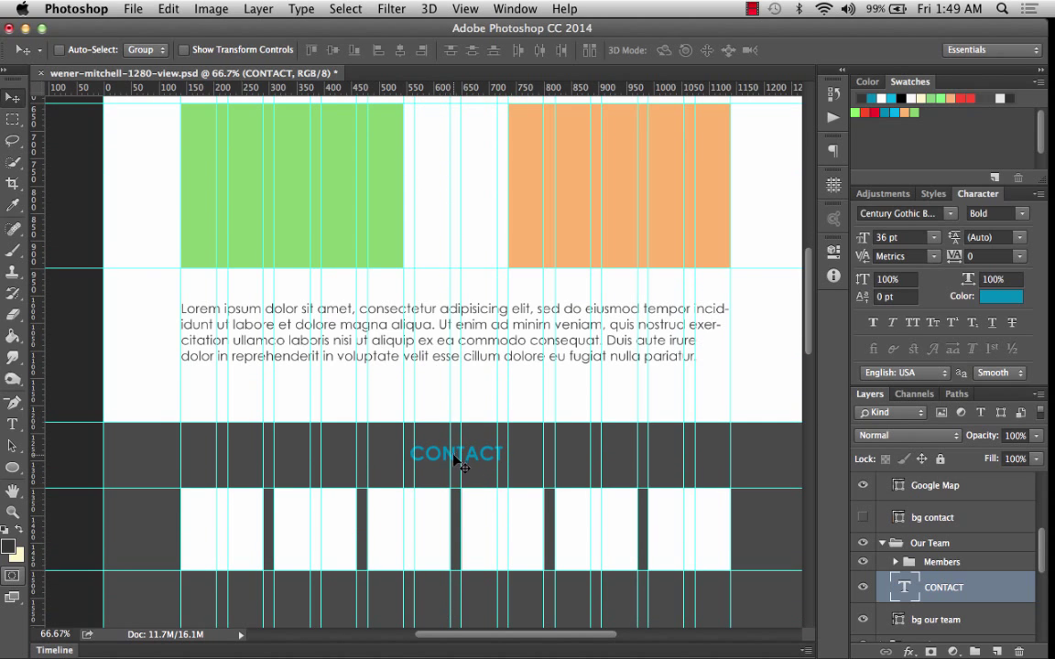
{"action": "type", "text": "US"}
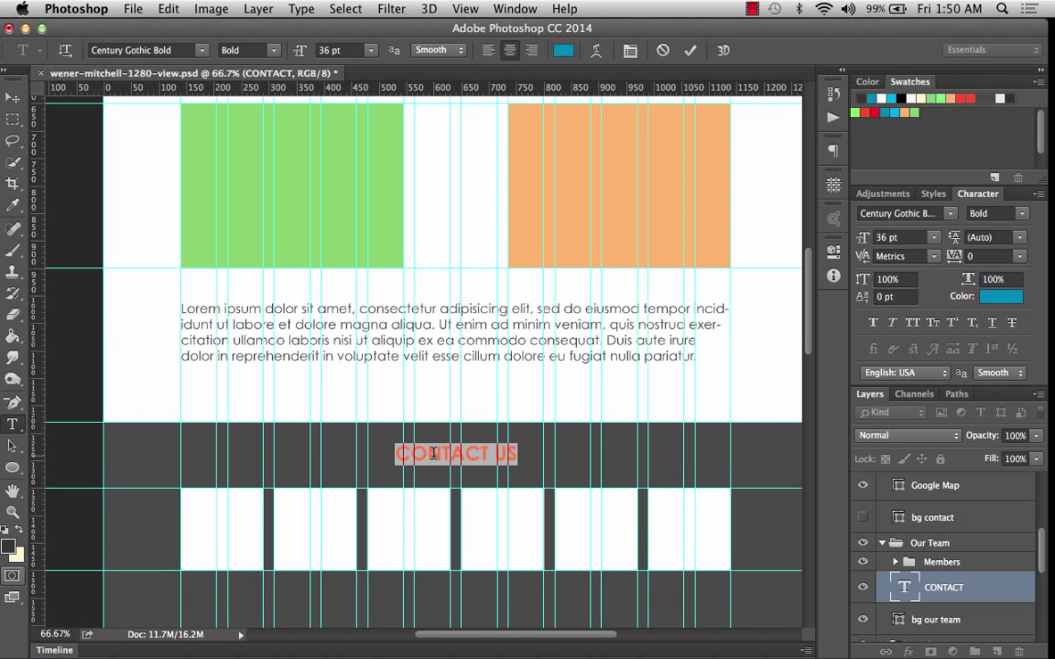
Color the CONTACT US heading text white (#ffffff) in the Color Picker.
{"action": "left_click", "coordinate": [560, 51]}
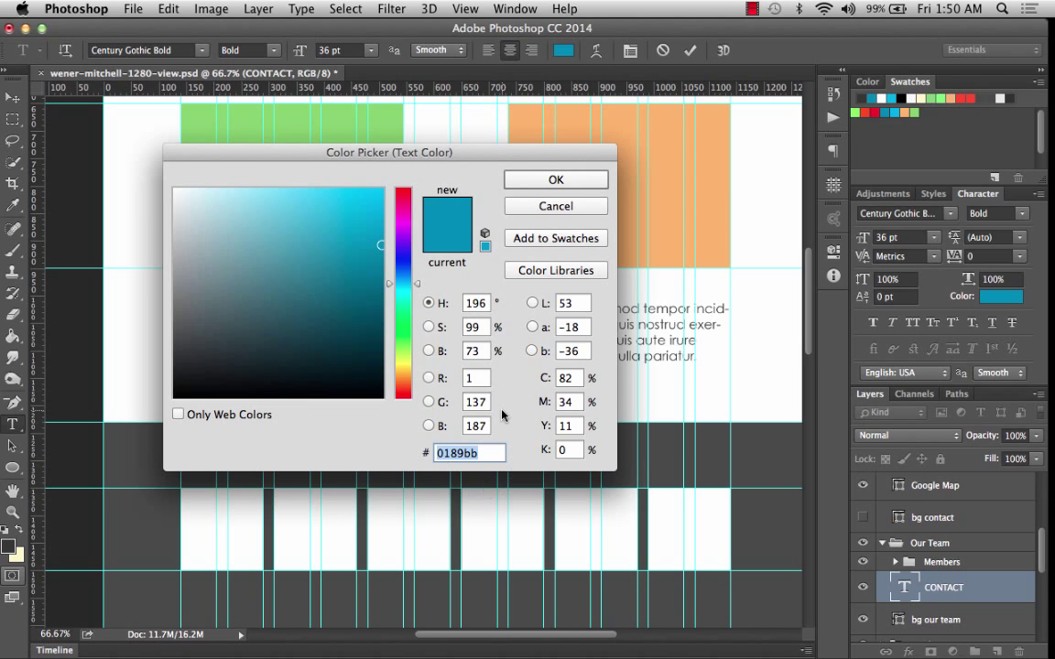
{"action": "left_click", "coordinate": [371, 189]}
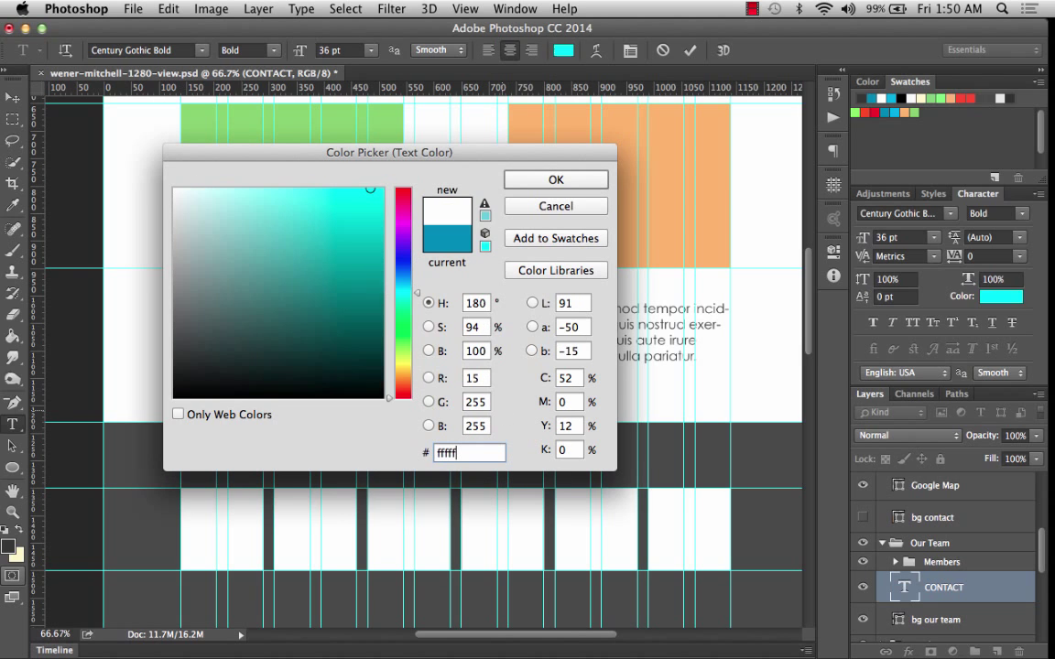
{"action": "left_click", "coordinate": [555, 179]}
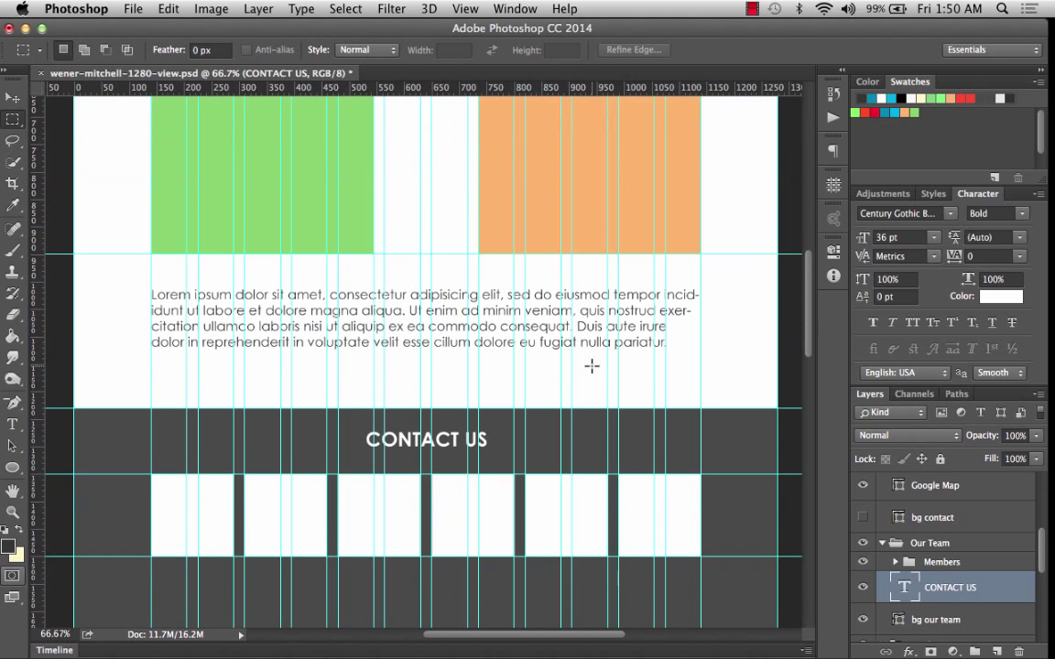
{"action": "mouse_move", "coordinate": [971, 598]}
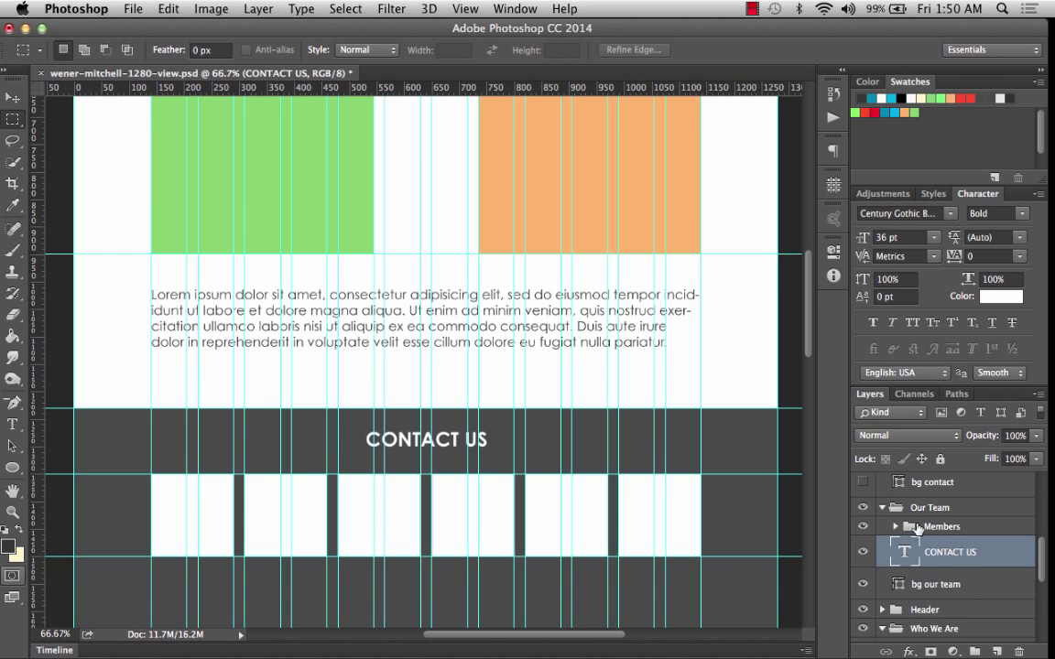
In the Members group, rename the first person layers to Otto Werner and Elsa Mitchell.
{"action": "left_click", "coordinate": [896, 527]}
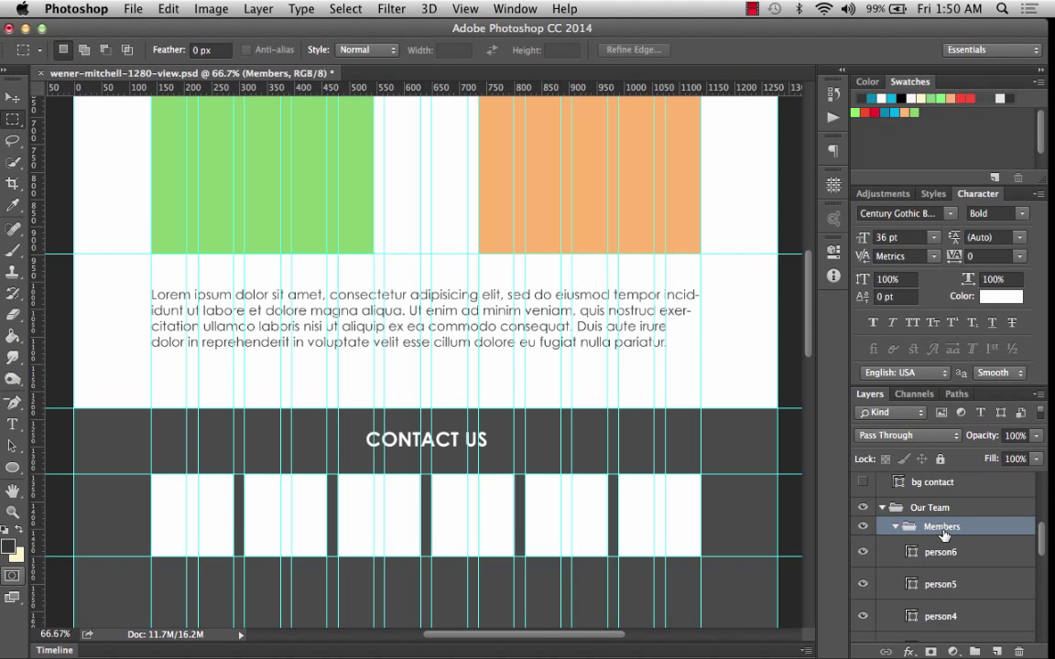
{"action": "scroll", "scroll_direction": "down", "scroll_amount": 3}
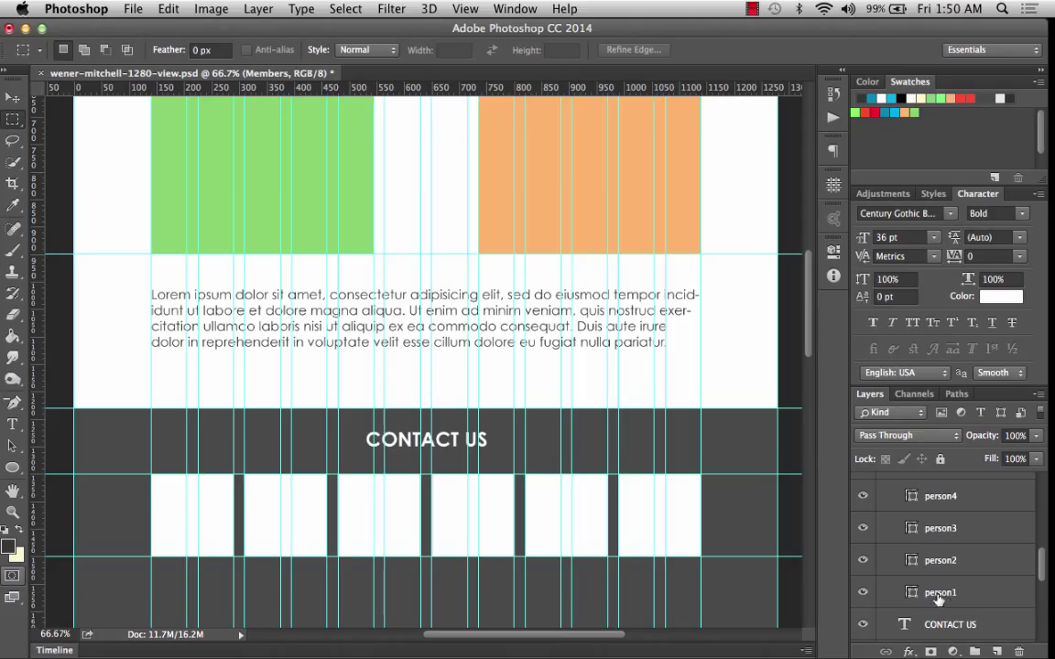
{"action": "left_click", "coordinate": [937, 589]}
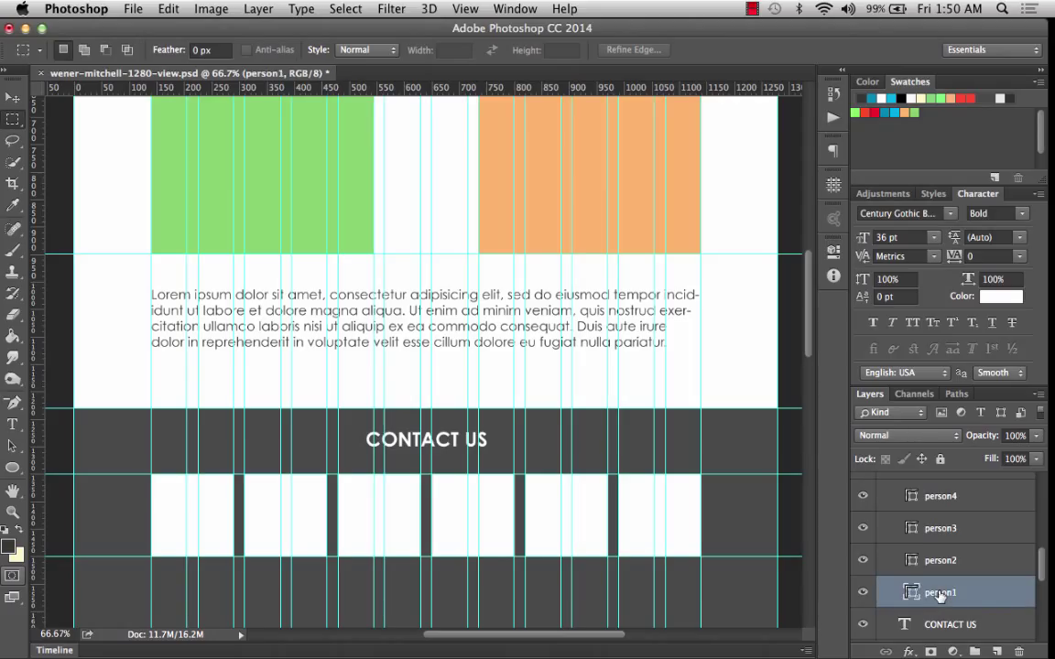
{"action": "mouse_move", "coordinate": [941, 589]}
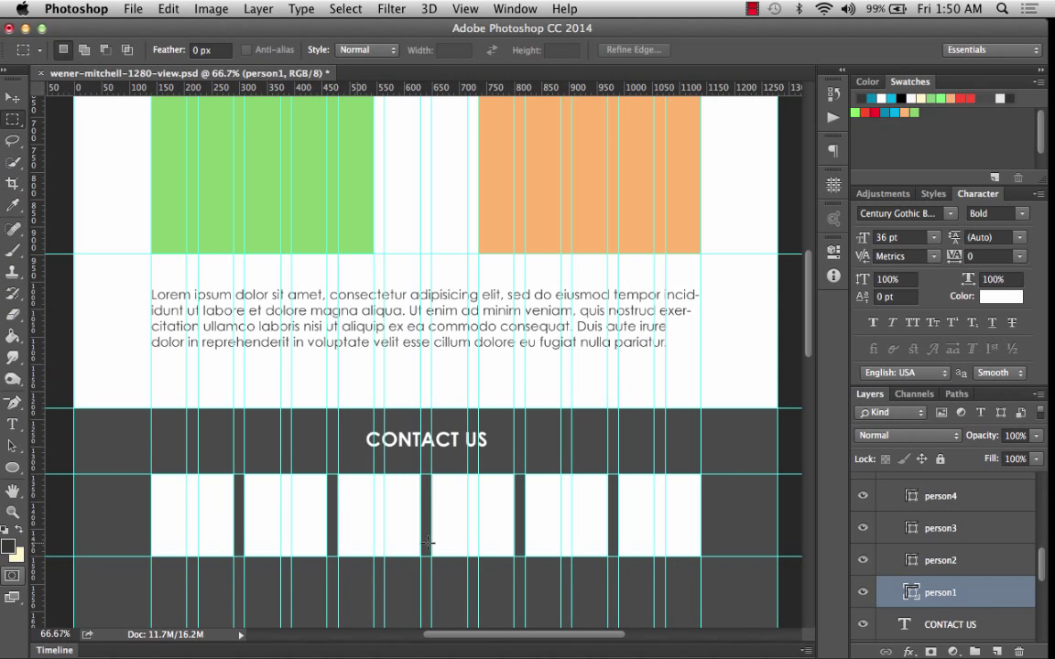
{"action": "mouse_move", "coordinate": [207, 527]}
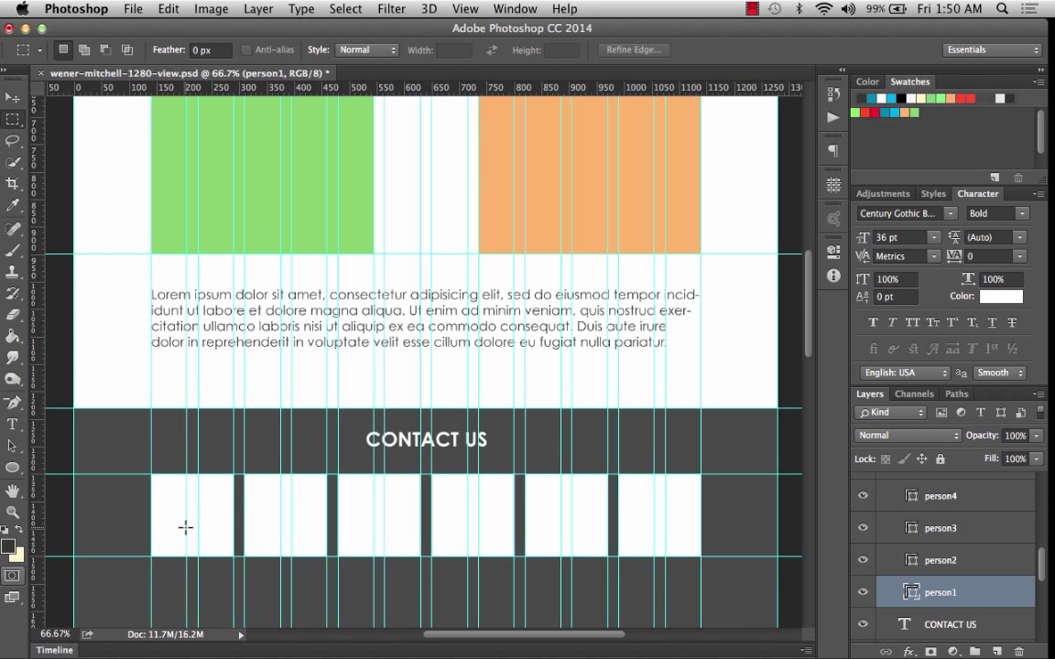
{"action": "mouse_move", "coordinate": [955, 604]}
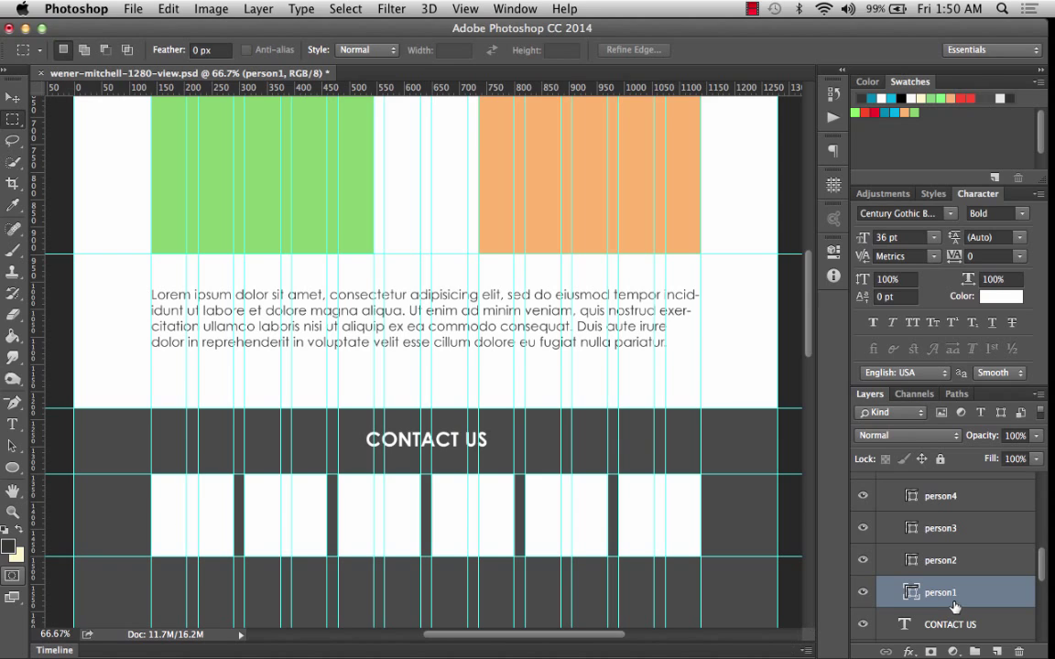
{"action": "double_click", "coordinate": [947, 592]}
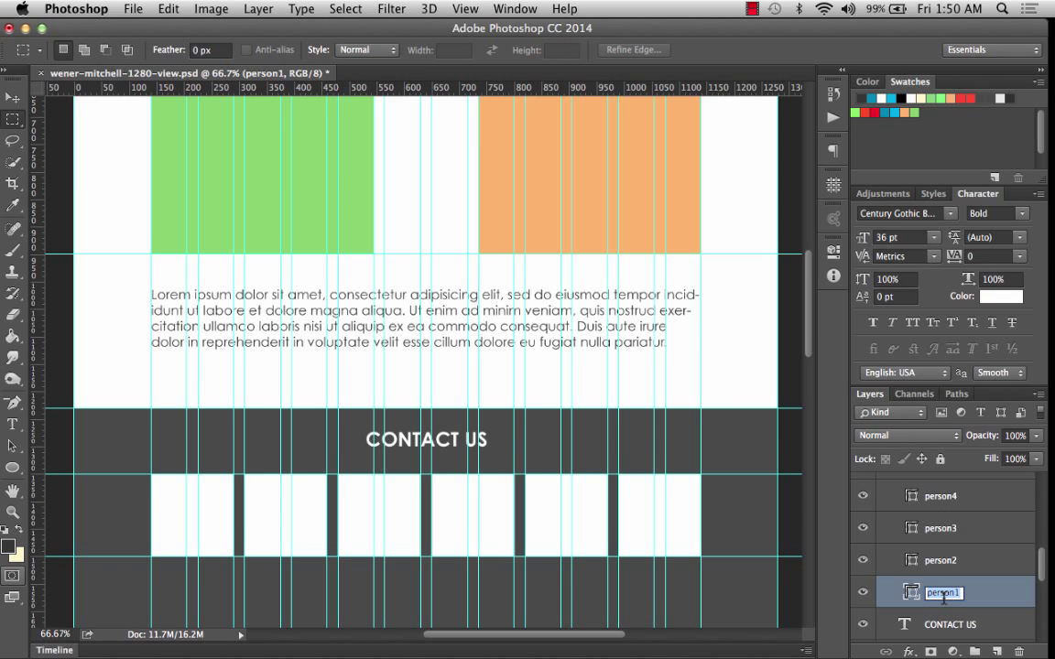
{"action": "type", "text": "Otto Werner"}
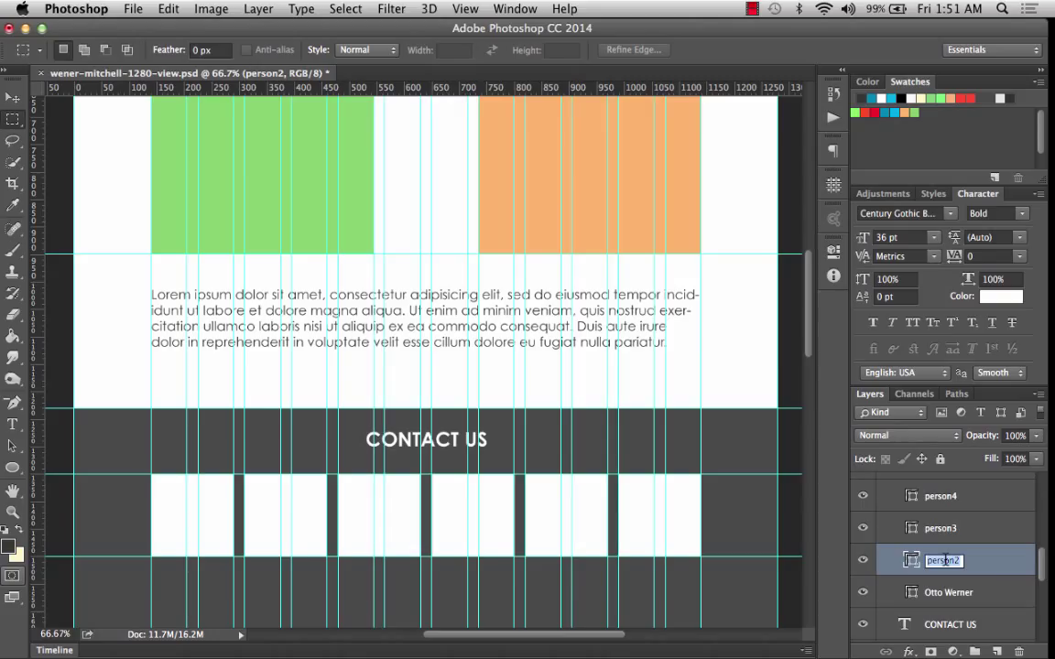
{"action": "type", "text": "Elsa Mitchell"}
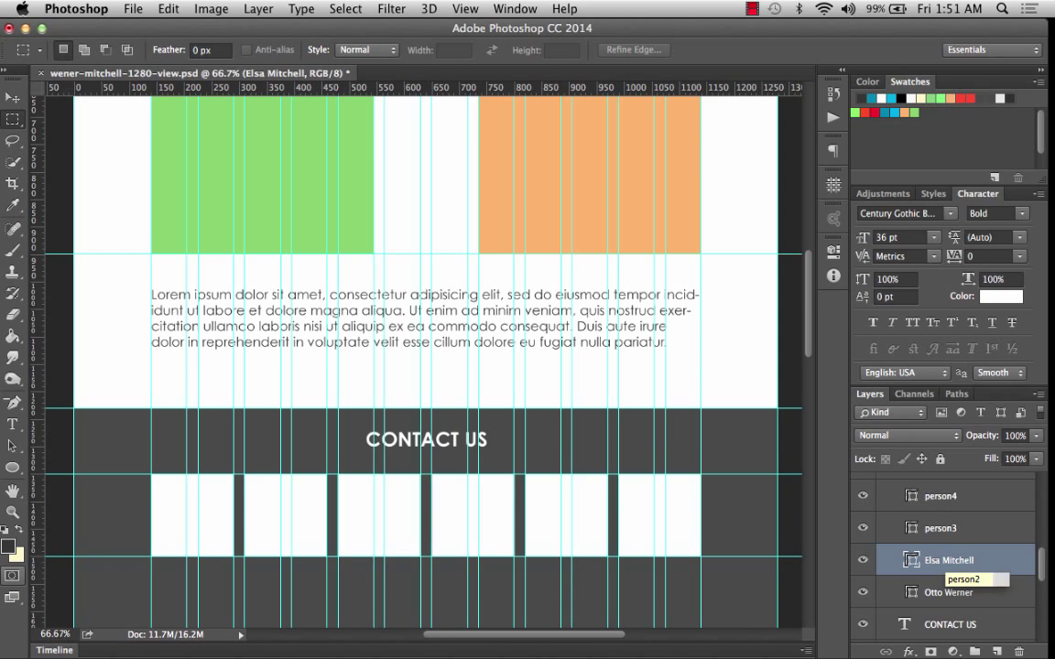
{"action": "double_click", "coordinate": [945, 528]}
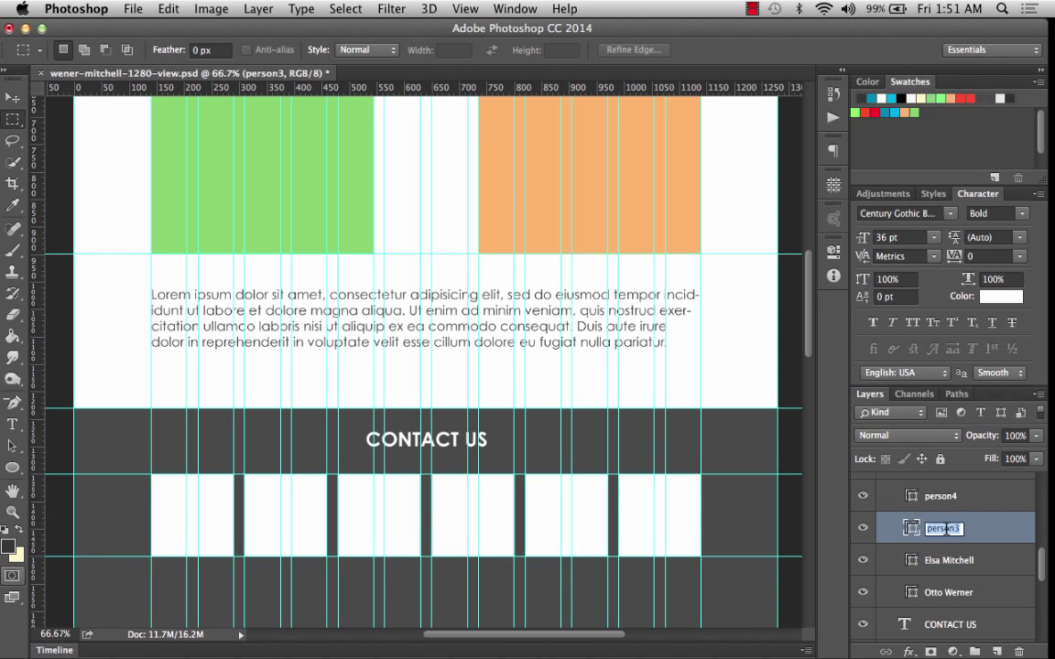
{"action": "type", "text": "Susan Landry"}
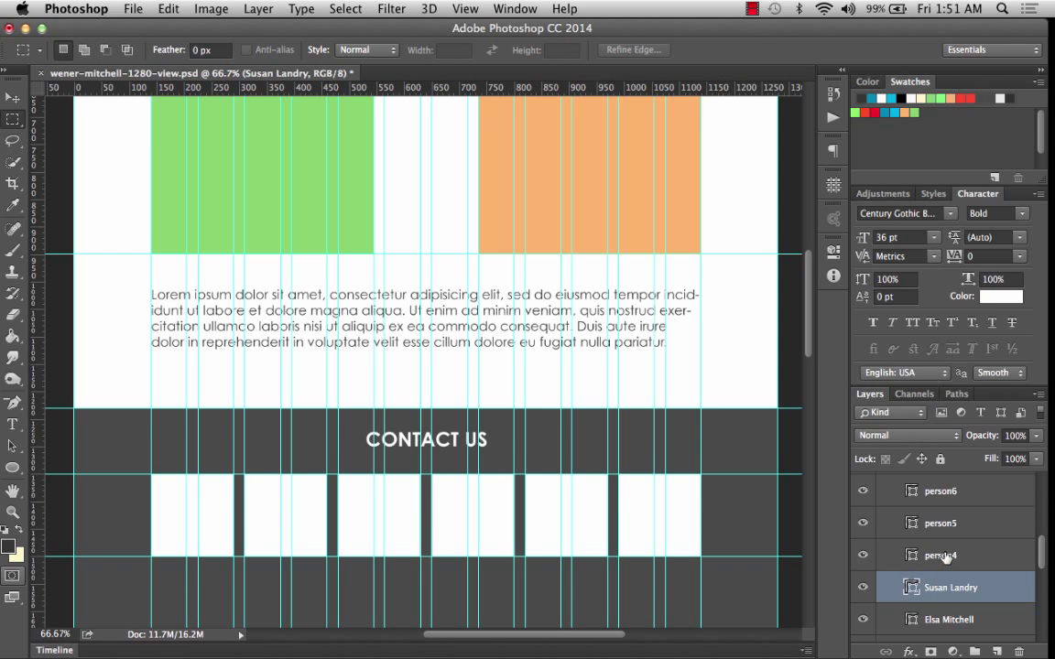
{"action": "mouse_move", "coordinate": [939, 555]}
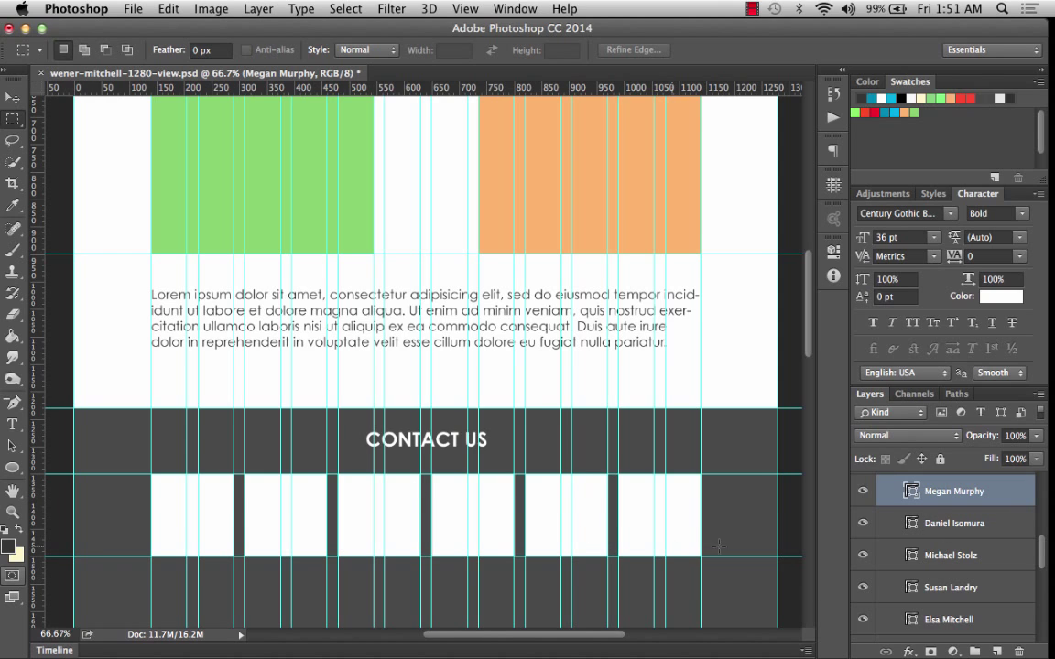
{"action": "scroll", "scroll_direction": "down", "scroll_amount": 3}
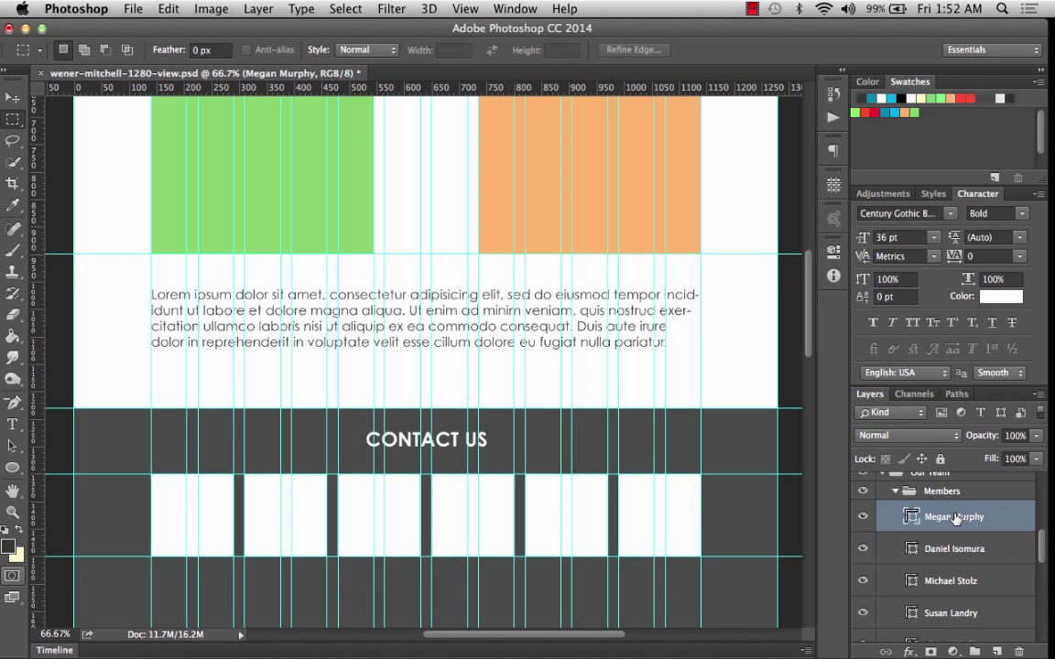
{"action": "double_click", "coordinate": [952, 515]}
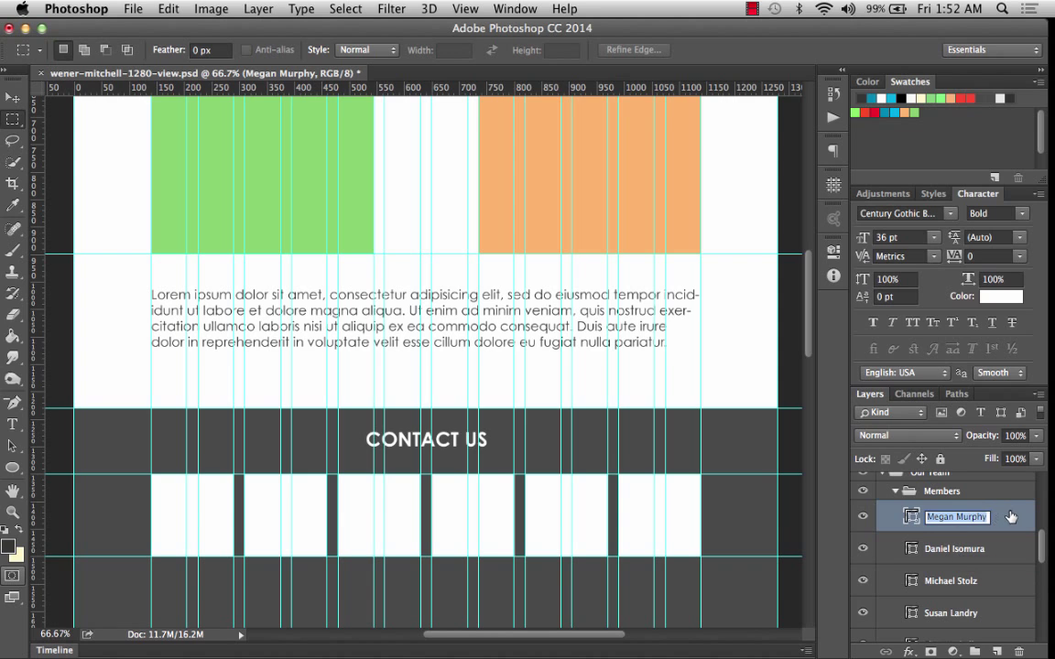
{"action": "scroll", "scroll_direction": "down", "scroll_amount": 3}
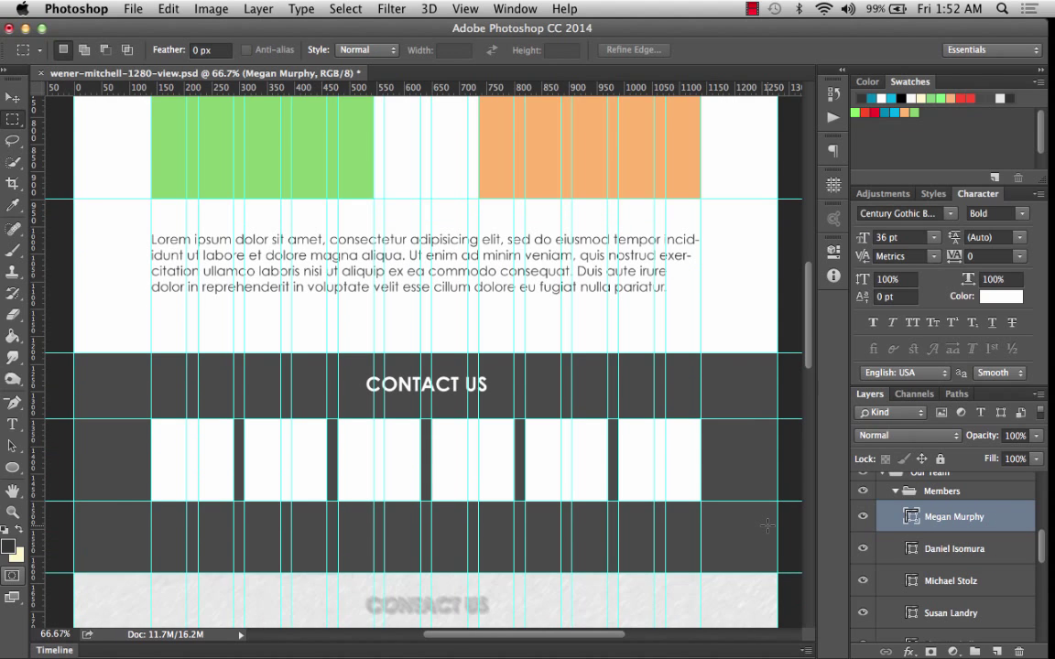
{"action": "mouse_move", "coordinate": [42, 424]}
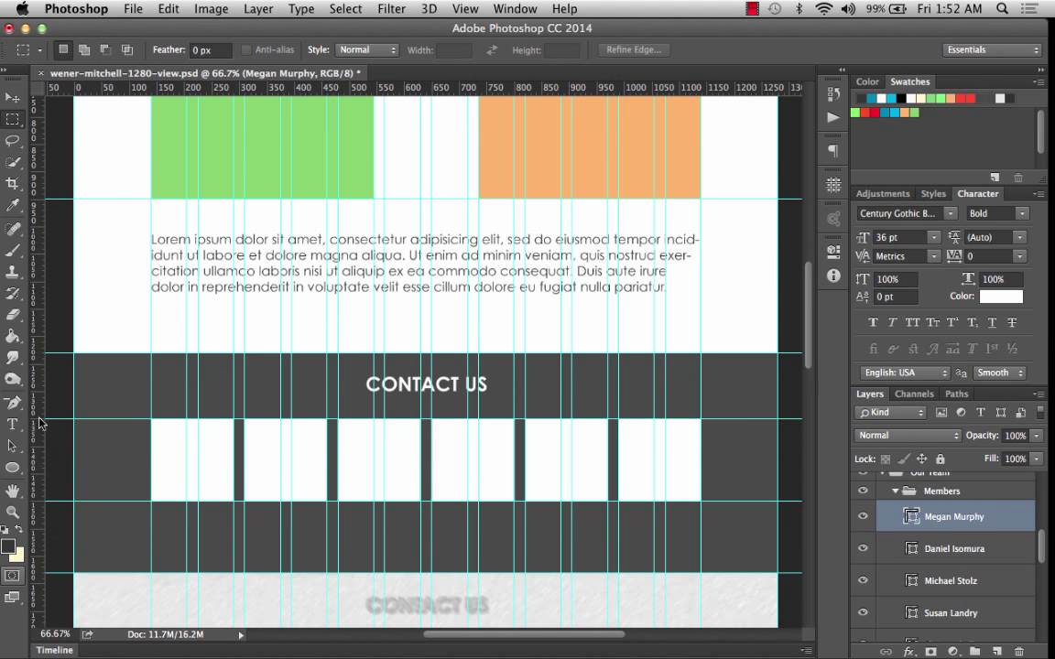
{"action": "left_click", "coordinate": [13, 427]}
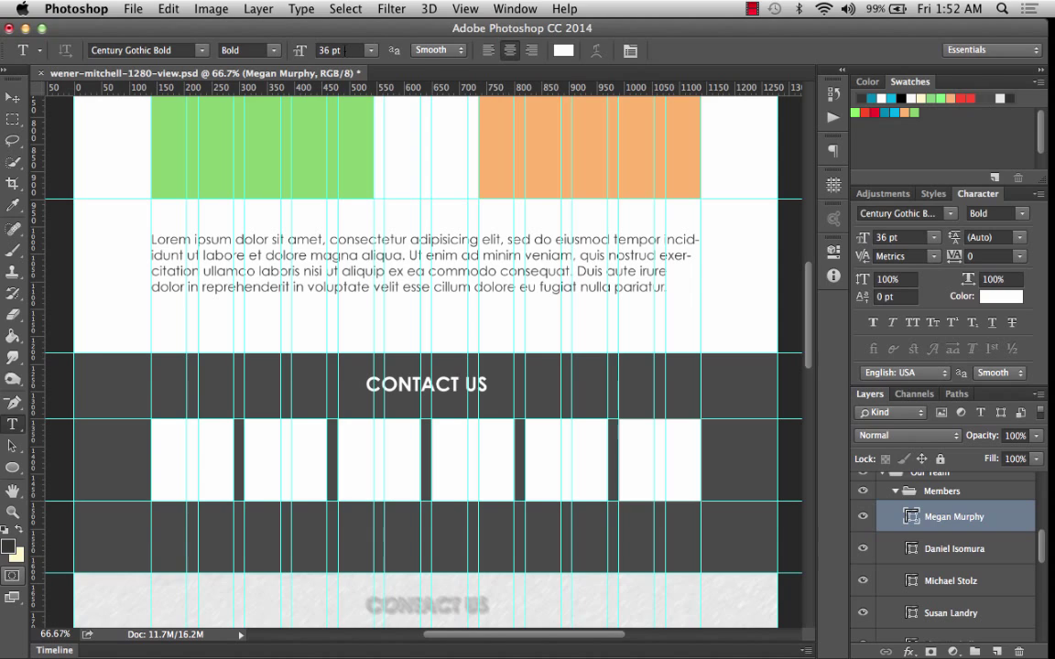
{"action": "mouse_move", "coordinate": [339, 51]}
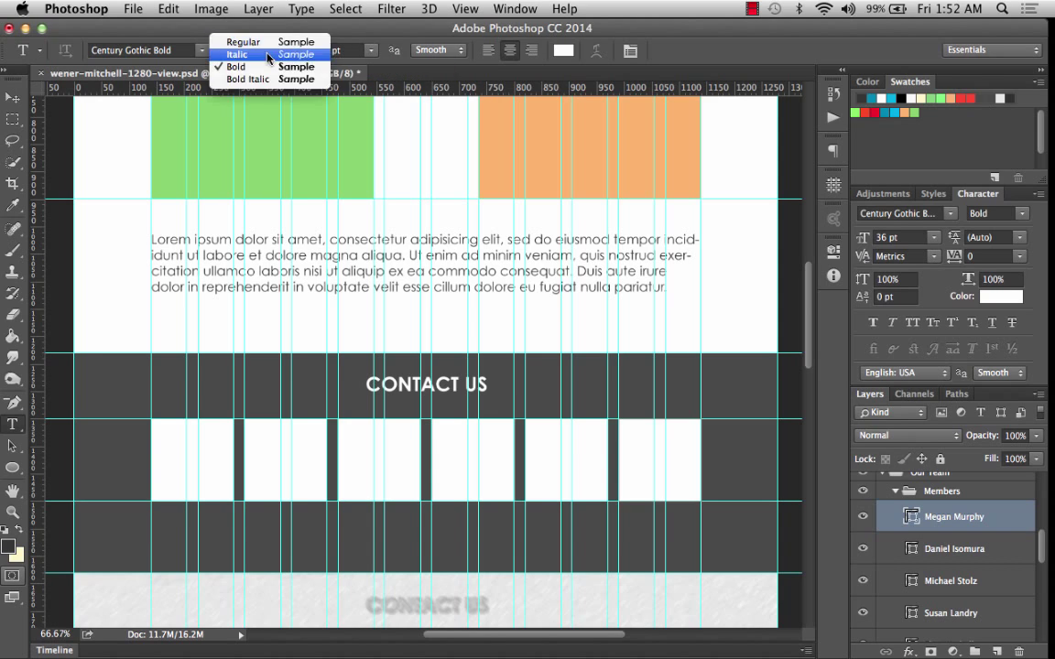
{"action": "left_click", "coordinate": [243, 42]}
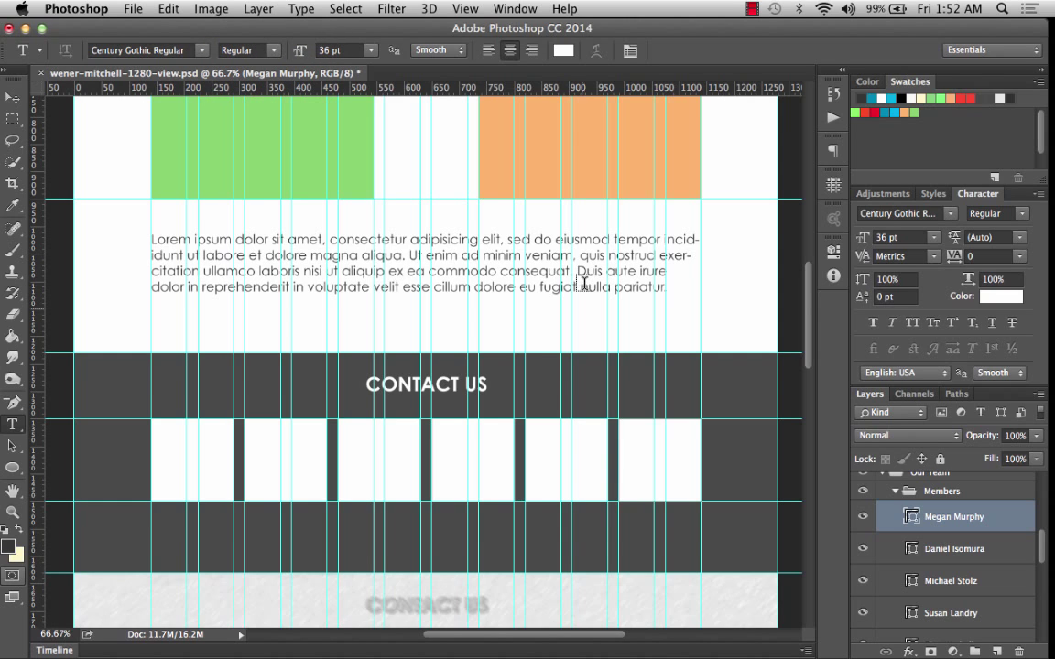
{"action": "left_click", "coordinate": [366, 49]}
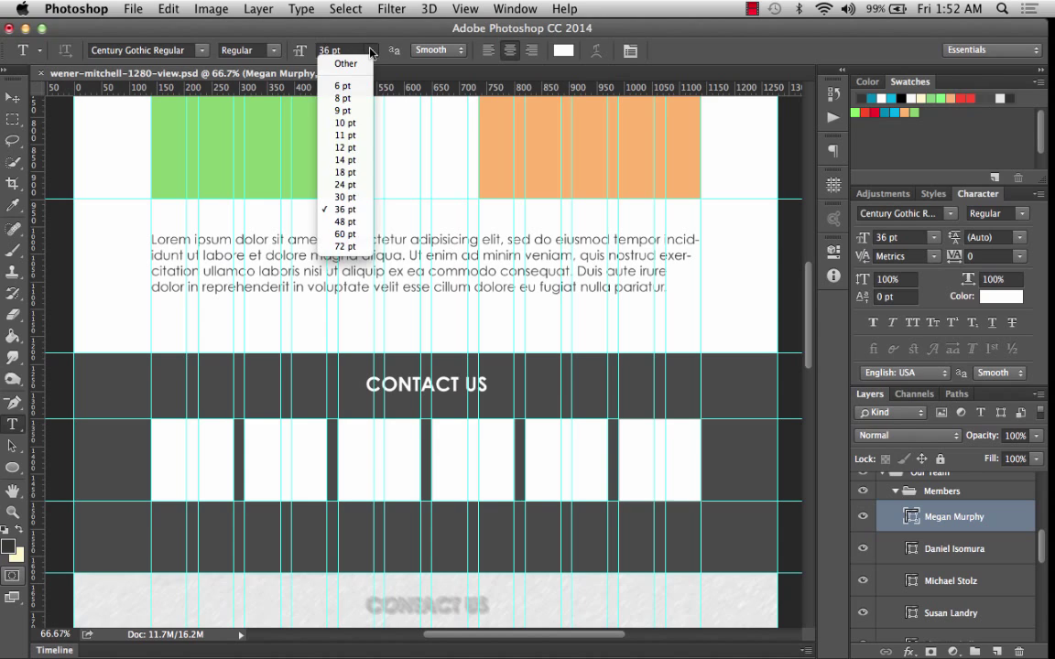
{"action": "mouse_move", "coordinate": [346, 196]}
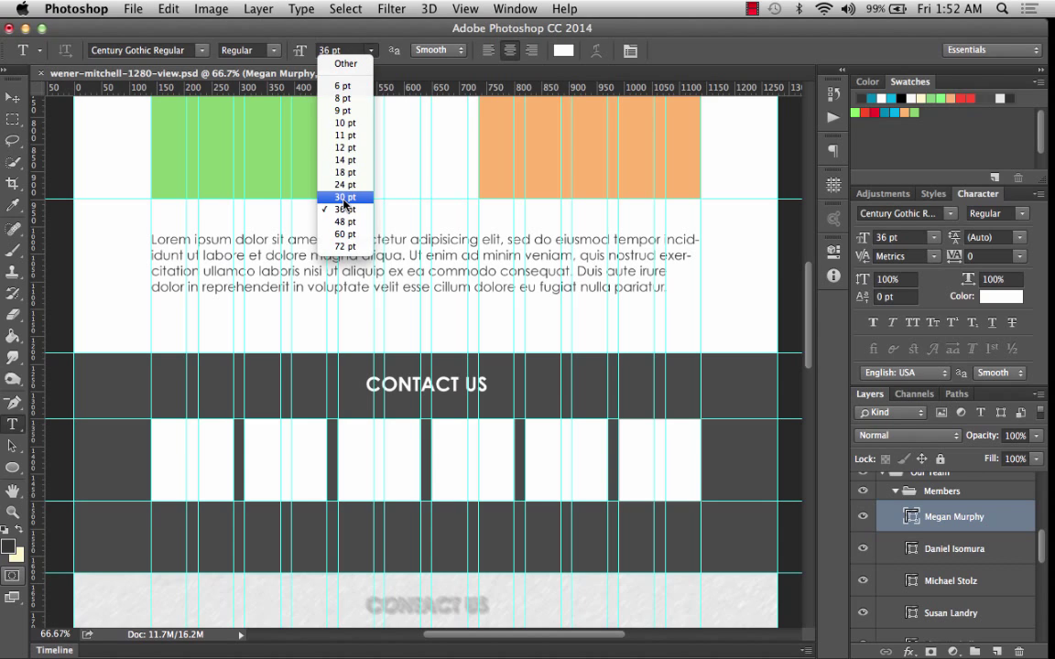
{"action": "left_click", "coordinate": [344, 197]}
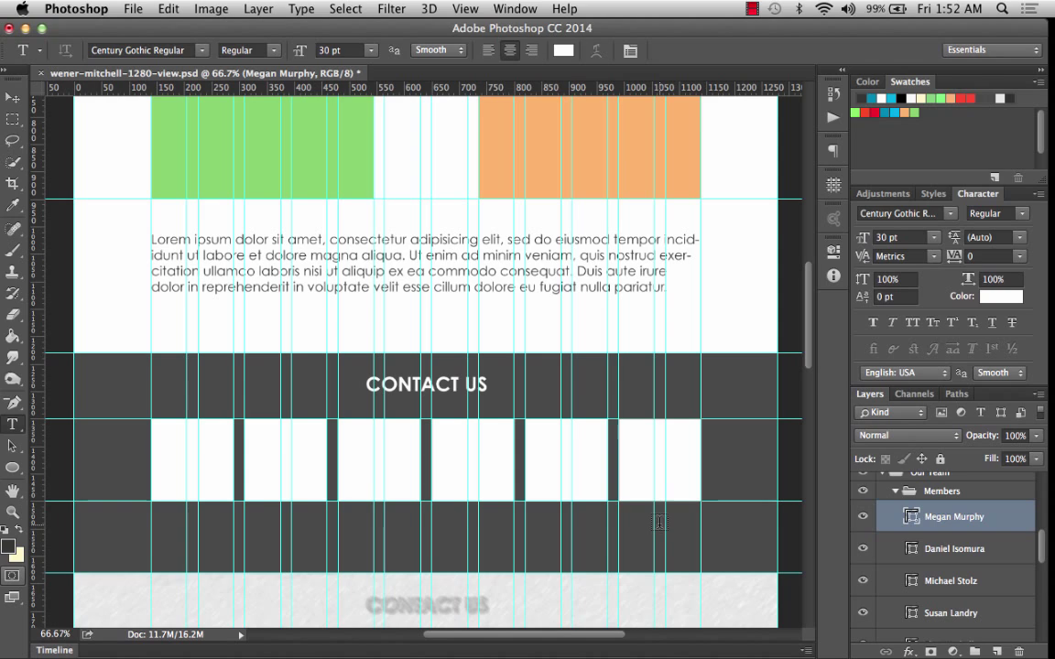
{"action": "left_click", "coordinate": [656, 524]}
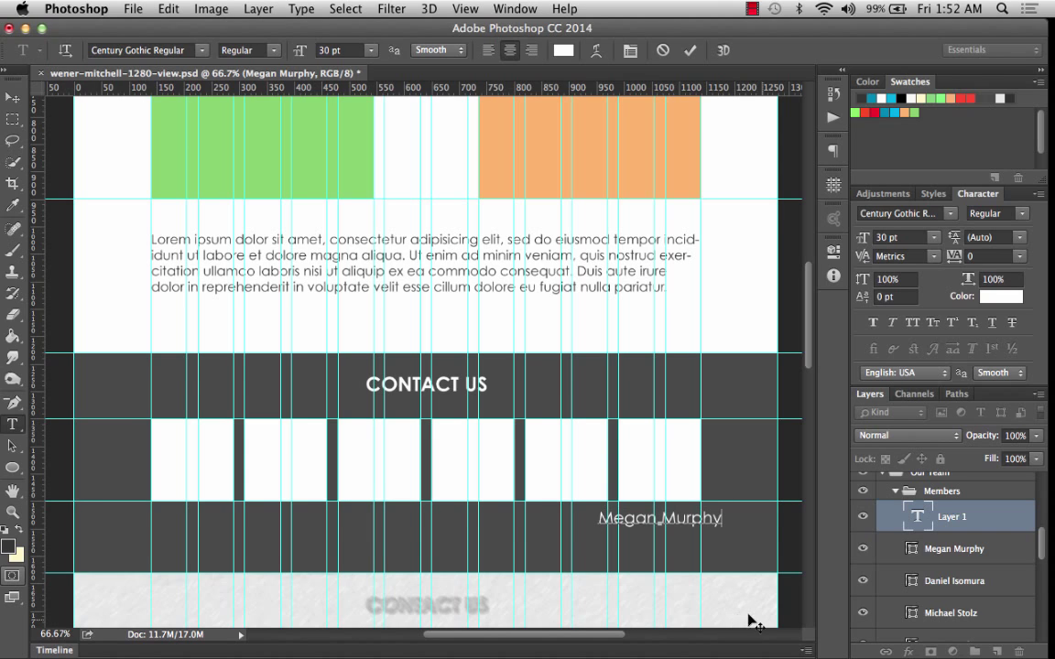
{"action": "mouse_move", "coordinate": [692, 540]}
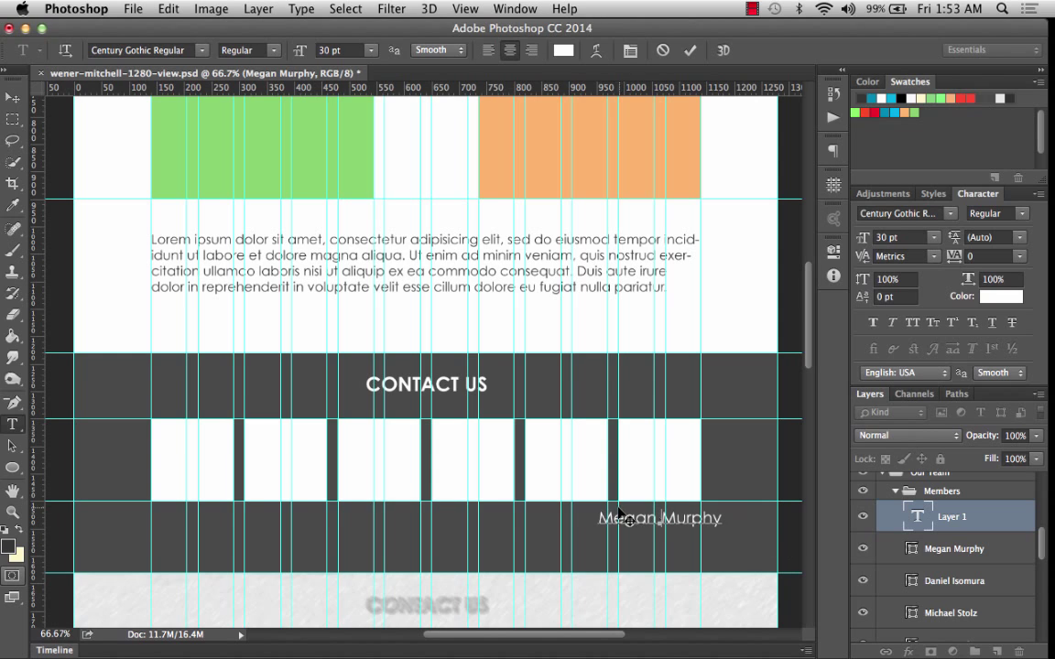
{"action": "mouse_move", "coordinate": [690, 478]}
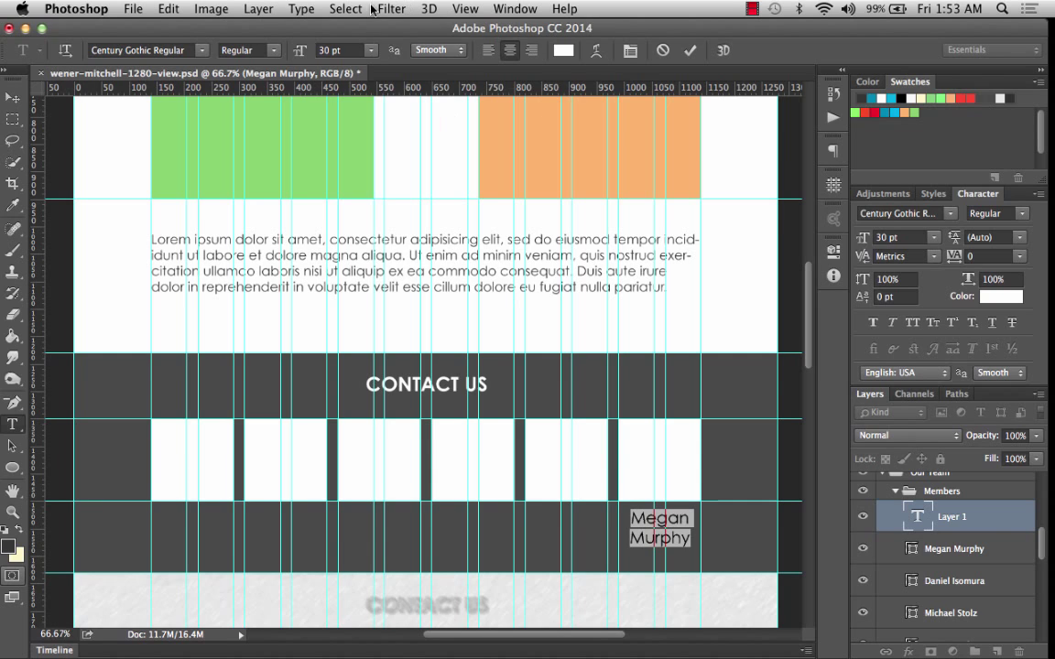
{"action": "left_click", "coordinate": [371, 50]}
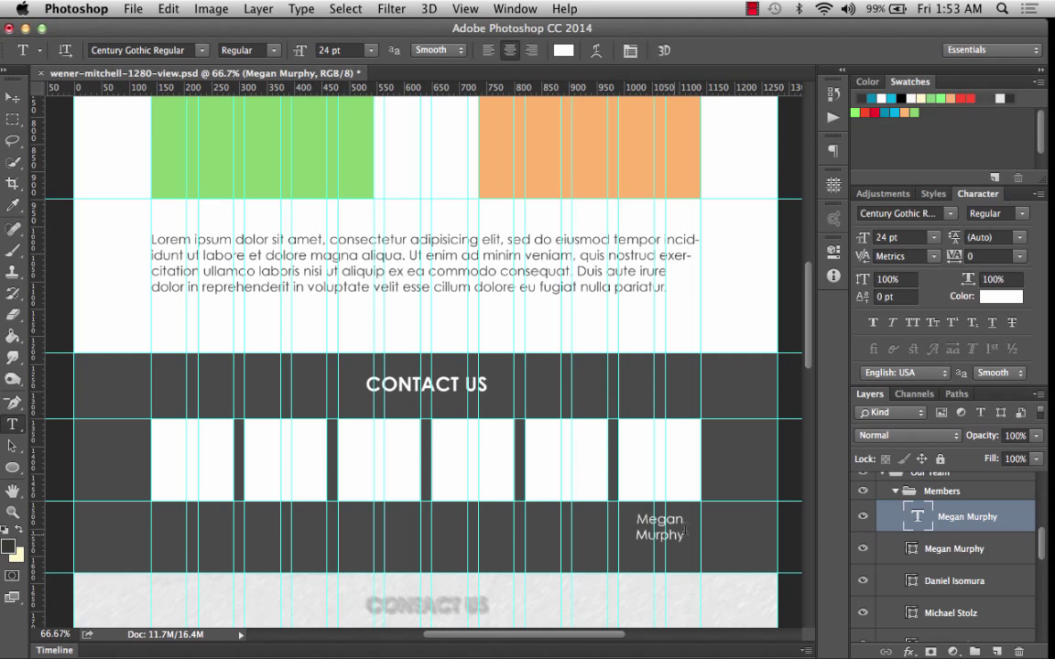
{"action": "mouse_move", "coordinate": [684, 562]}
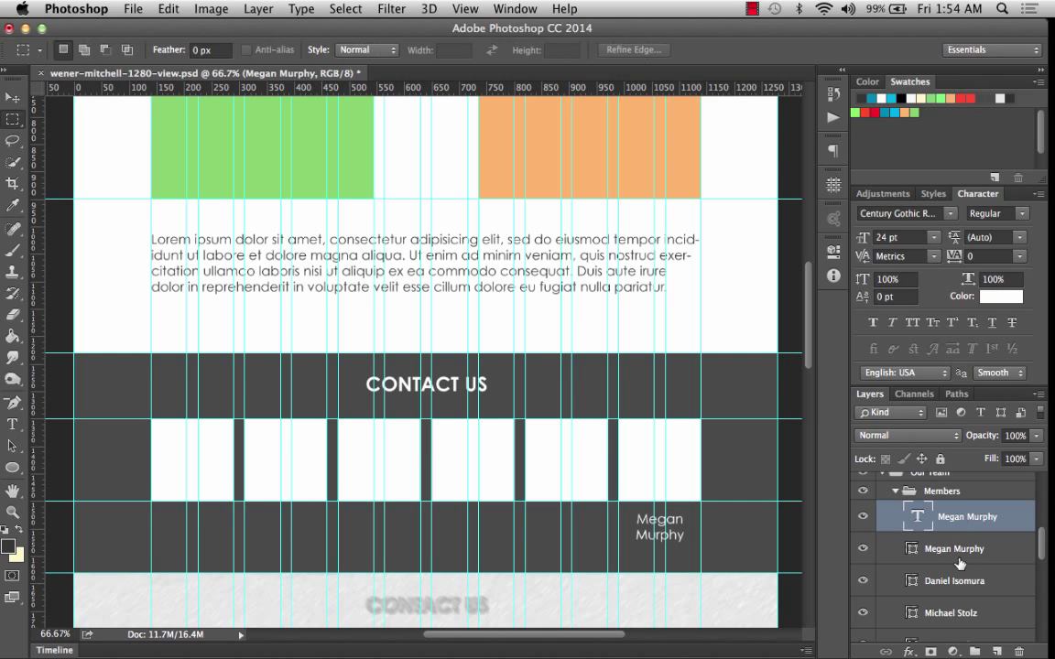
{"action": "mouse_move", "coordinate": [944, 563]}
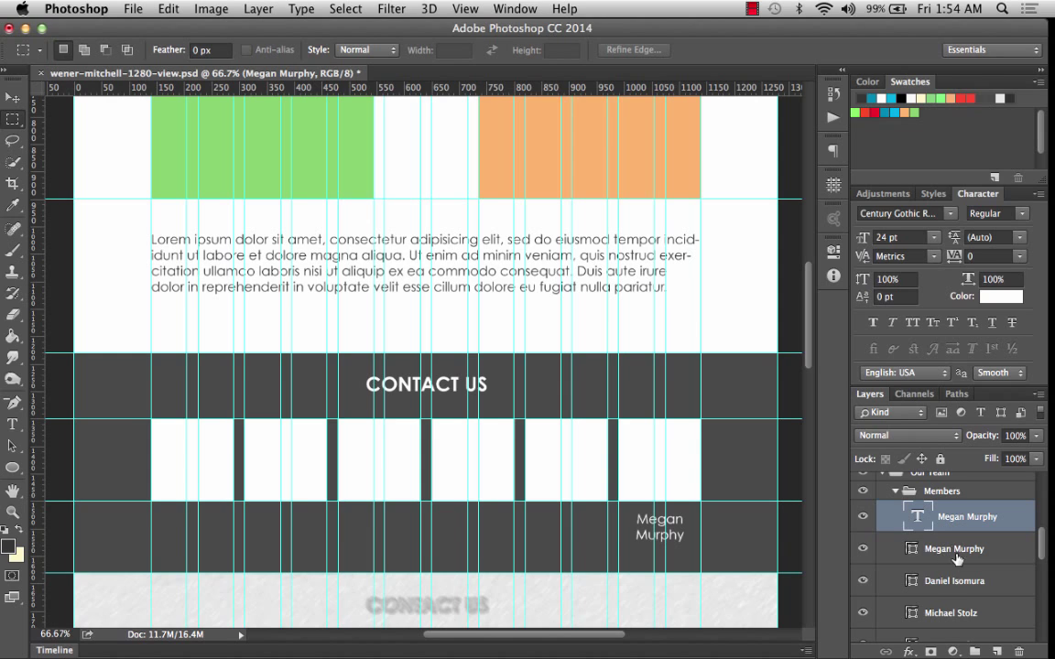
{"action": "left_click", "coordinate": [940, 581]}
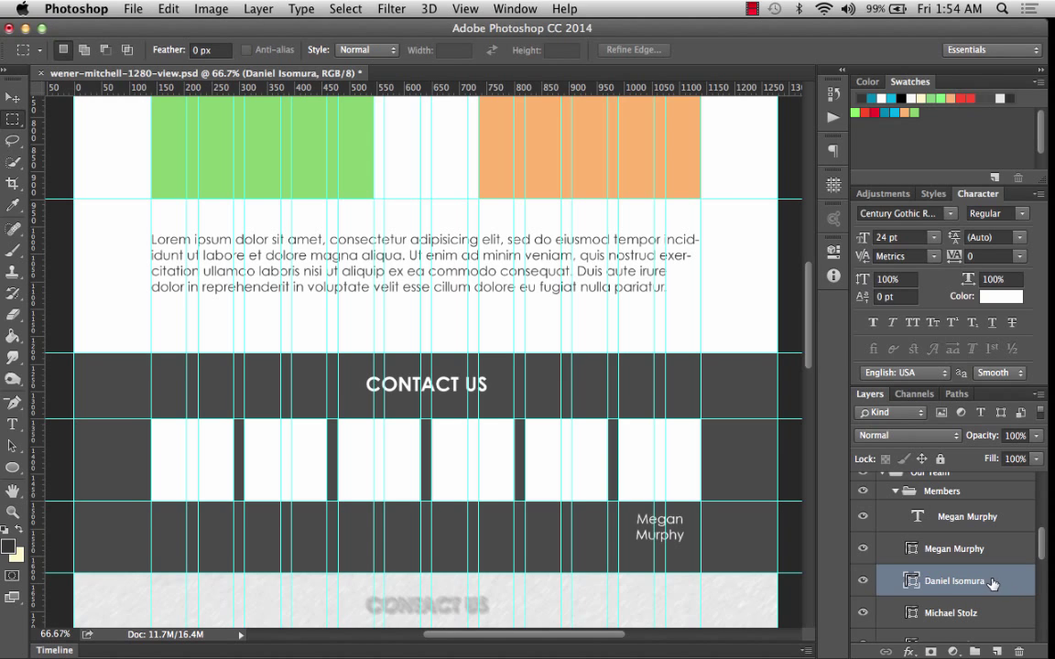
{"action": "mouse_move", "coordinate": [973, 576]}
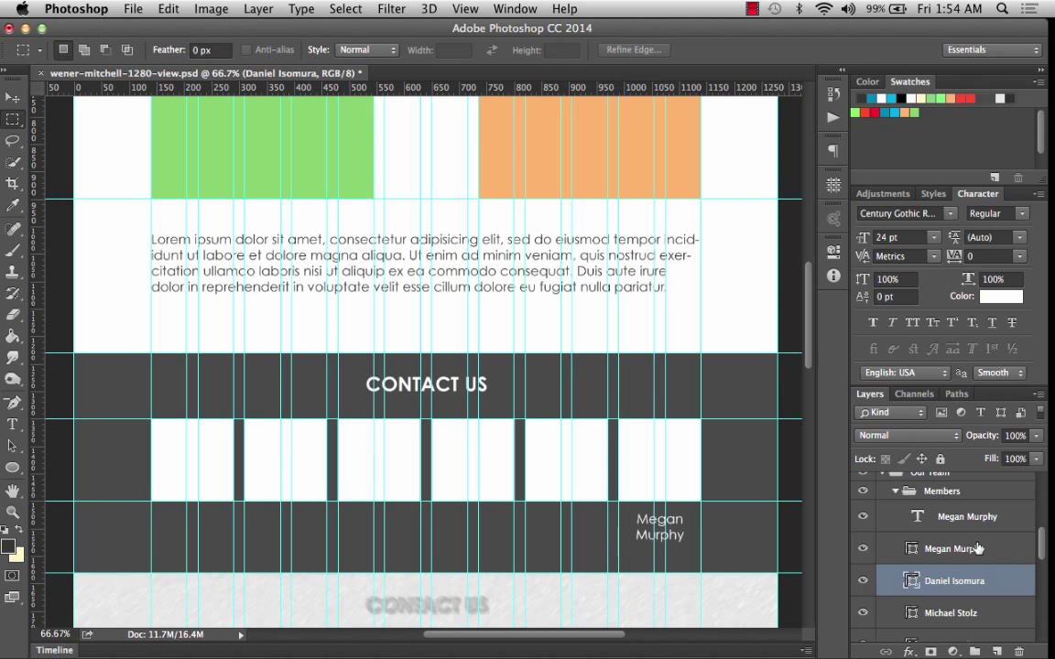
{"action": "left_click", "coordinate": [967, 516]}
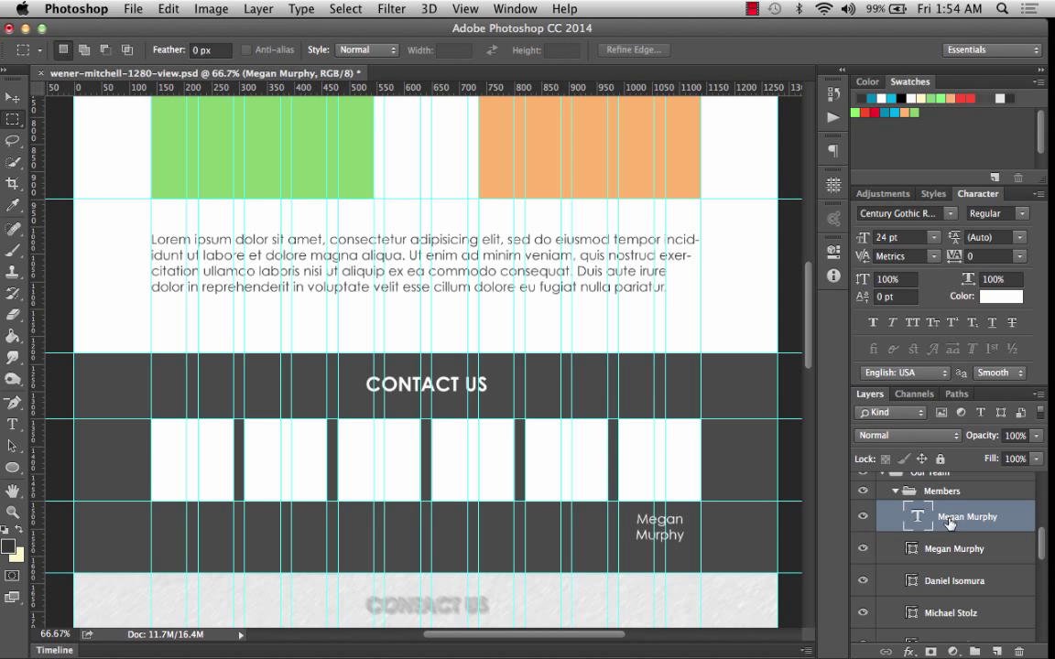
{"action": "scroll", "scroll_direction": "down", "scroll_amount": 3}
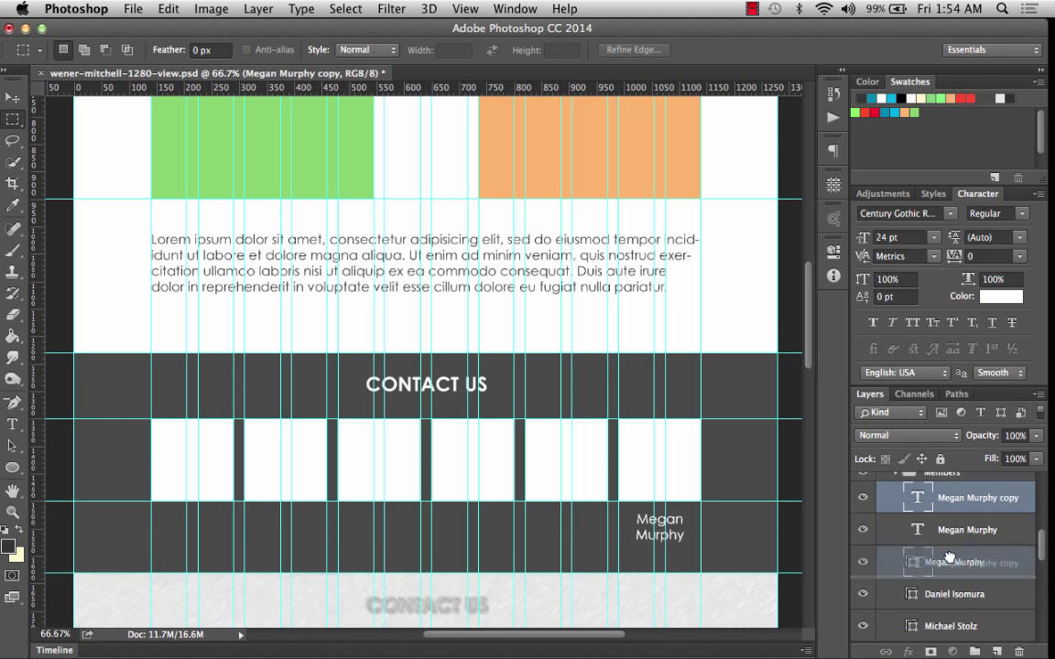
{"action": "left_click", "coordinate": [965, 561]}
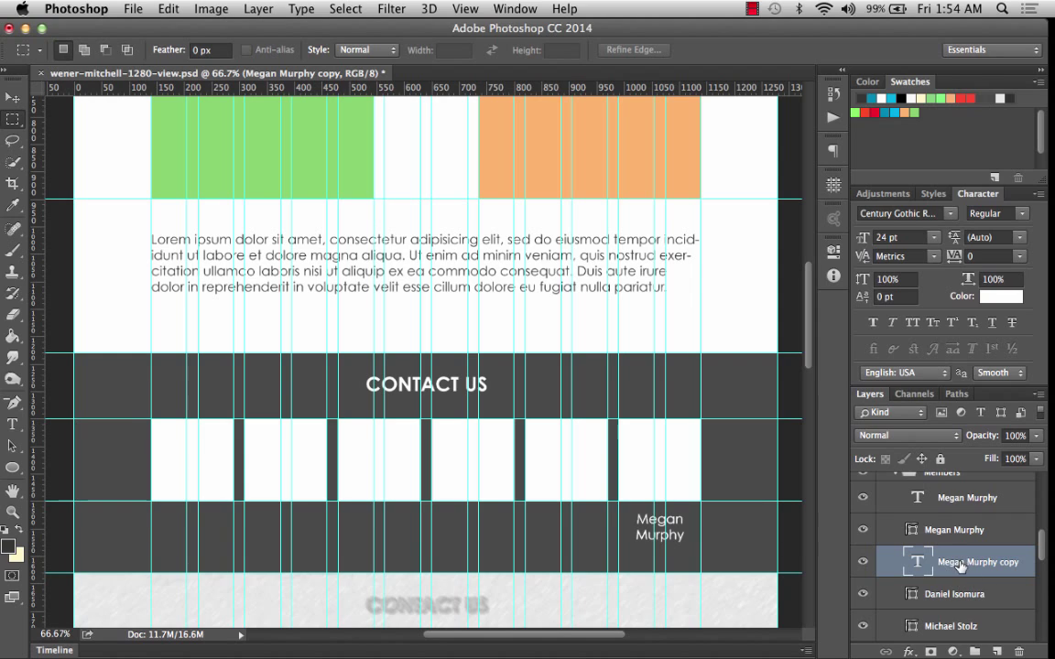
{"action": "double_click", "coordinate": [971, 562]}
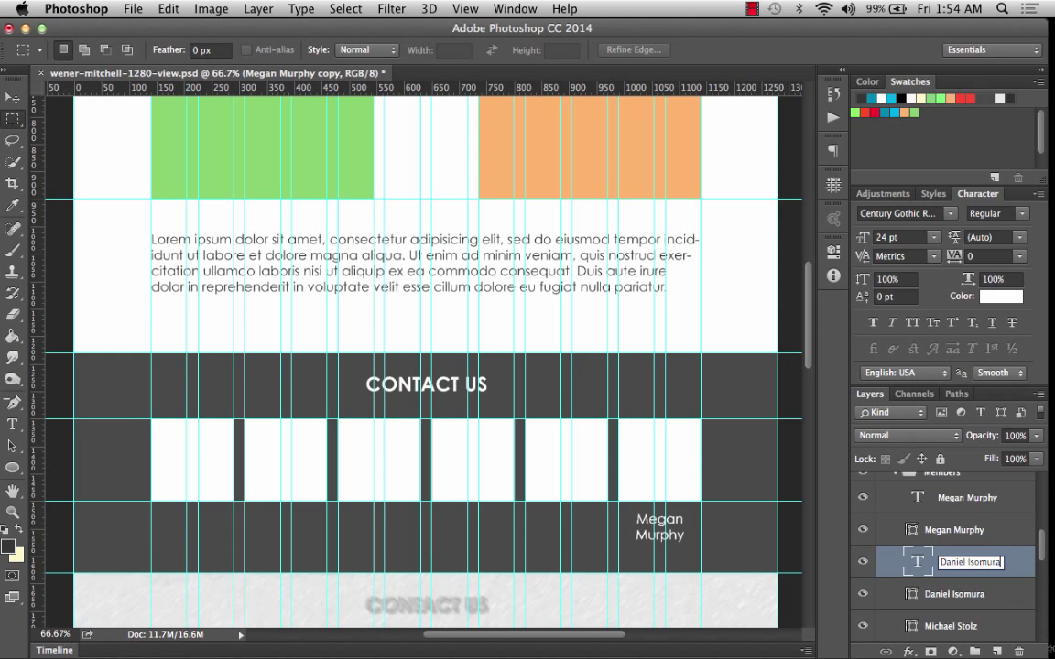
{"action": "mouse_move", "coordinate": [1014, 586]}
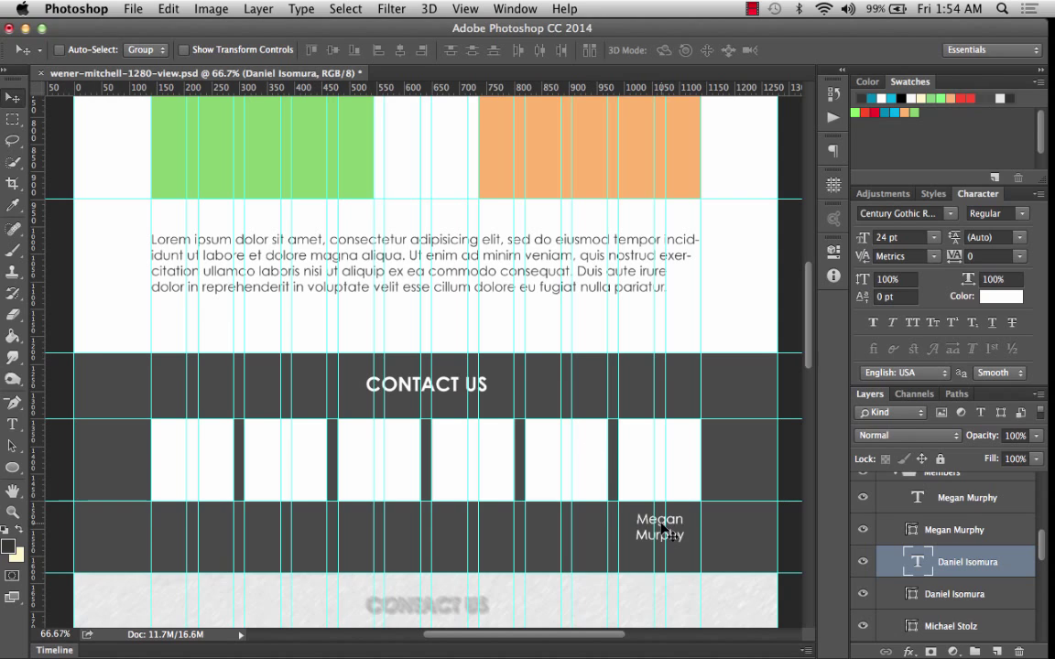
{"action": "left_click_drag", "start_coordinate": [659, 526], "coordinate": [588, 526]}
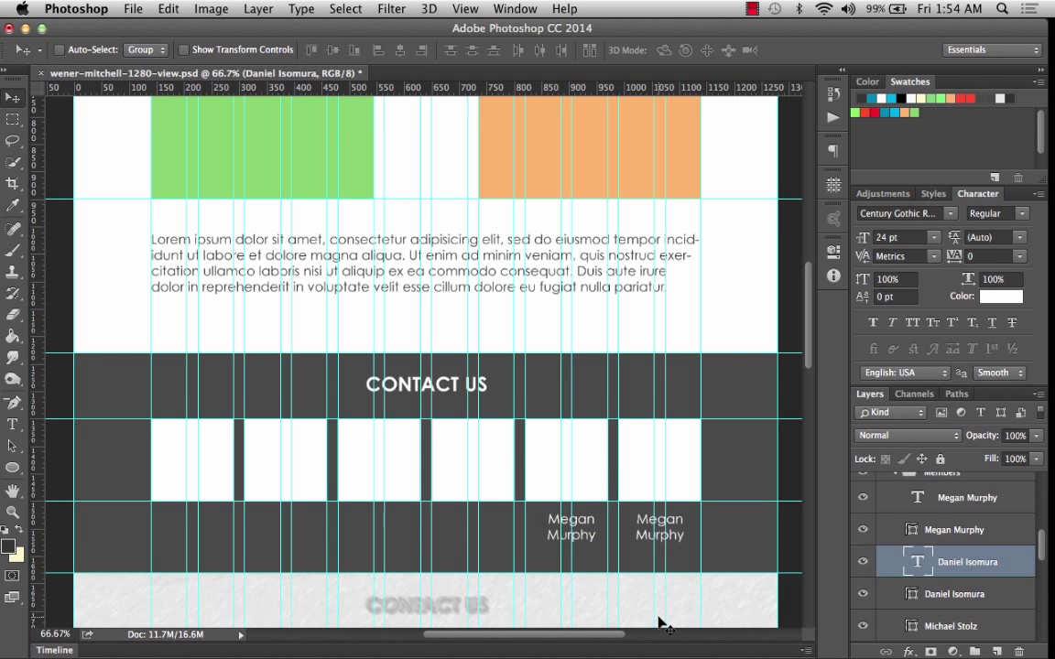
{"action": "mouse_move", "coordinate": [583, 527]}
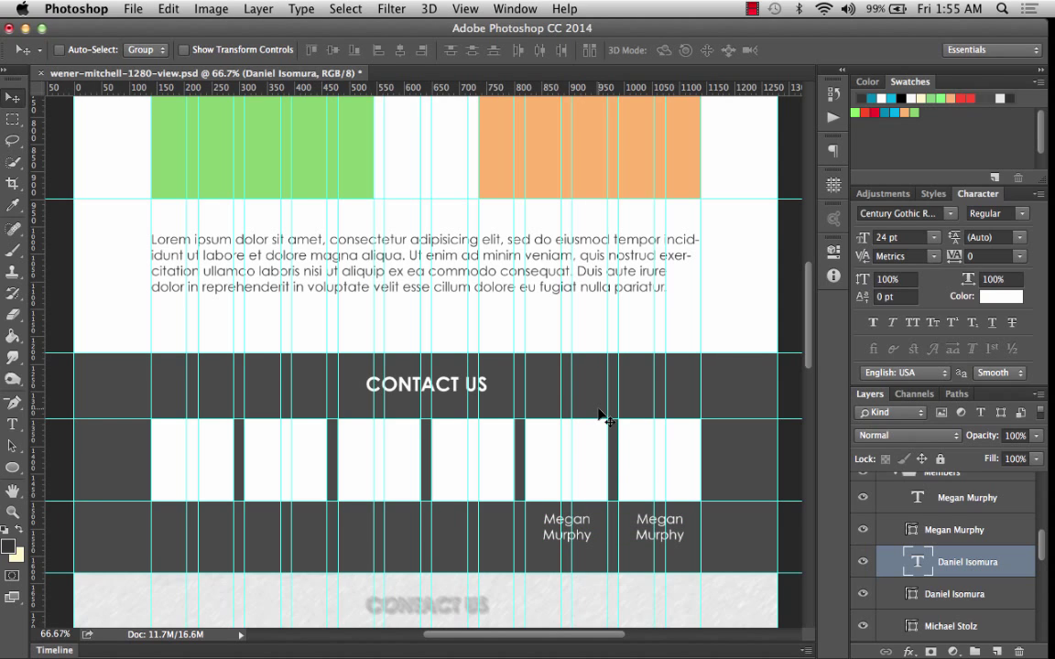
{"action": "mouse_move", "coordinate": [556, 528]}
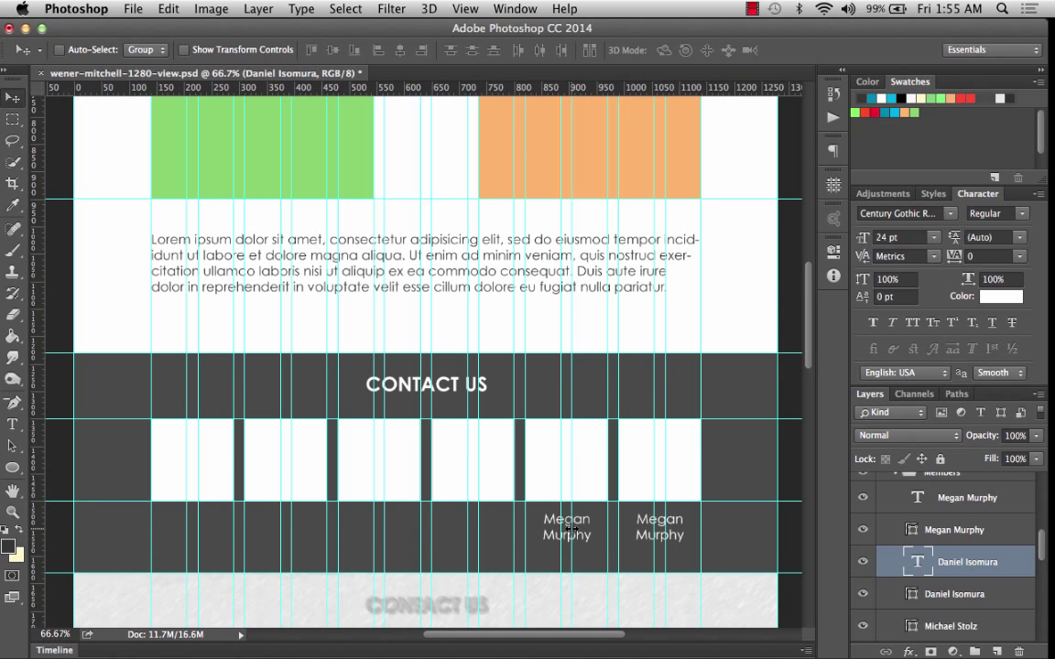
{"action": "mouse_move", "coordinate": [60, 419]}
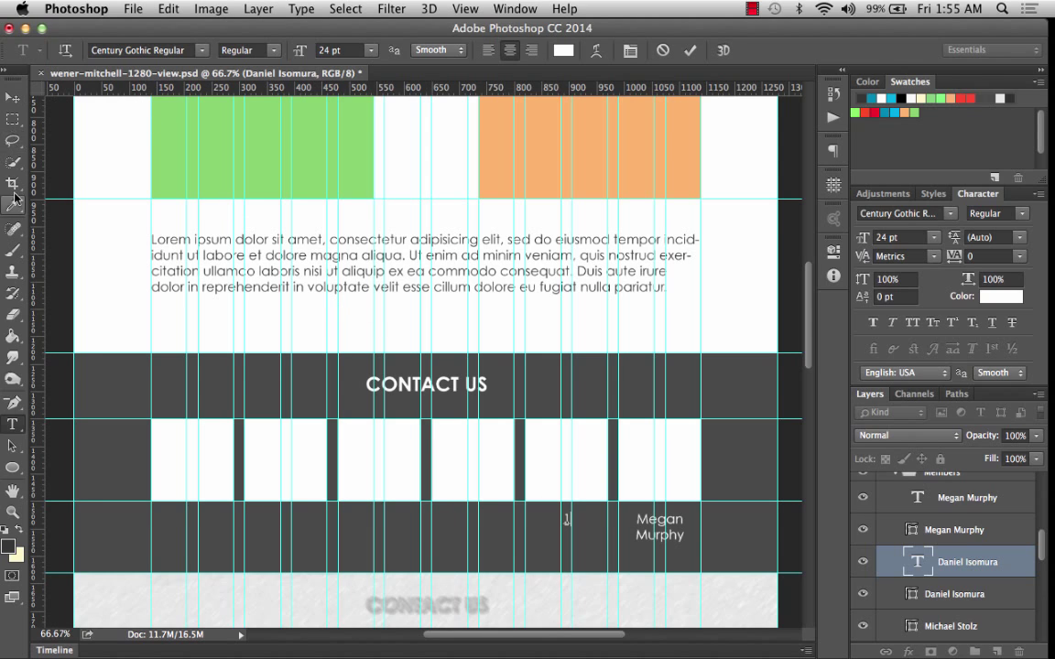
{"action": "left_click", "coordinate": [11, 97]}
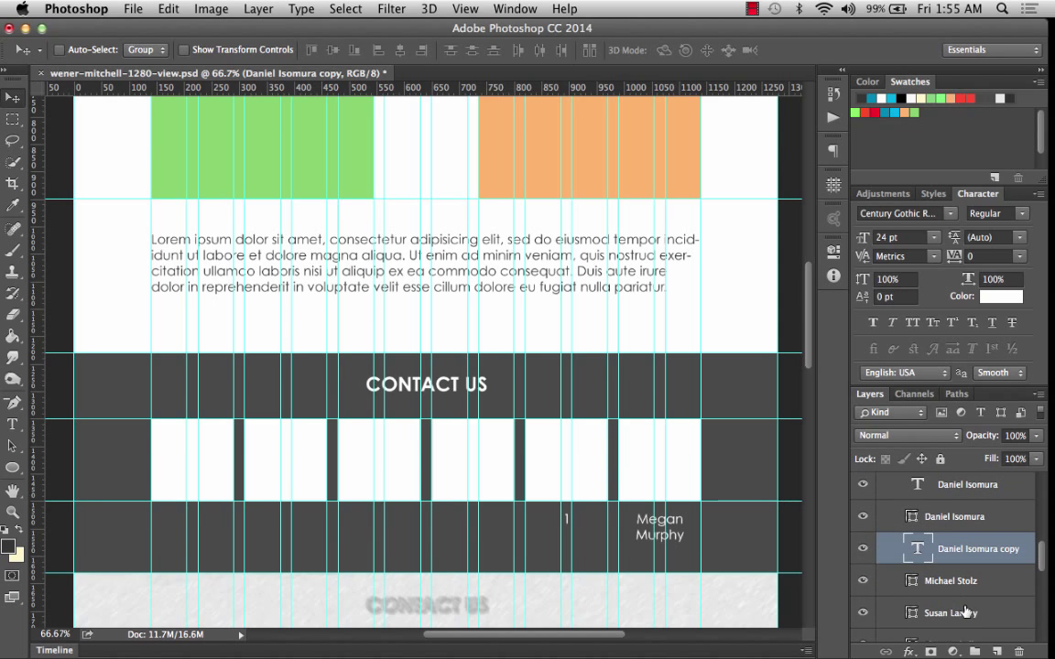
{"action": "double_click", "coordinate": [978, 548]}
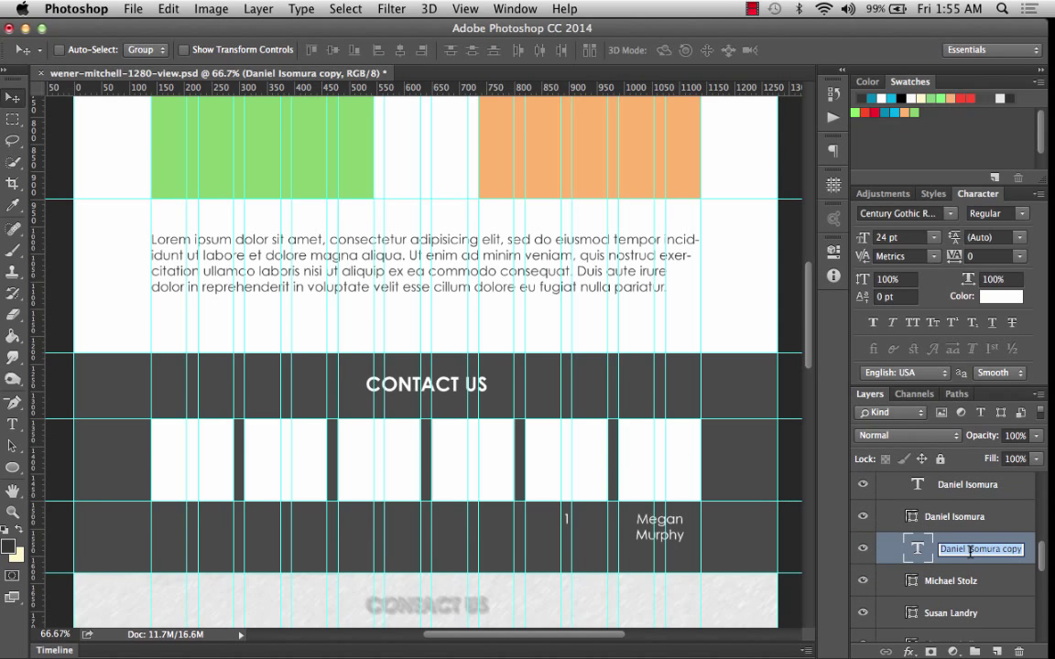
{"action": "type", "text": "Michael Stolz"}
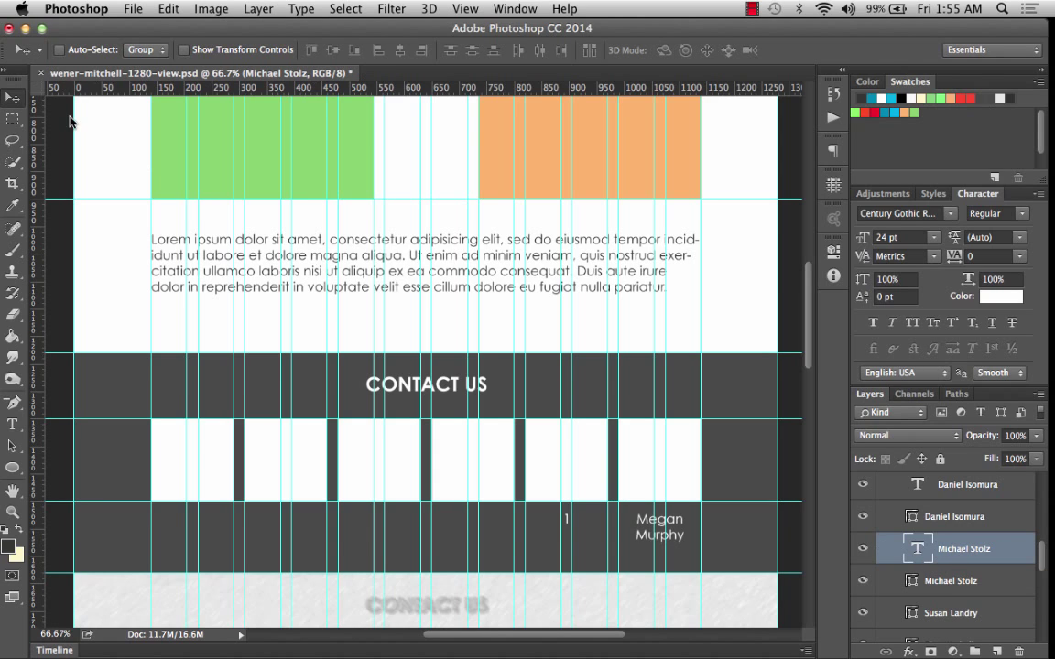
{"action": "mouse_move", "coordinate": [568, 531]}
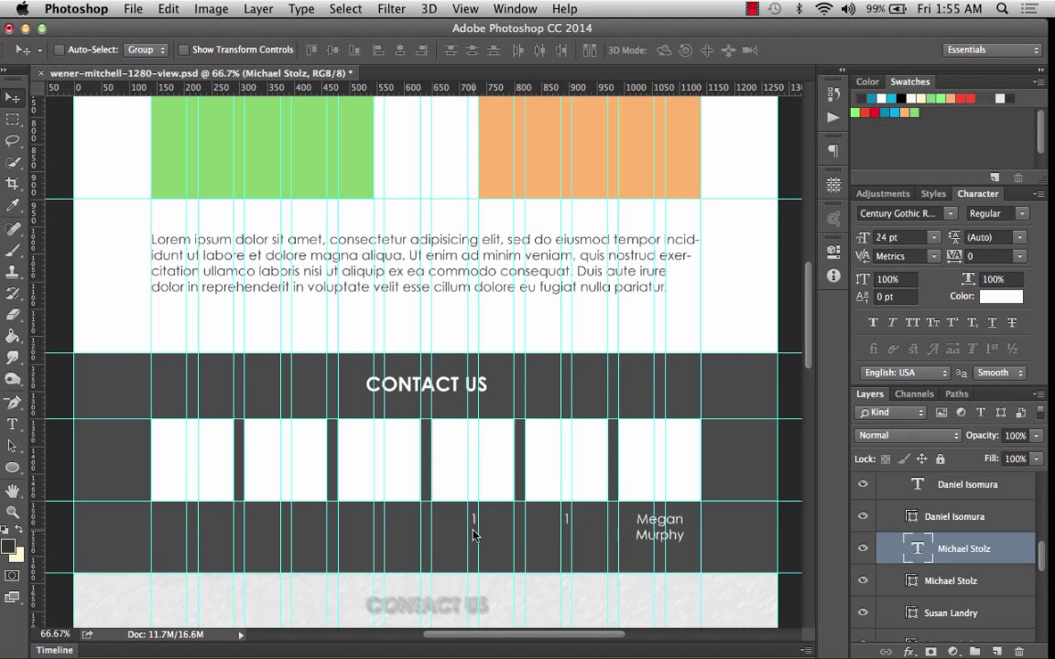
{"action": "mouse_move", "coordinate": [590, 646]}
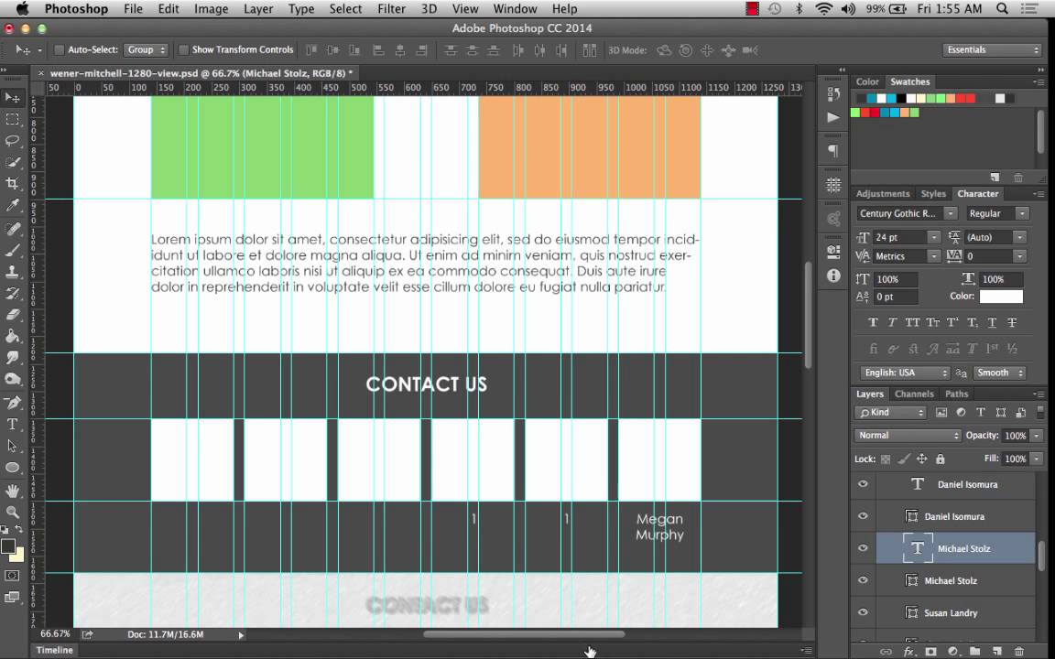
{"action": "mouse_move", "coordinate": [951, 552]}
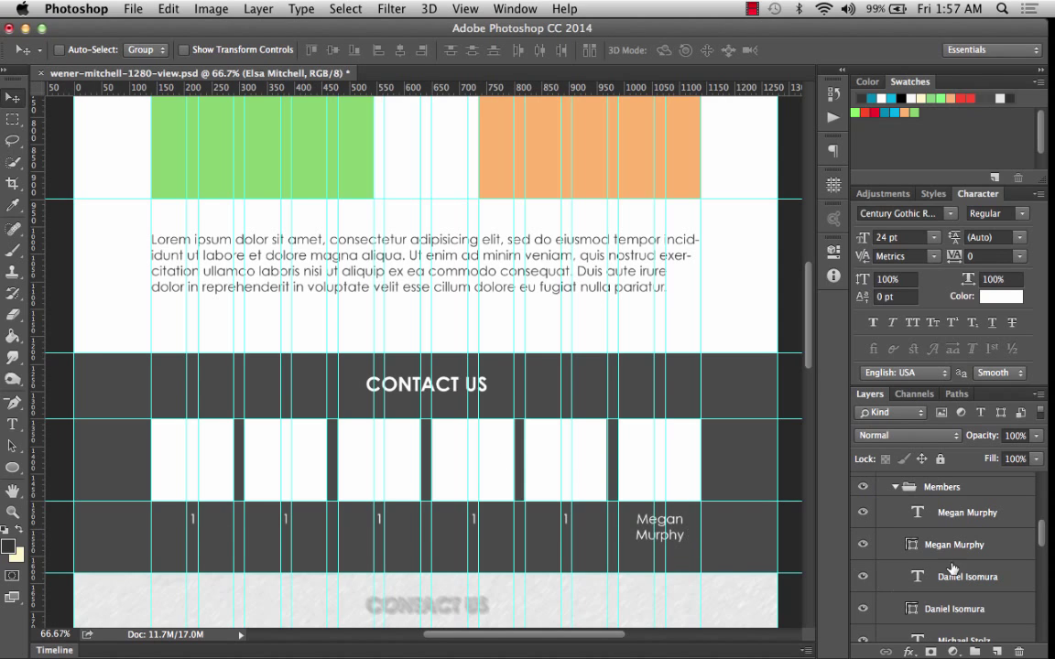
{"action": "mouse_move", "coordinate": [945, 544]}
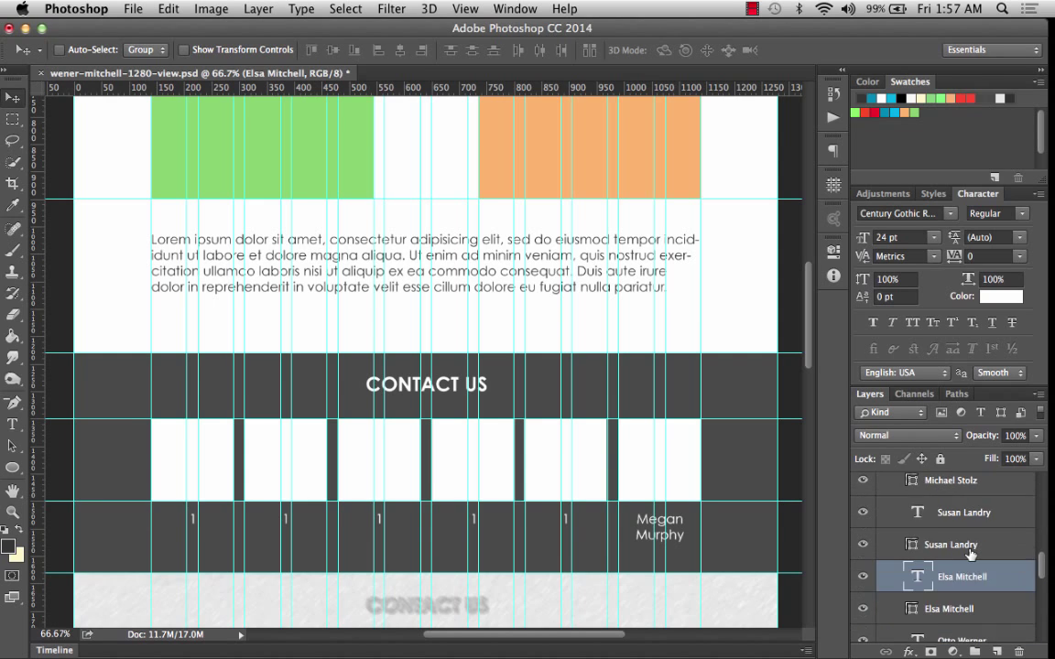
{"action": "scroll", "scroll_direction": "down", "scroll_amount": 3}
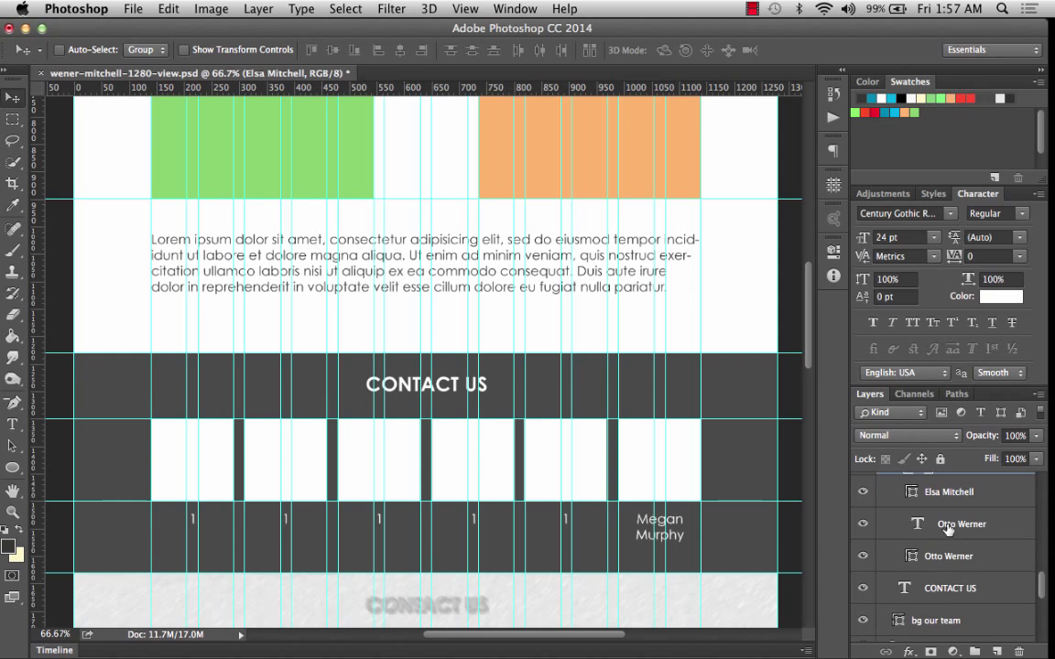
{"action": "double_click", "coordinate": [957, 524]}
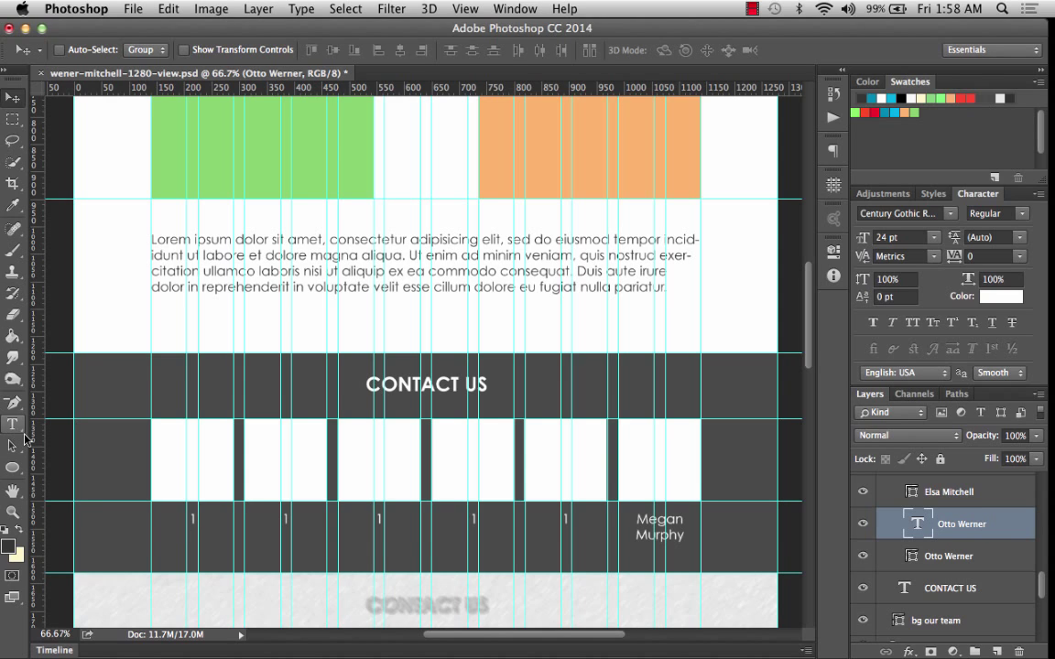
{"action": "left_click", "coordinate": [13, 425]}
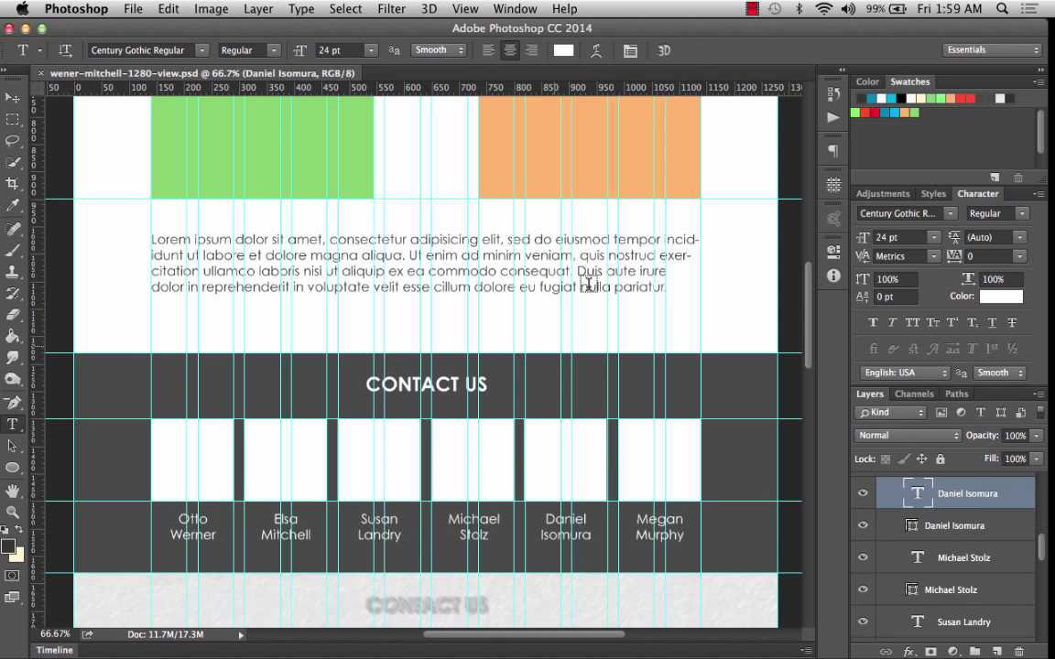
{"action": "scroll", "scroll_direction": "down", "scroll_amount": 3}
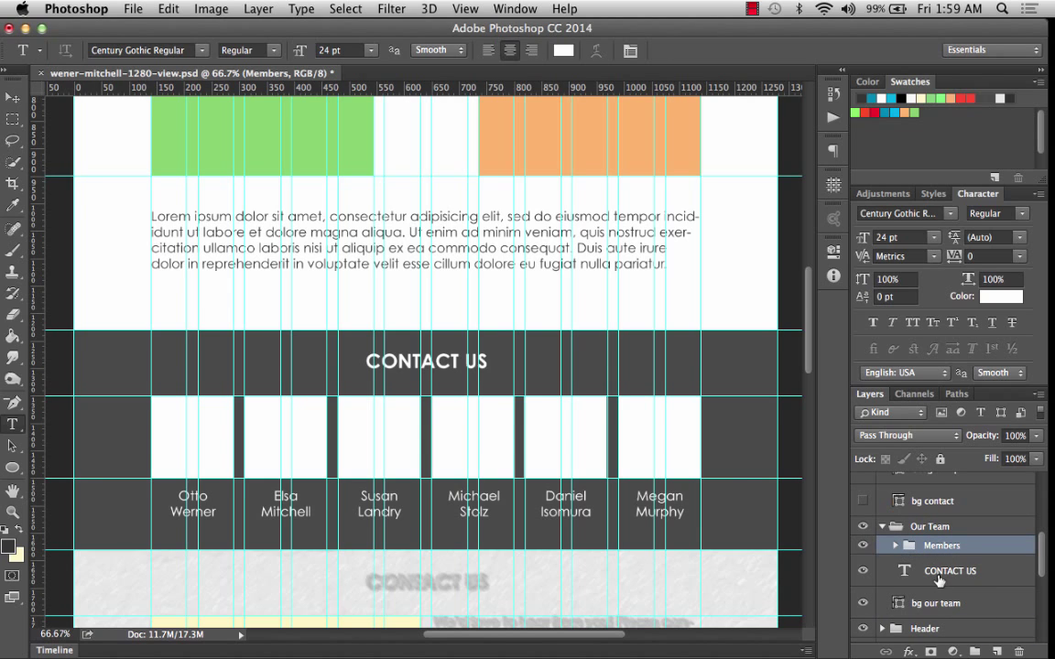
Retype the team band heading as OUR TEAM.
{"action": "scroll", "scroll_direction": "down", "scroll_amount": 3}
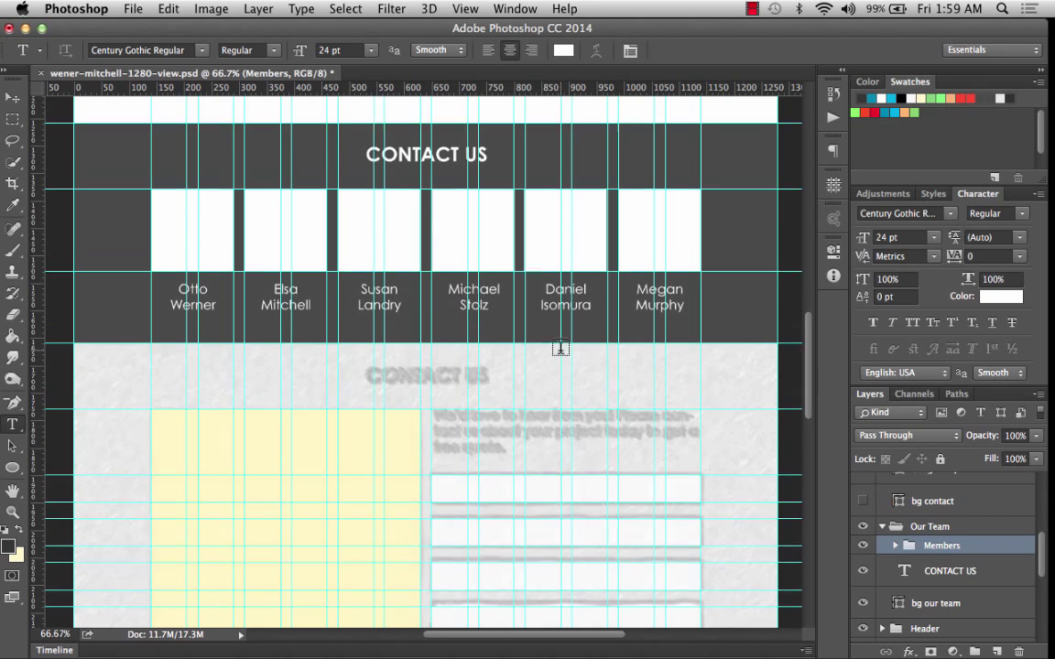
{"action": "scroll", "scroll_direction": "down", "scroll_amount": 3}
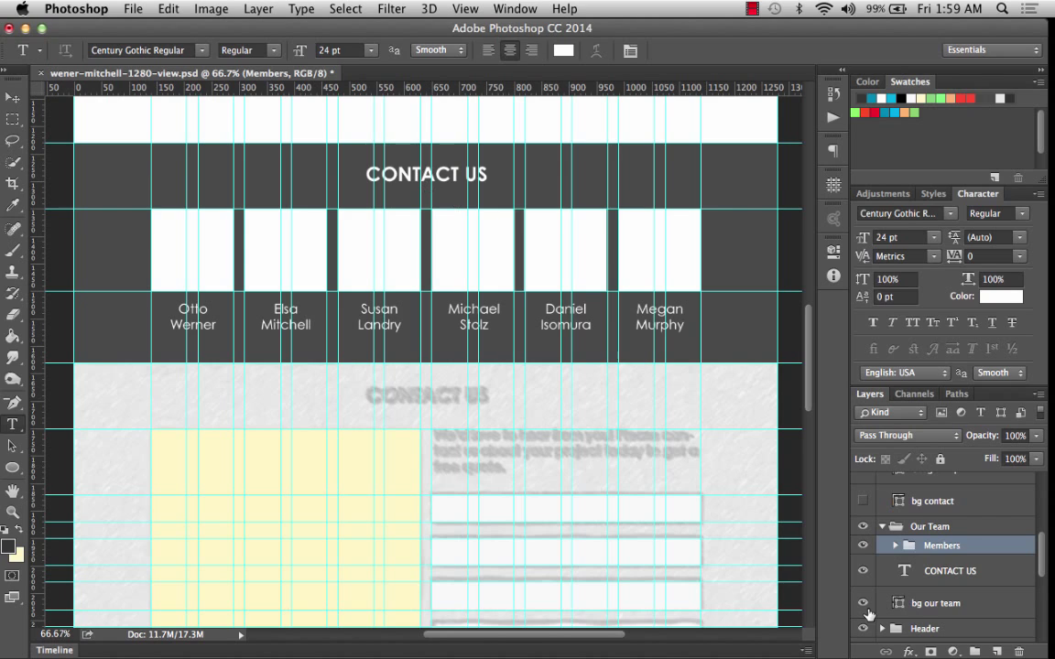
{"action": "left_click", "coordinate": [951, 571]}
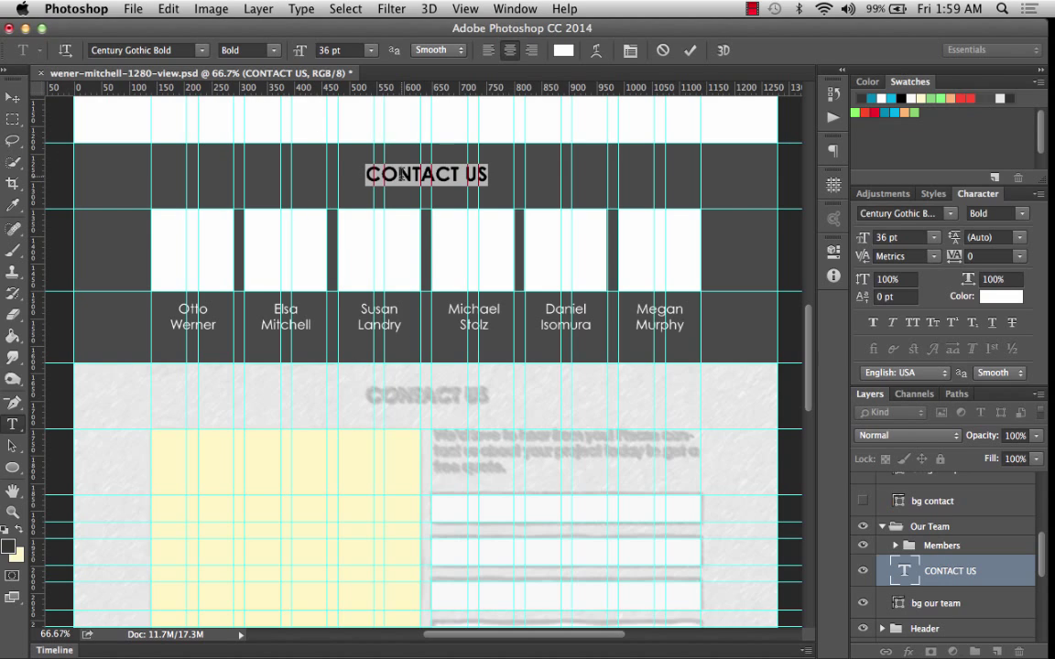
{"action": "type", "text": "OUR TEAM"}
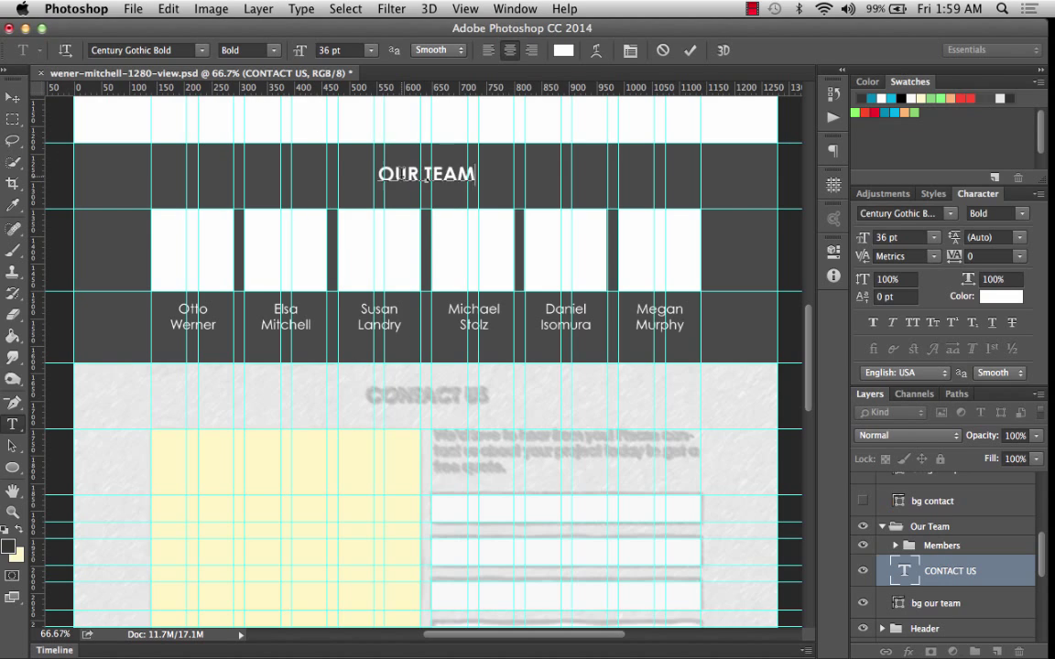
{"action": "mouse_move", "coordinate": [536, 249]}
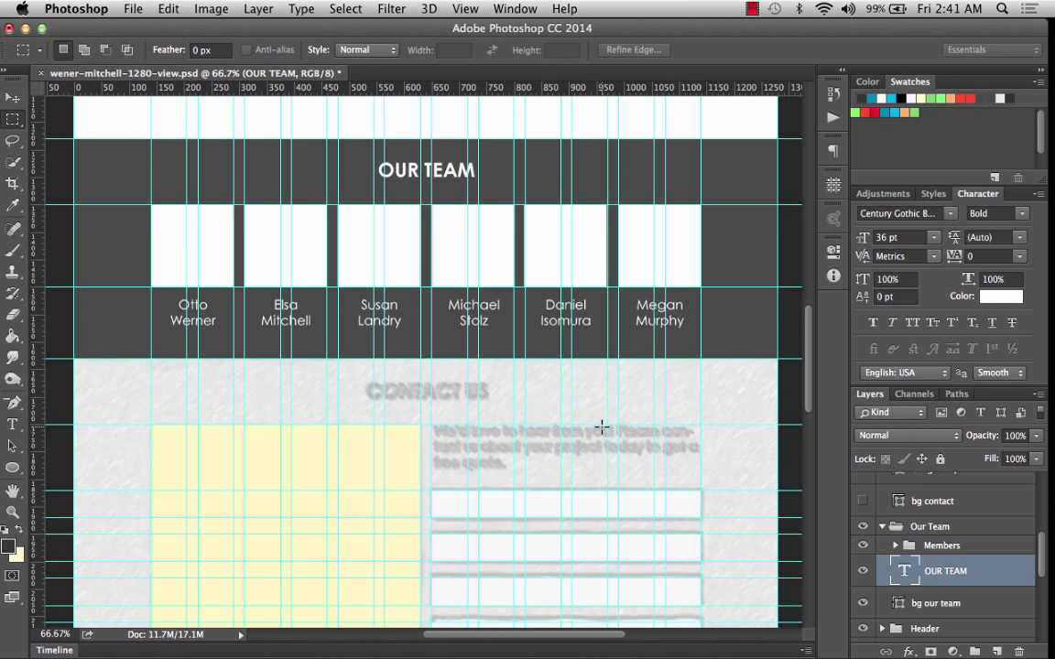
{"action": "scroll", "scroll_direction": "down", "scroll_amount": 3}
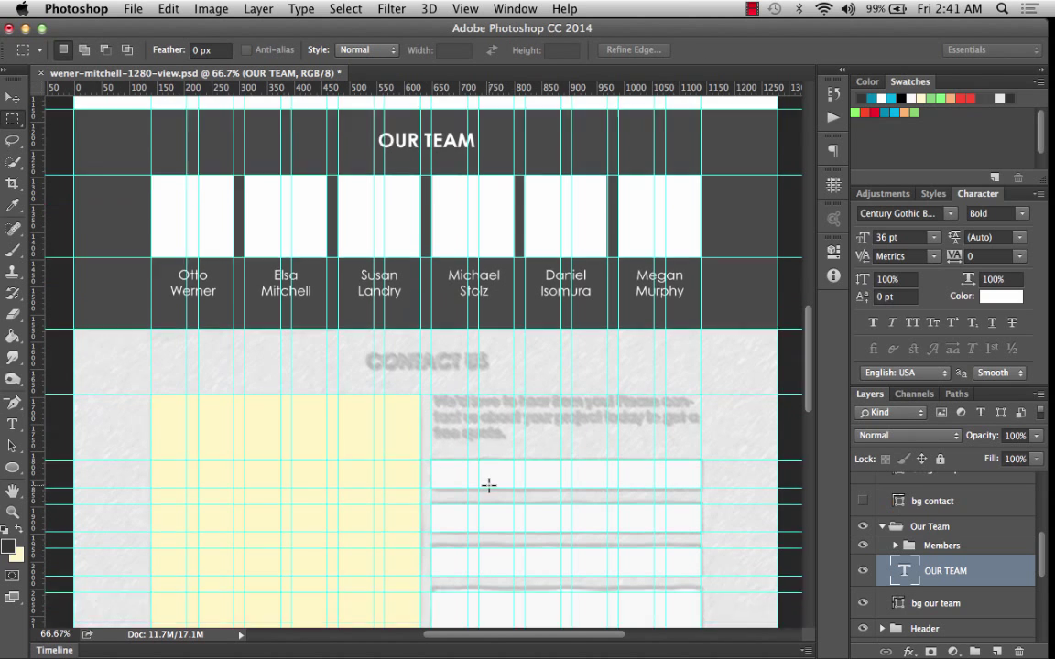
{"action": "scroll", "scroll_direction": "down", "scroll_amount": 3}
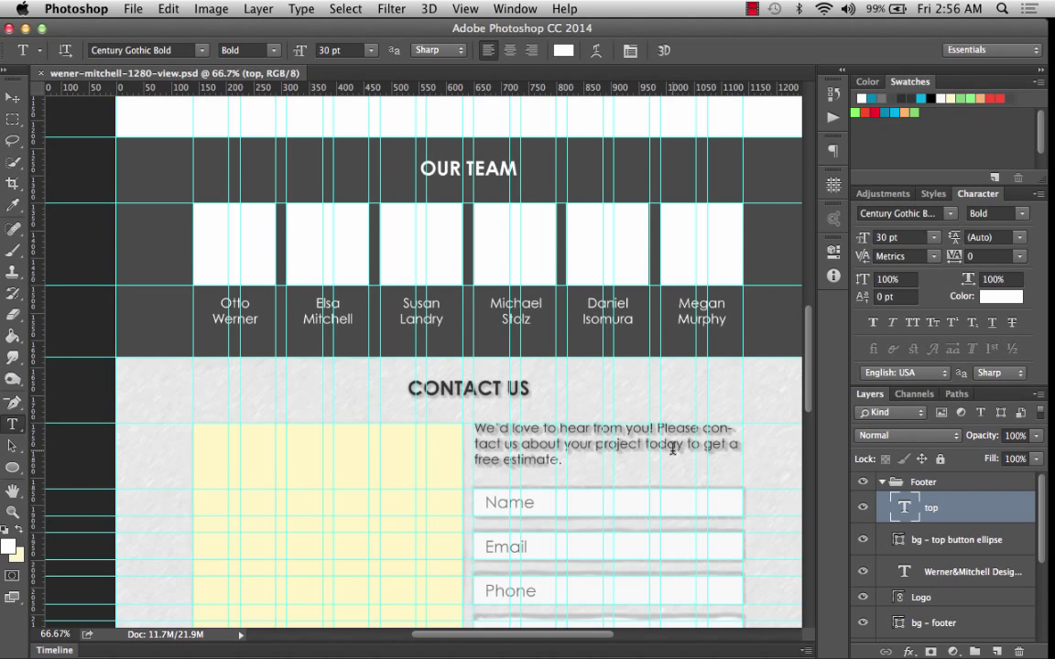
{"action": "scroll", "scroll_direction": "down", "scroll_amount": 3}
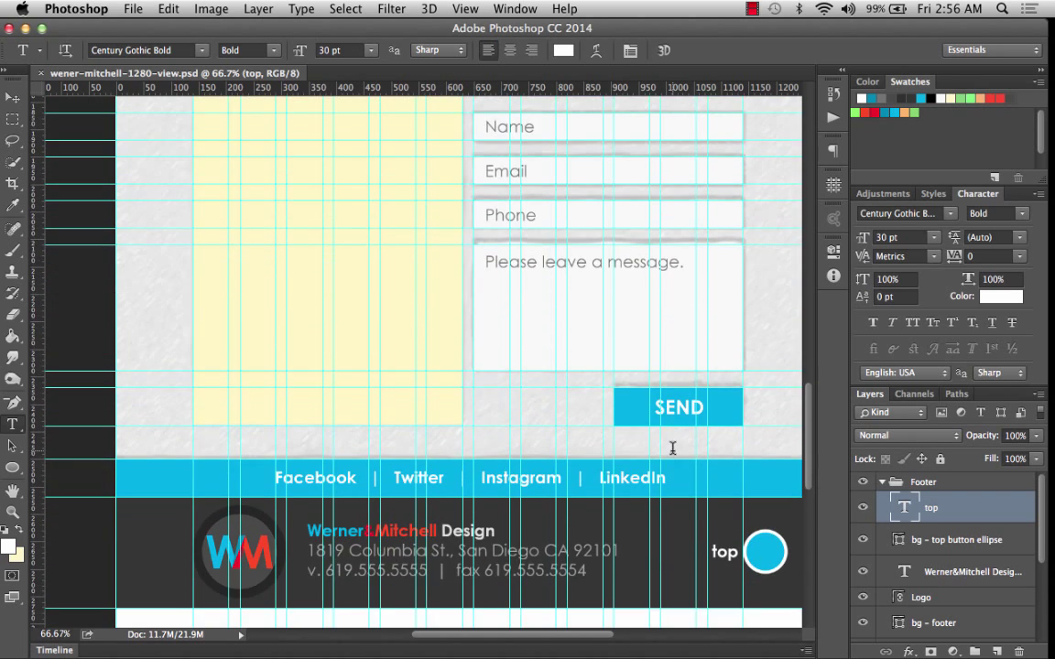
{"action": "scroll", "scroll_direction": "down", "scroll_amount": 3}
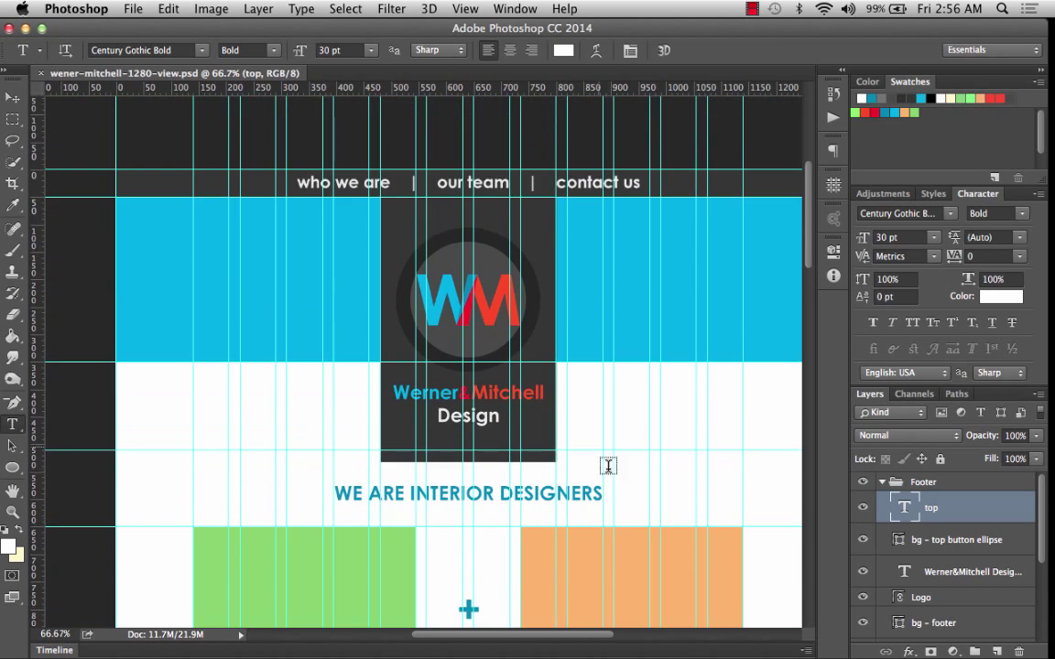
{"action": "scroll", "scroll_direction": "down", "scroll_amount": 3}
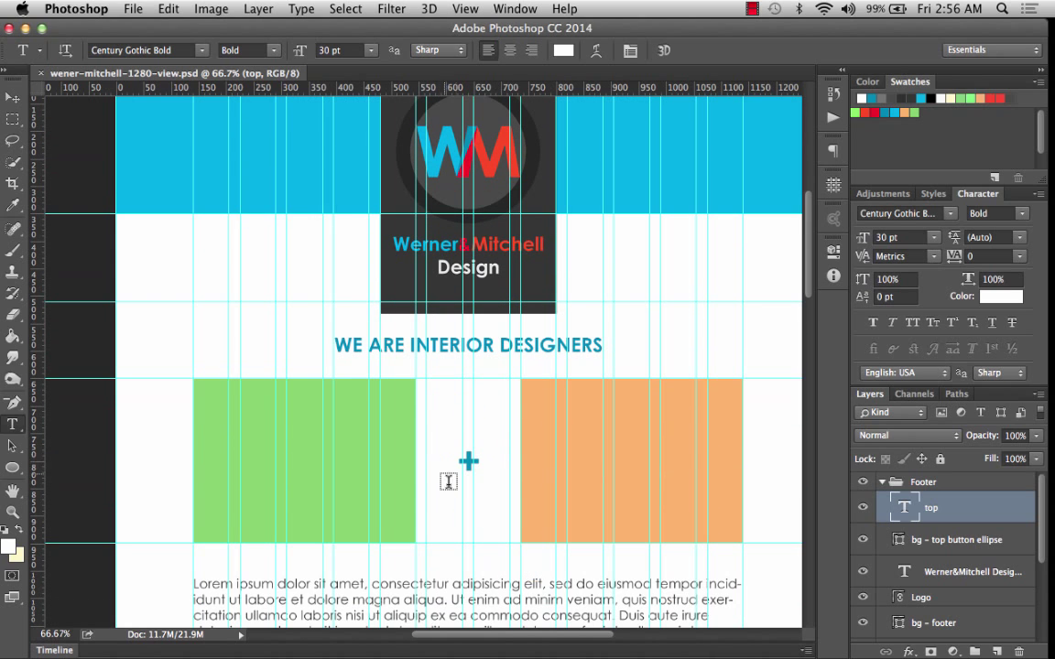
{"action": "scroll", "scroll_direction": "down", "scroll_amount": 3}
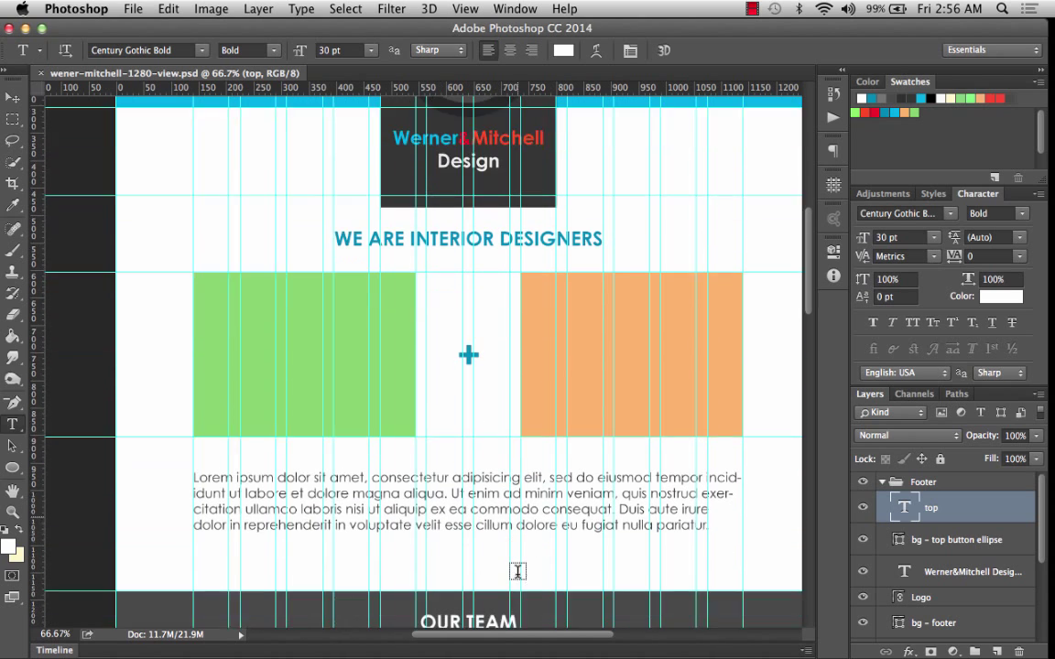
{"action": "scroll", "scroll_direction": "down", "scroll_amount": 3}
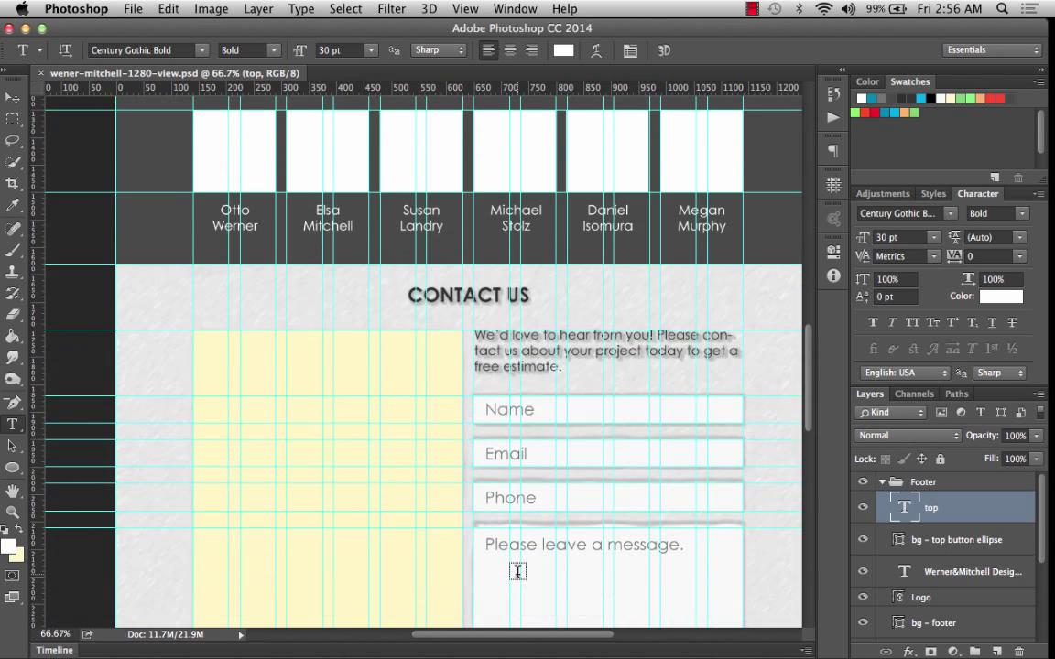
{"action": "scroll", "scroll_direction": "down", "scroll_amount": 3}
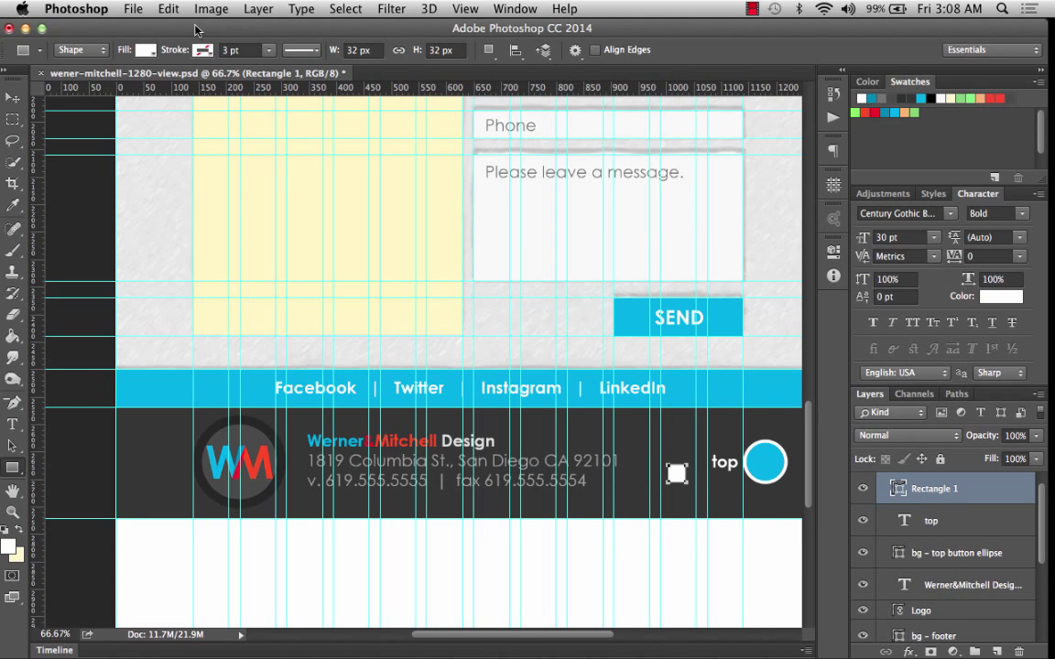
Group the top button's arrow and circle layers and rename the new group.
{"action": "left_click", "coordinate": [169, 8]}
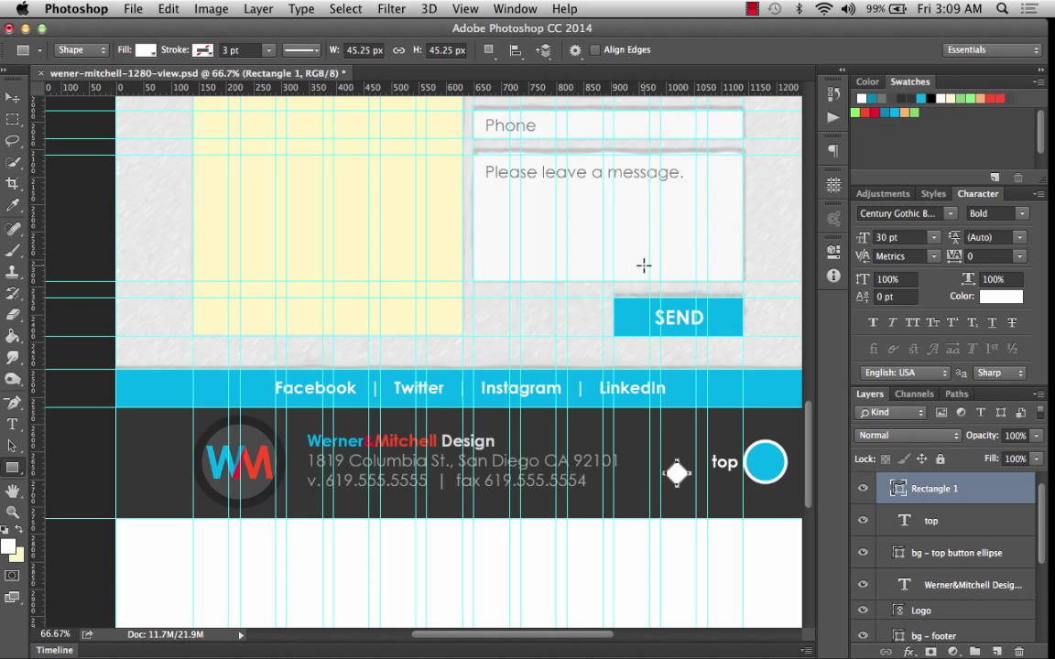
{"action": "mouse_move", "coordinate": [12, 449]}
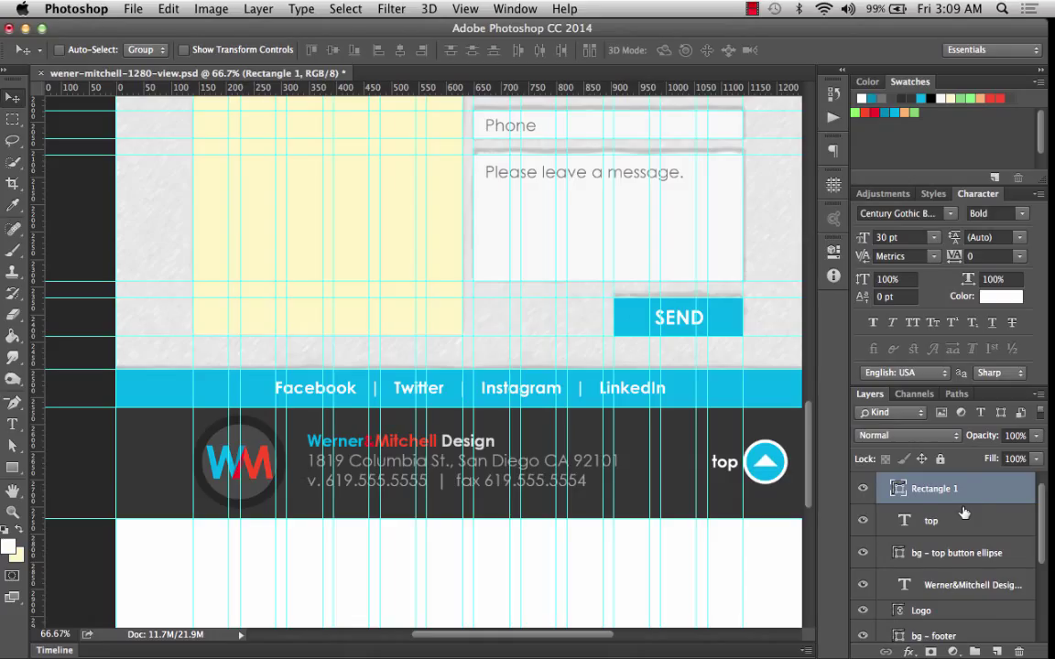
{"action": "double_click", "coordinate": [935, 488]}
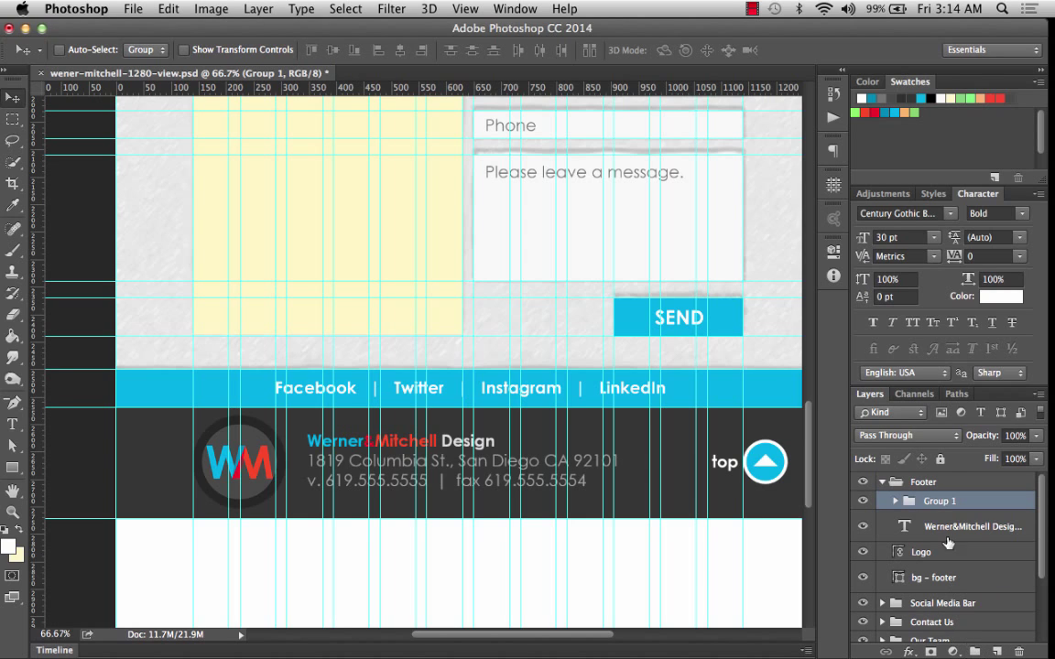
{"action": "double_click", "coordinate": [939, 501]}
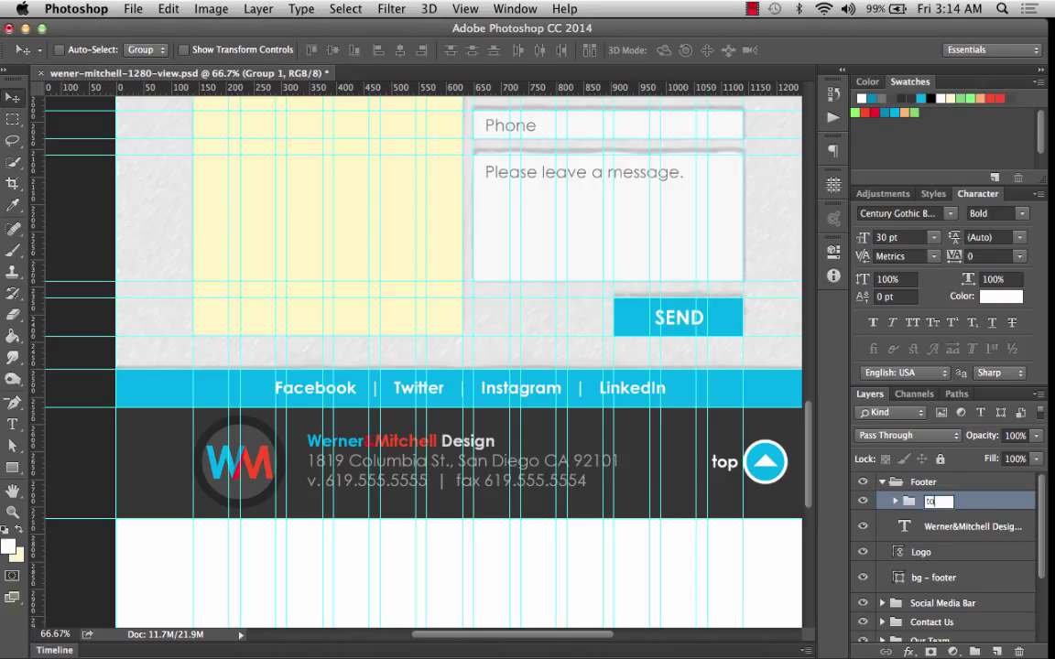